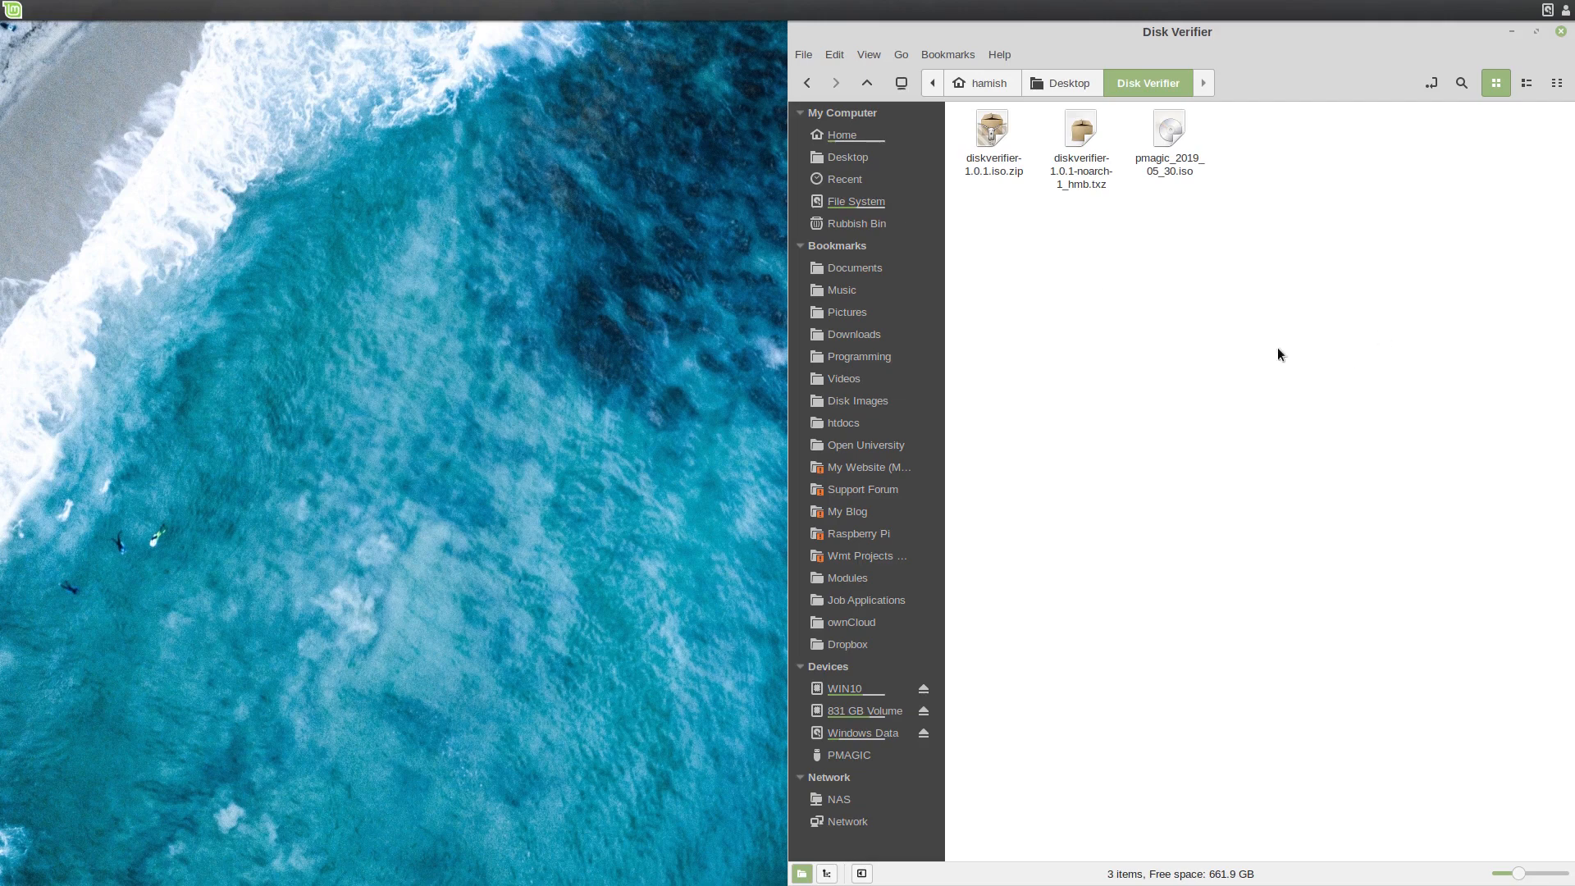
{"action": "mouse_move", "coordinate": [1230, 243]}
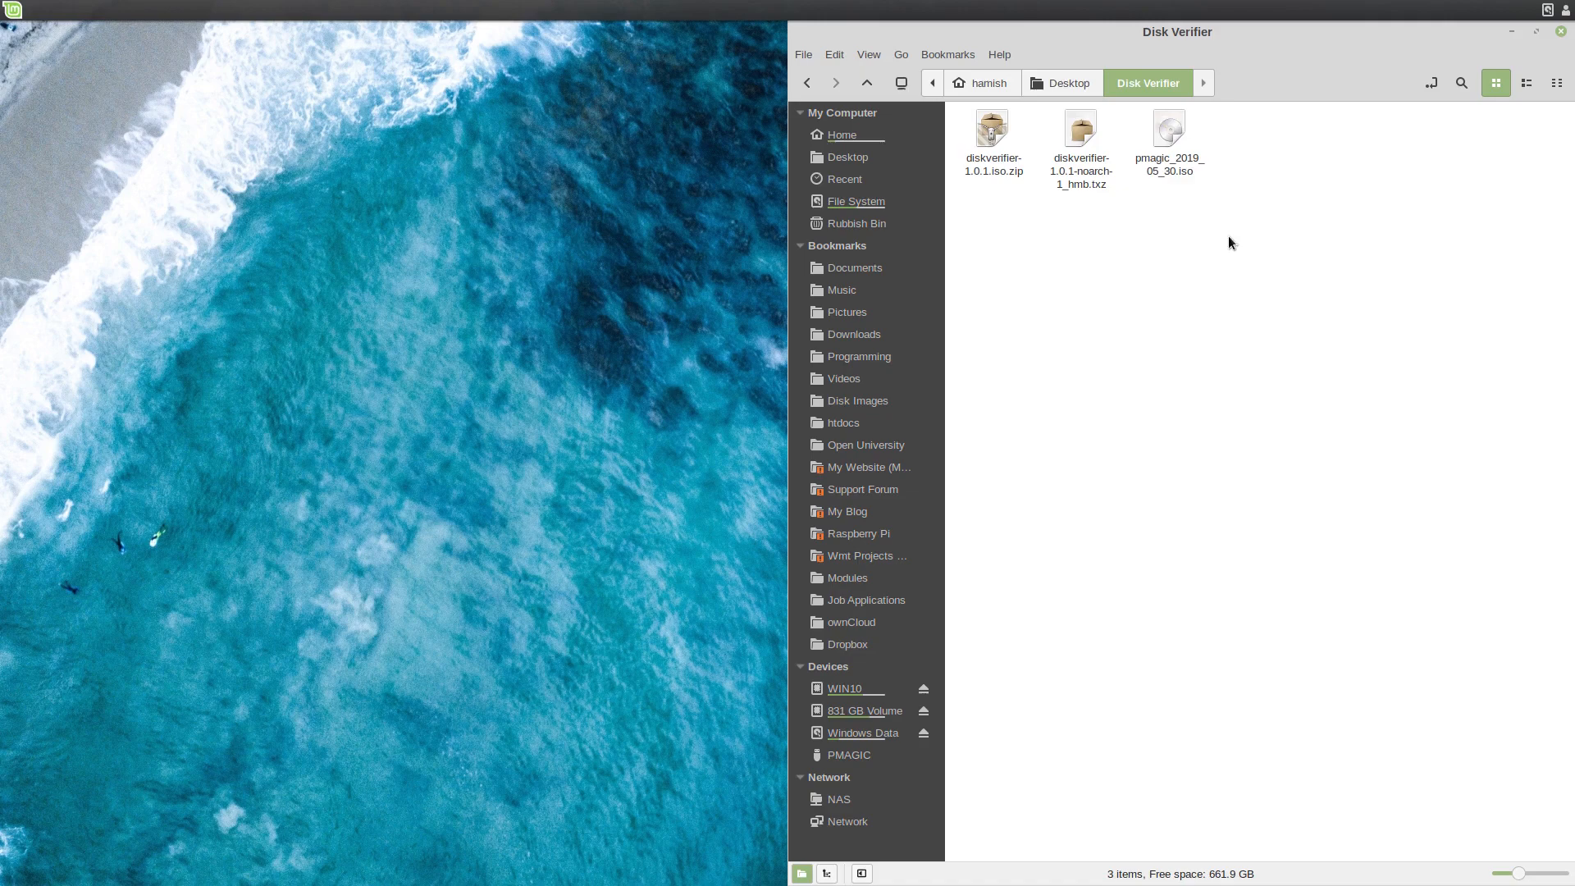
Select and copy the diskverifier-1.0.1-noarch-1_hmb.txz module package.
{"action": "left_click", "coordinate": [1080, 136]}
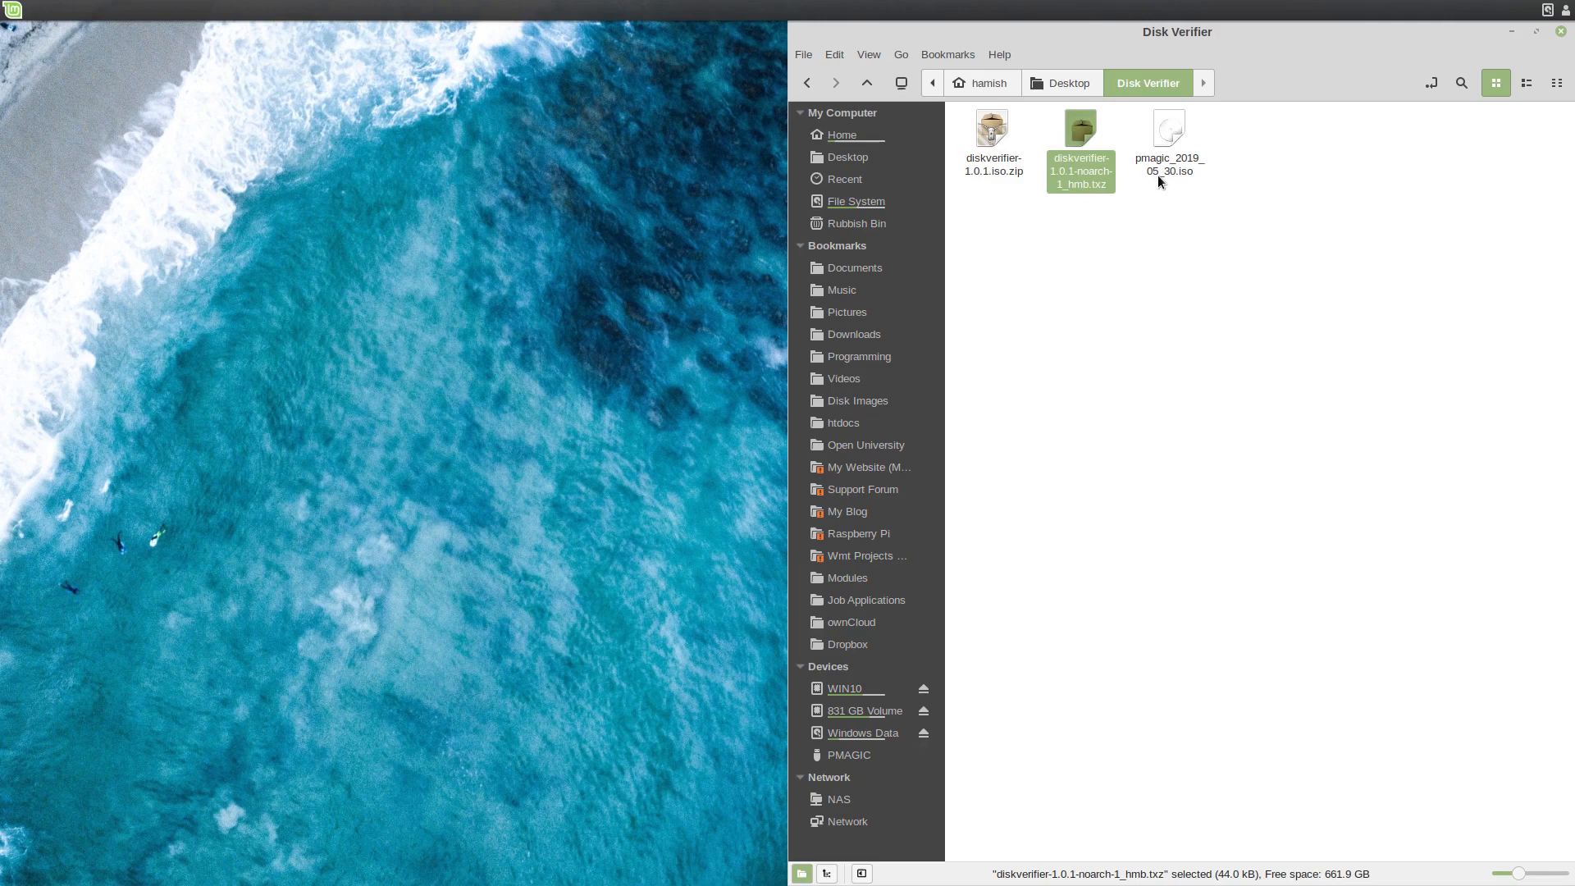
{"action": "left_click", "coordinate": [1261, 293]}
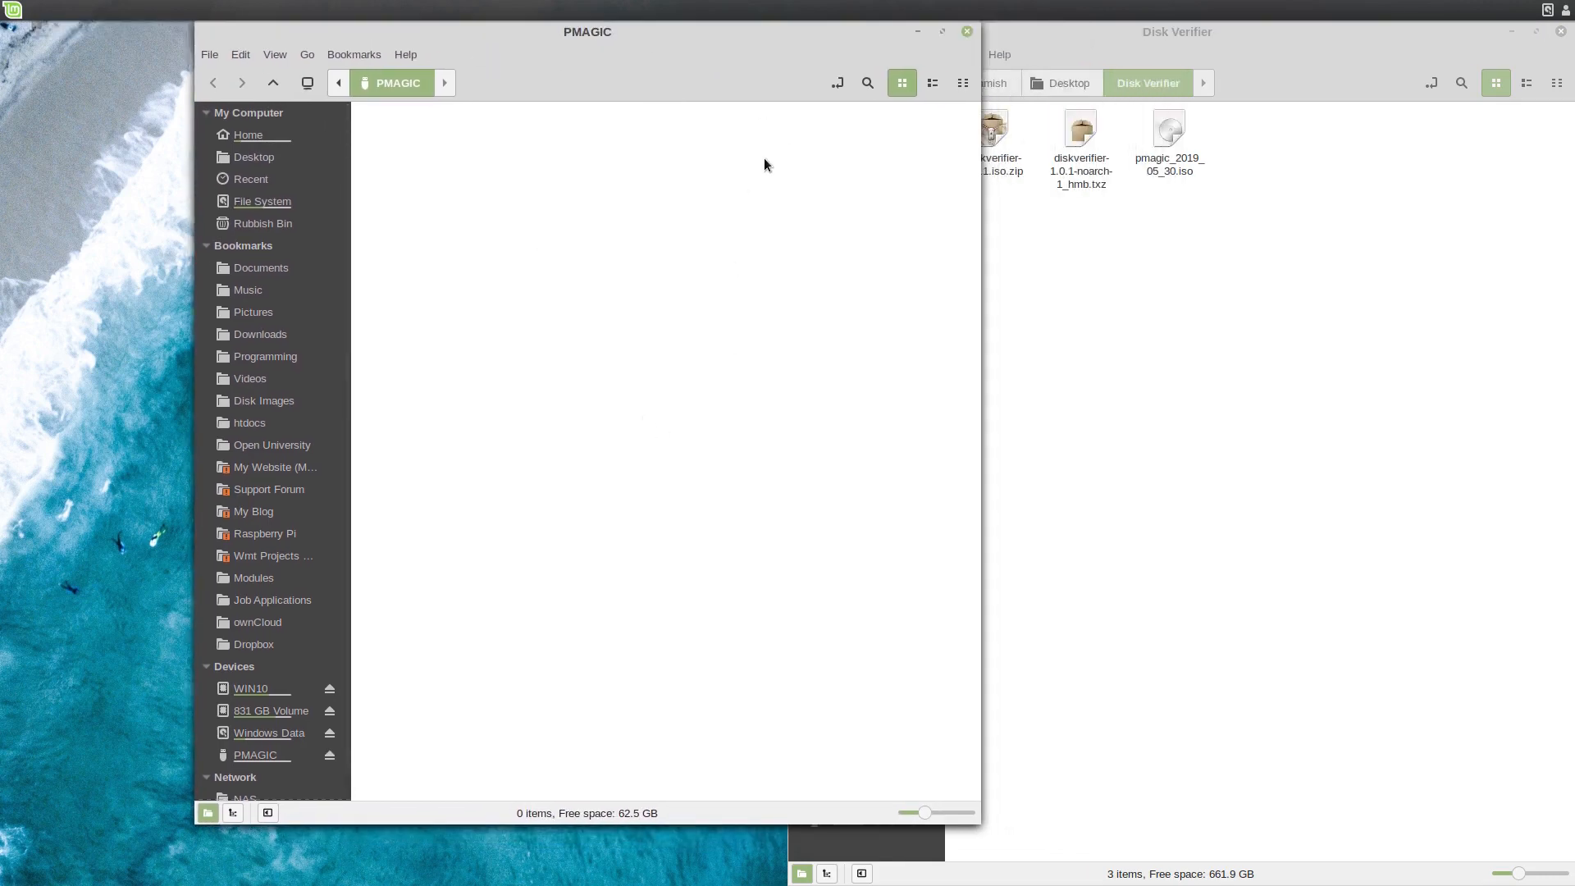
{"action": "mouse_move", "coordinate": [543, 218]}
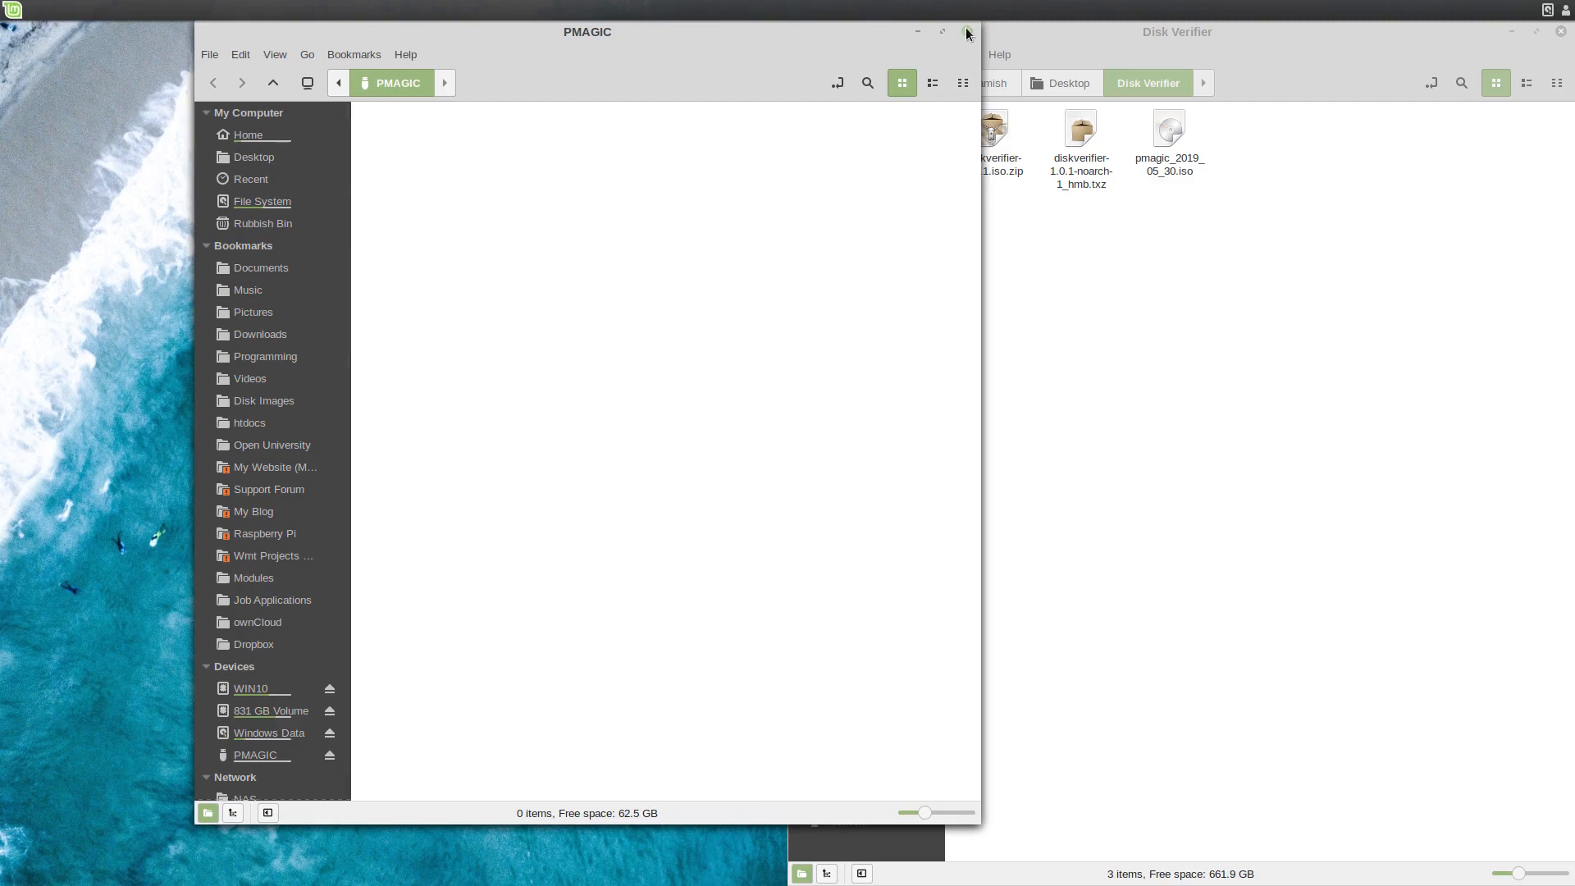
Close the PMAGIC window and set UNetbootin to write pmagic_2019_05_30.iso to /dev/sde1.
{"action": "left_click", "coordinate": [963, 31]}
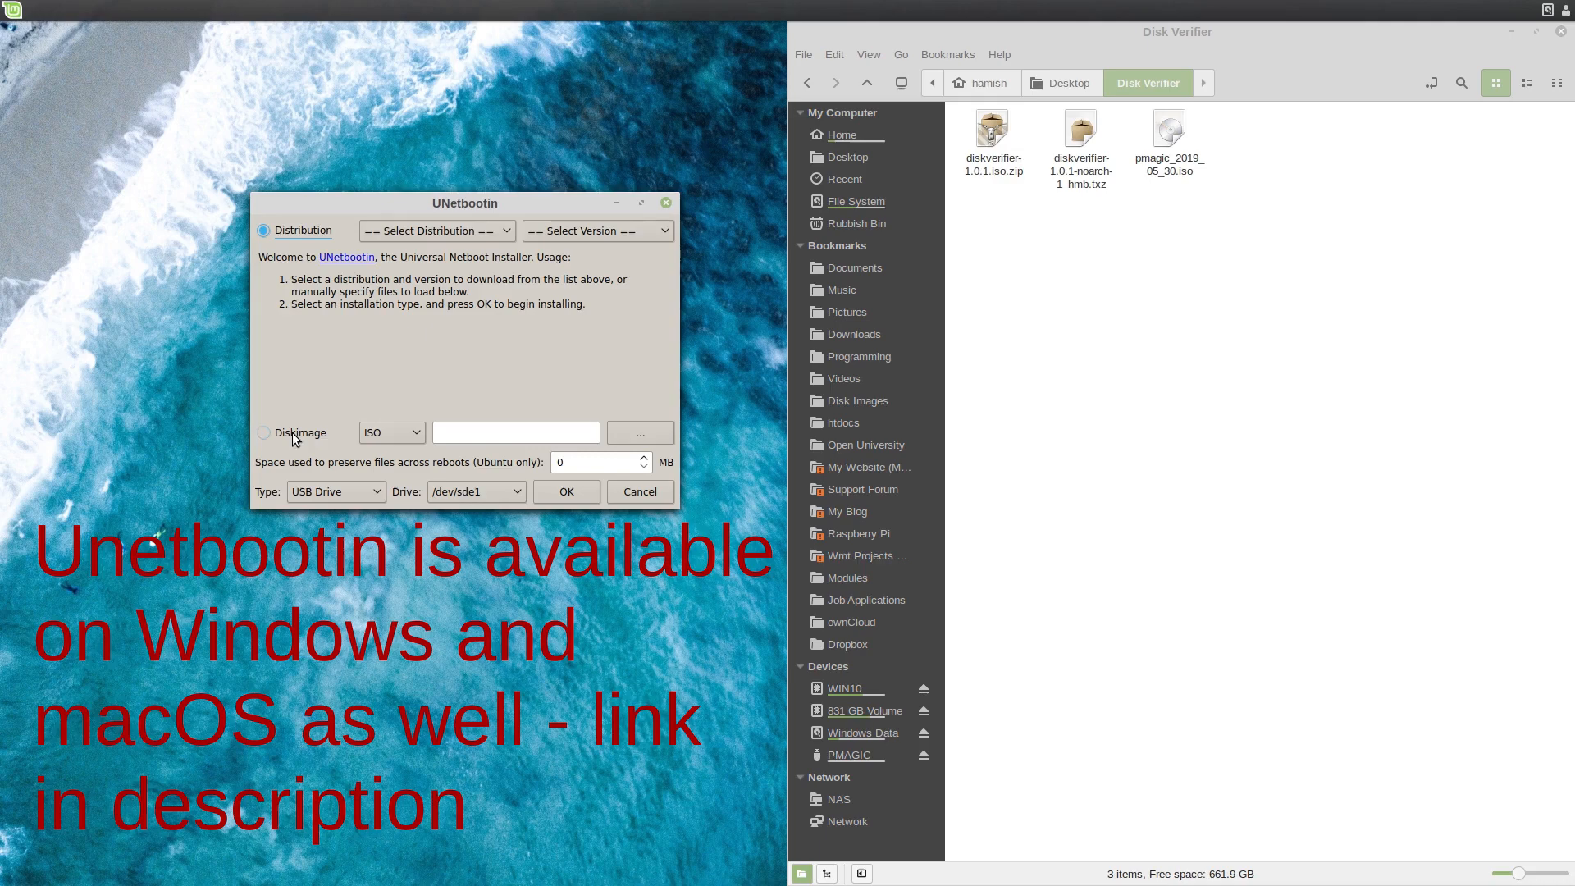
{"action": "mouse_move", "coordinate": [314, 438]}
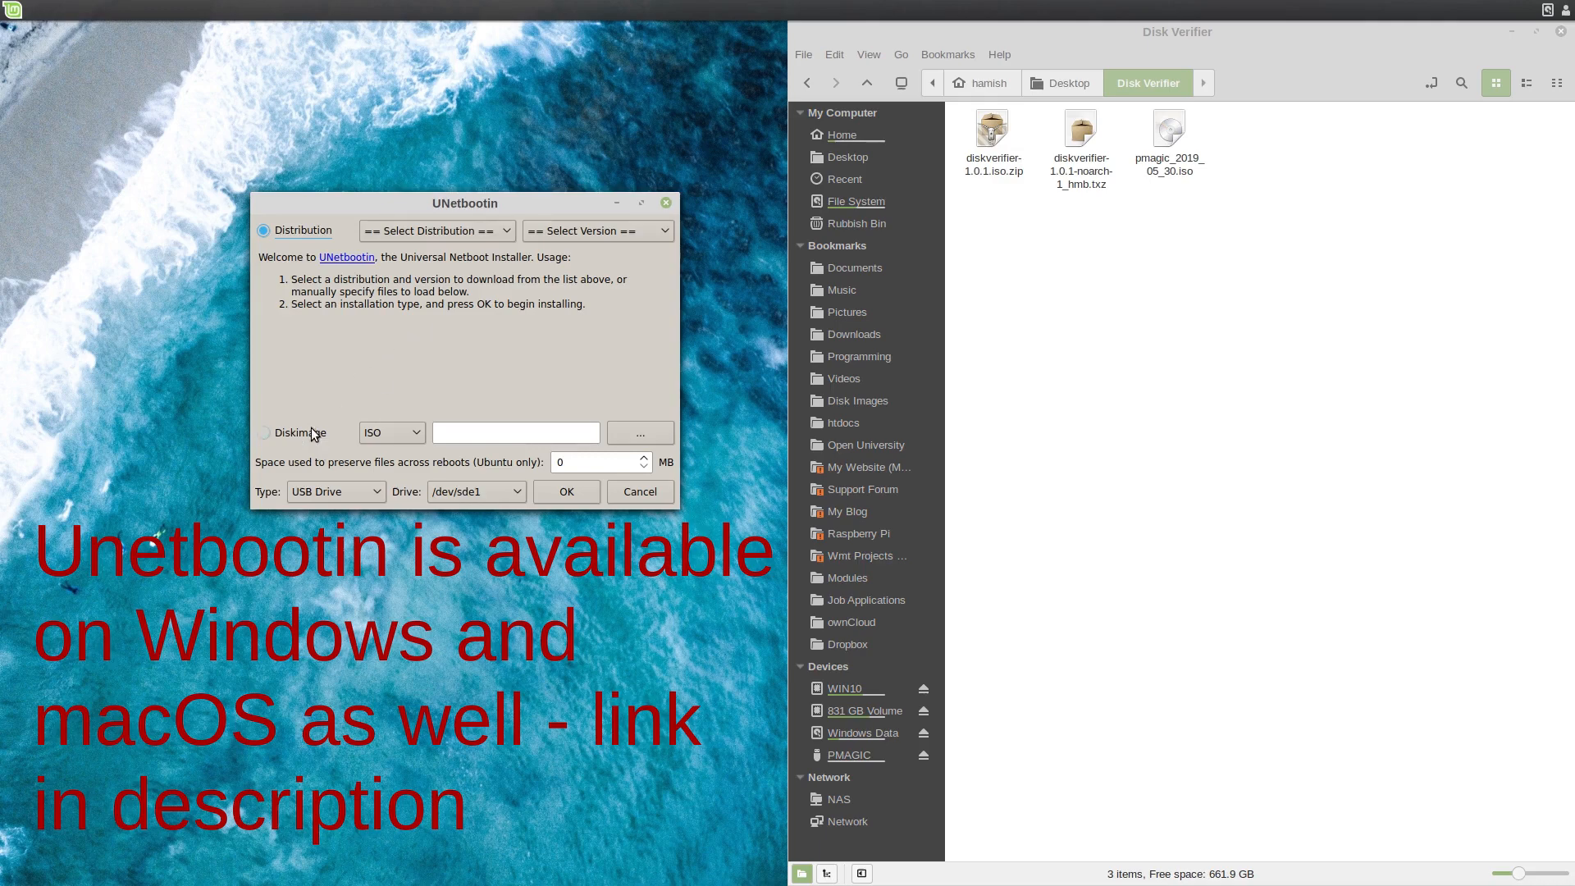
{"action": "left_click", "coordinate": [264, 433]}
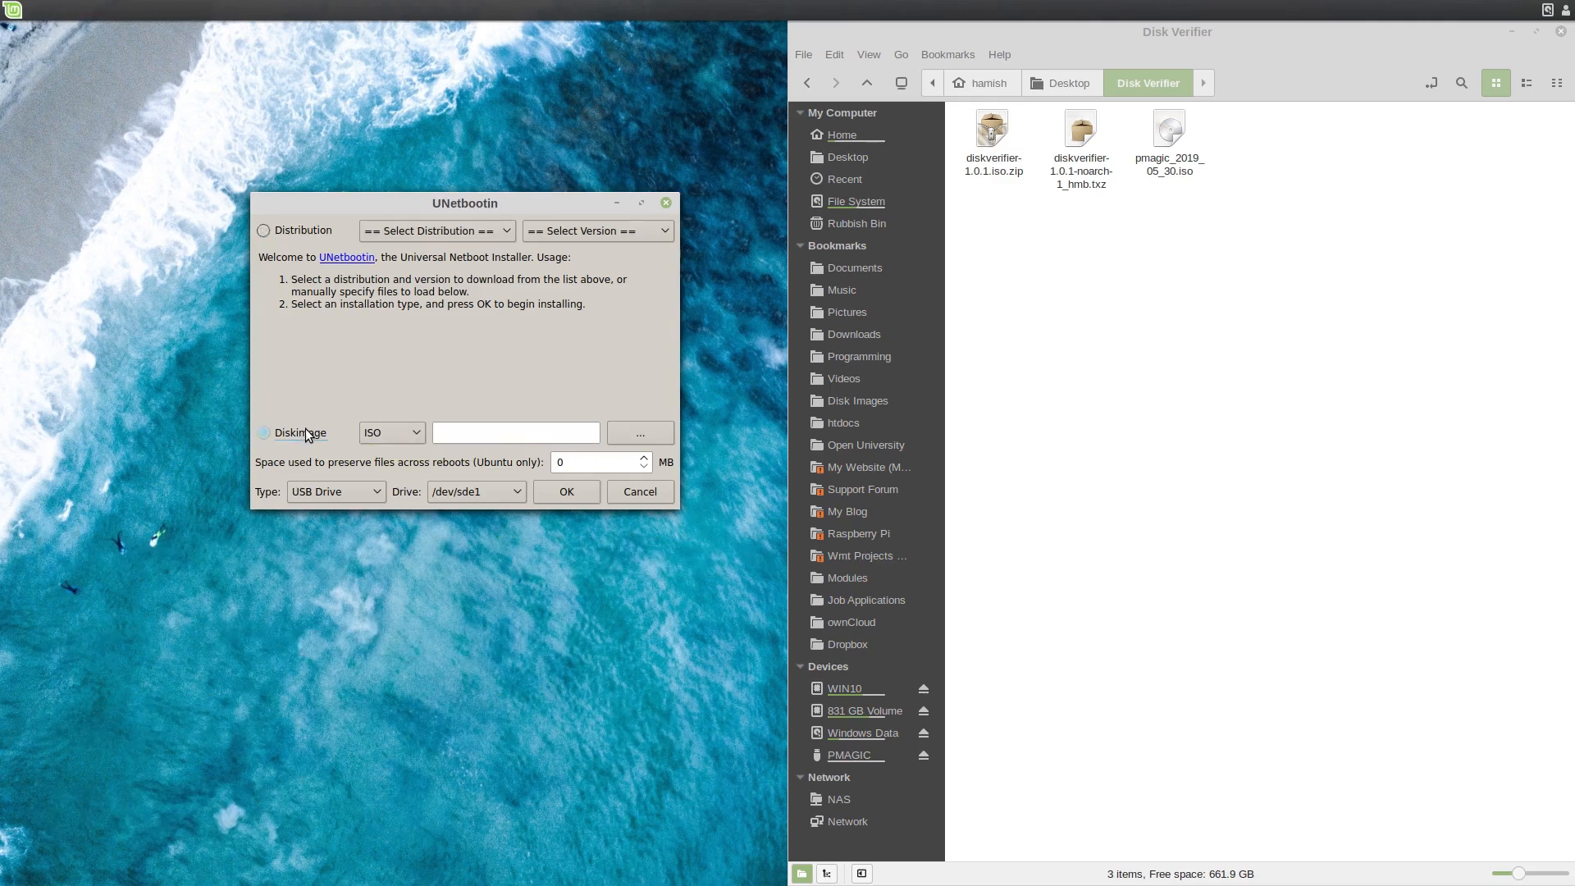
{"action": "left_click", "coordinate": [263, 432]}
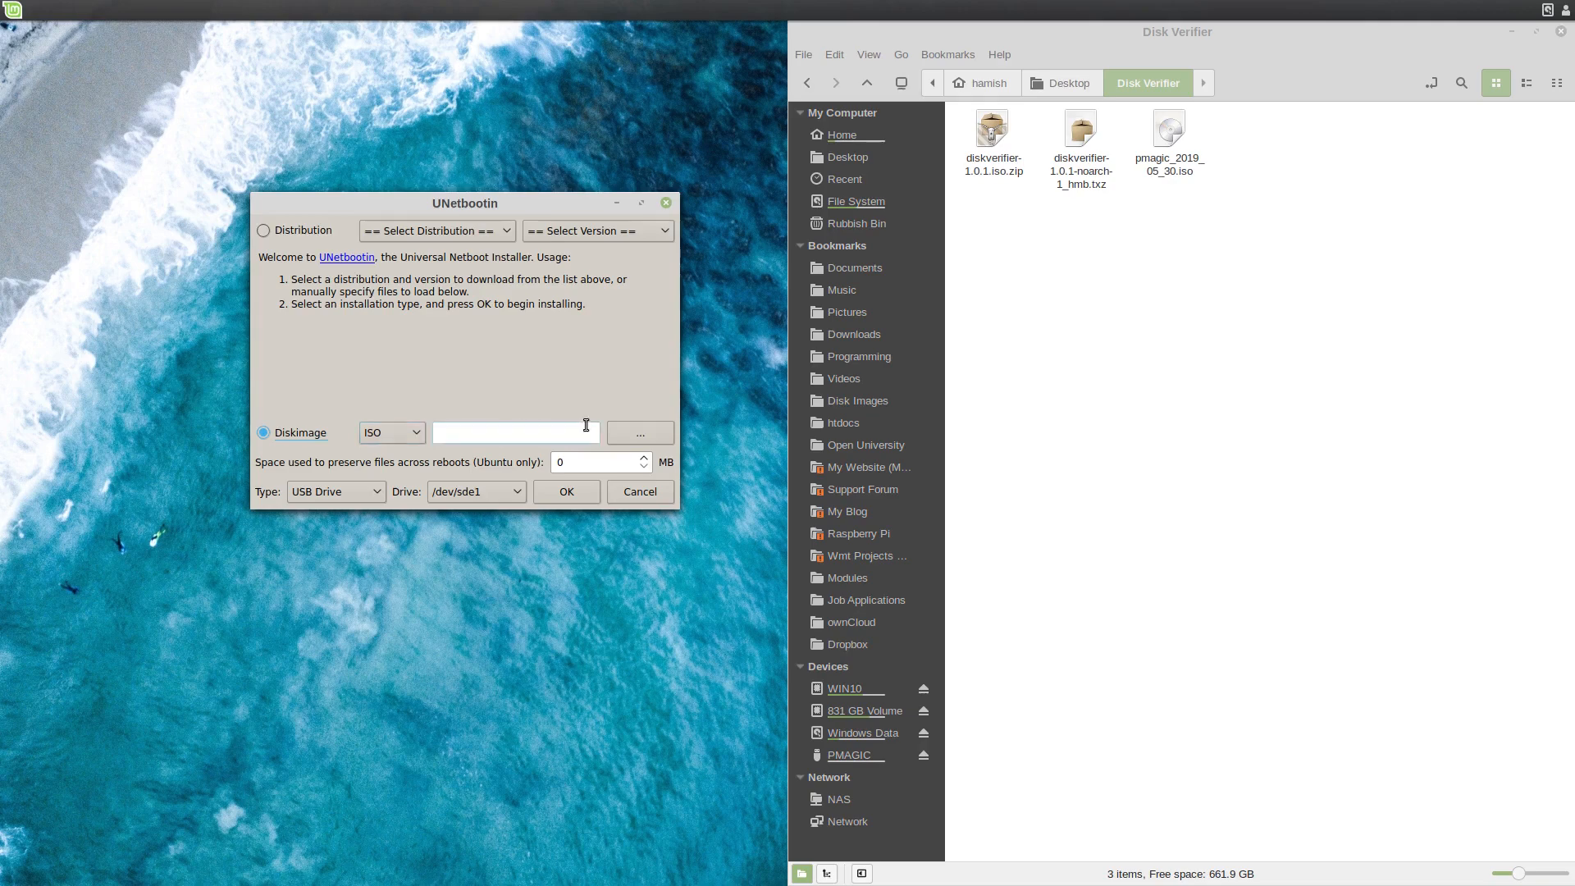
{"action": "left_click", "coordinate": [639, 432]}
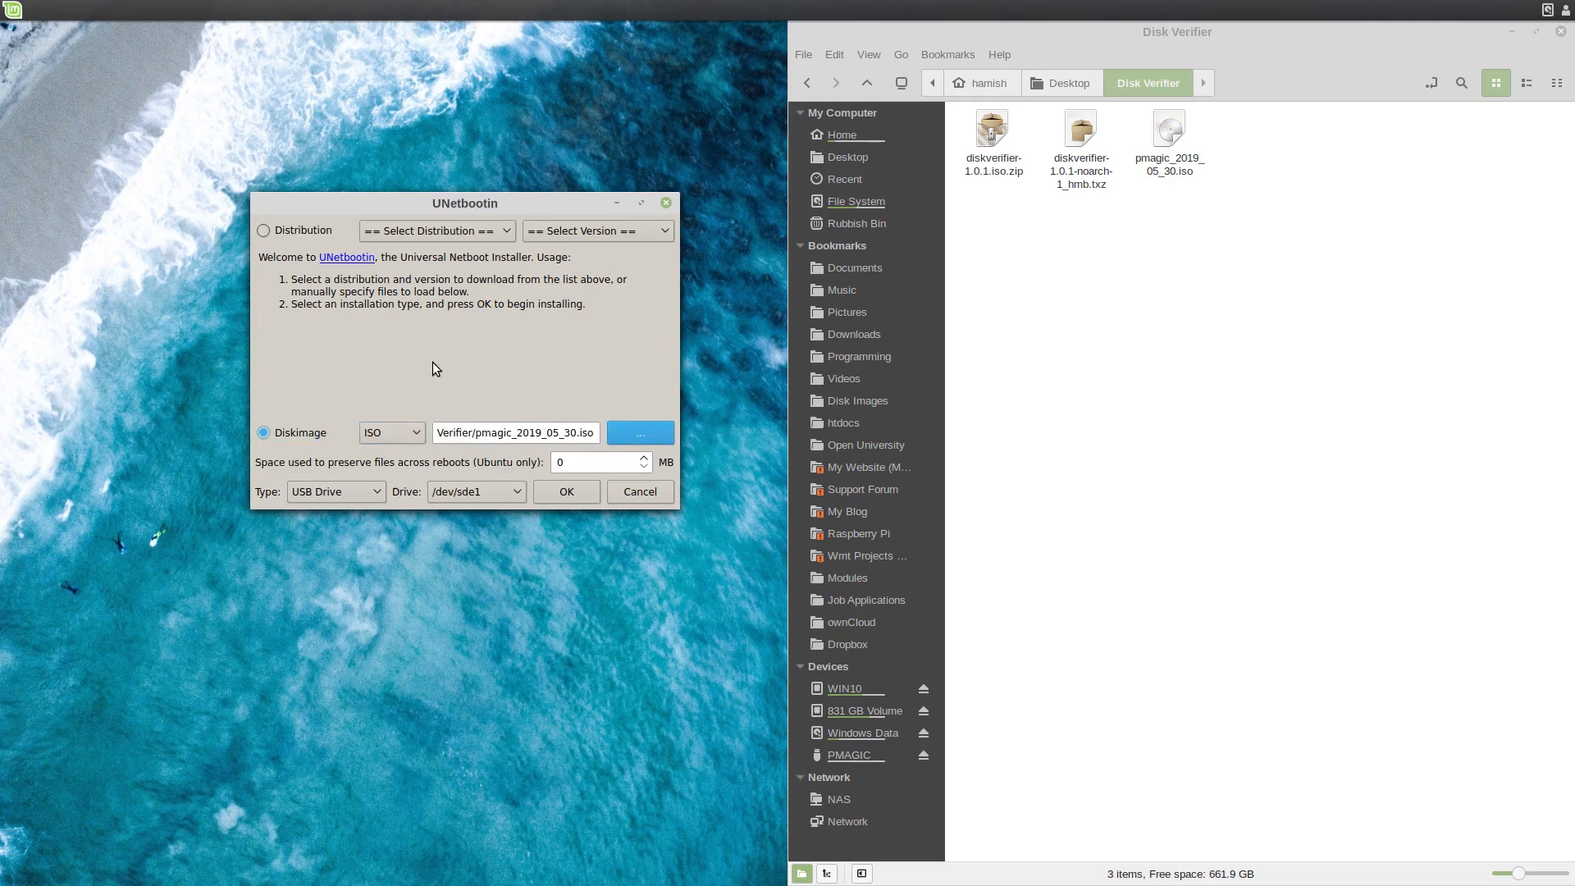
{"action": "left_click", "coordinate": [475, 491]}
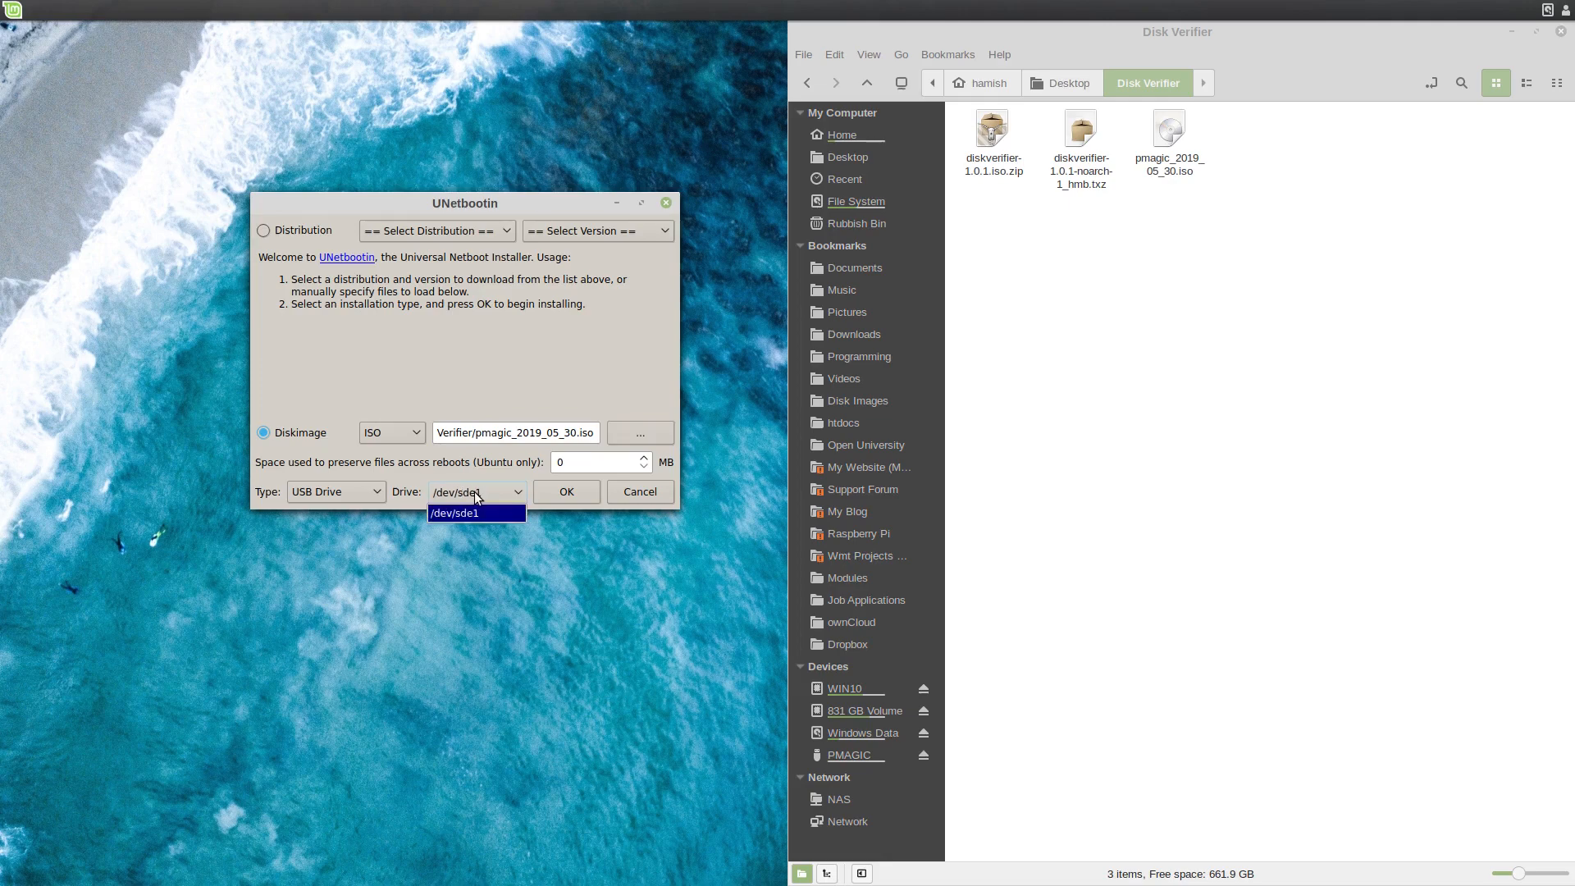
{"action": "left_click_drag", "start_coordinate": [464, 203], "coordinate": [520, 94]}
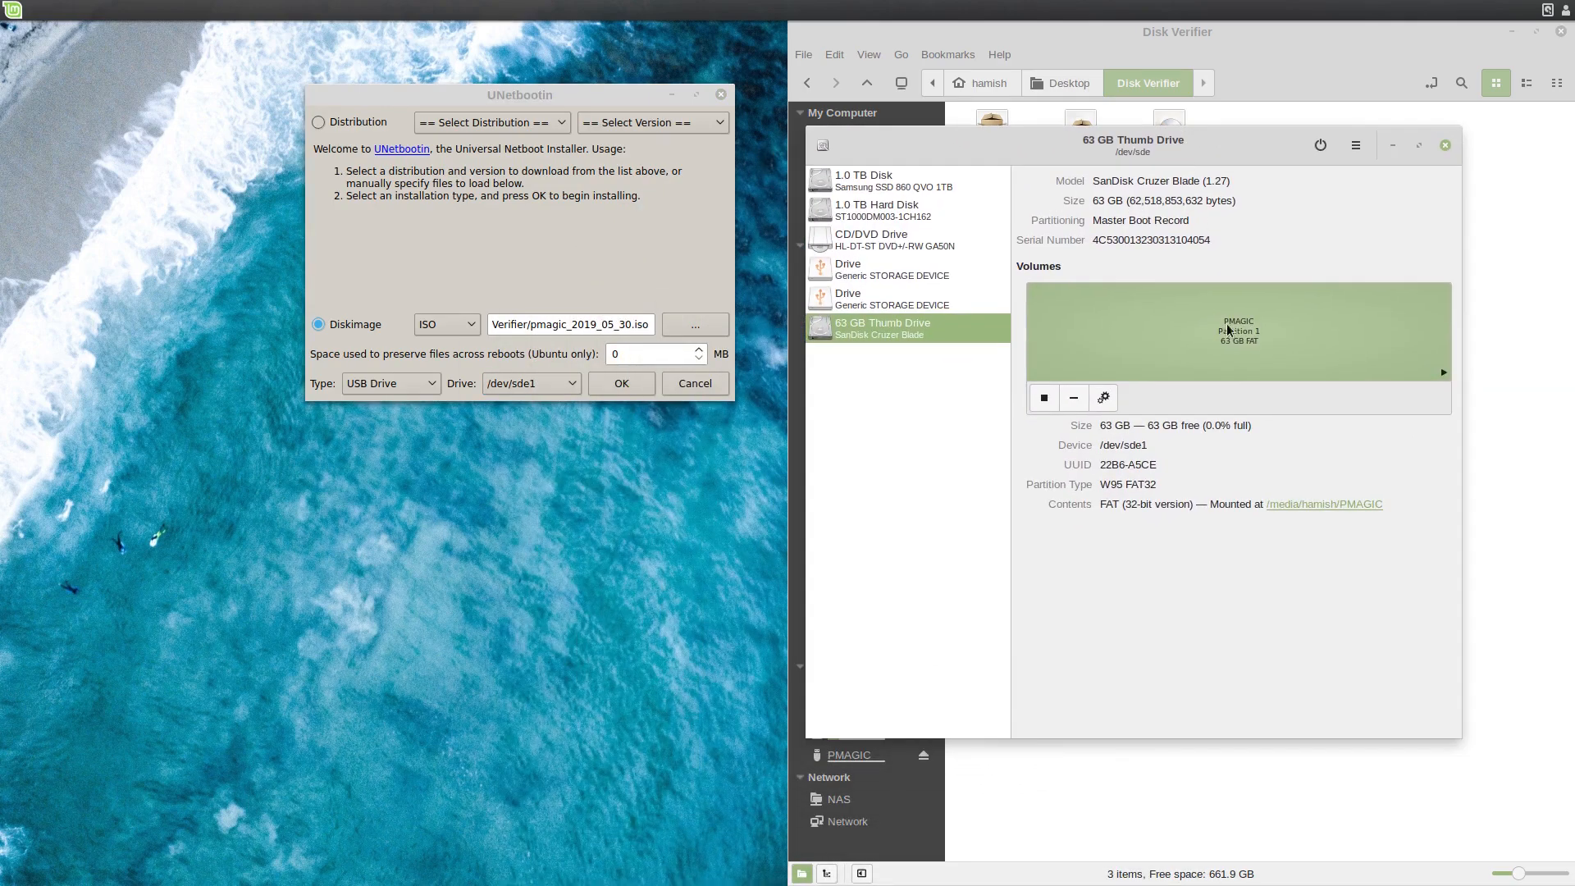
{"action": "mouse_move", "coordinate": [1138, 455]}
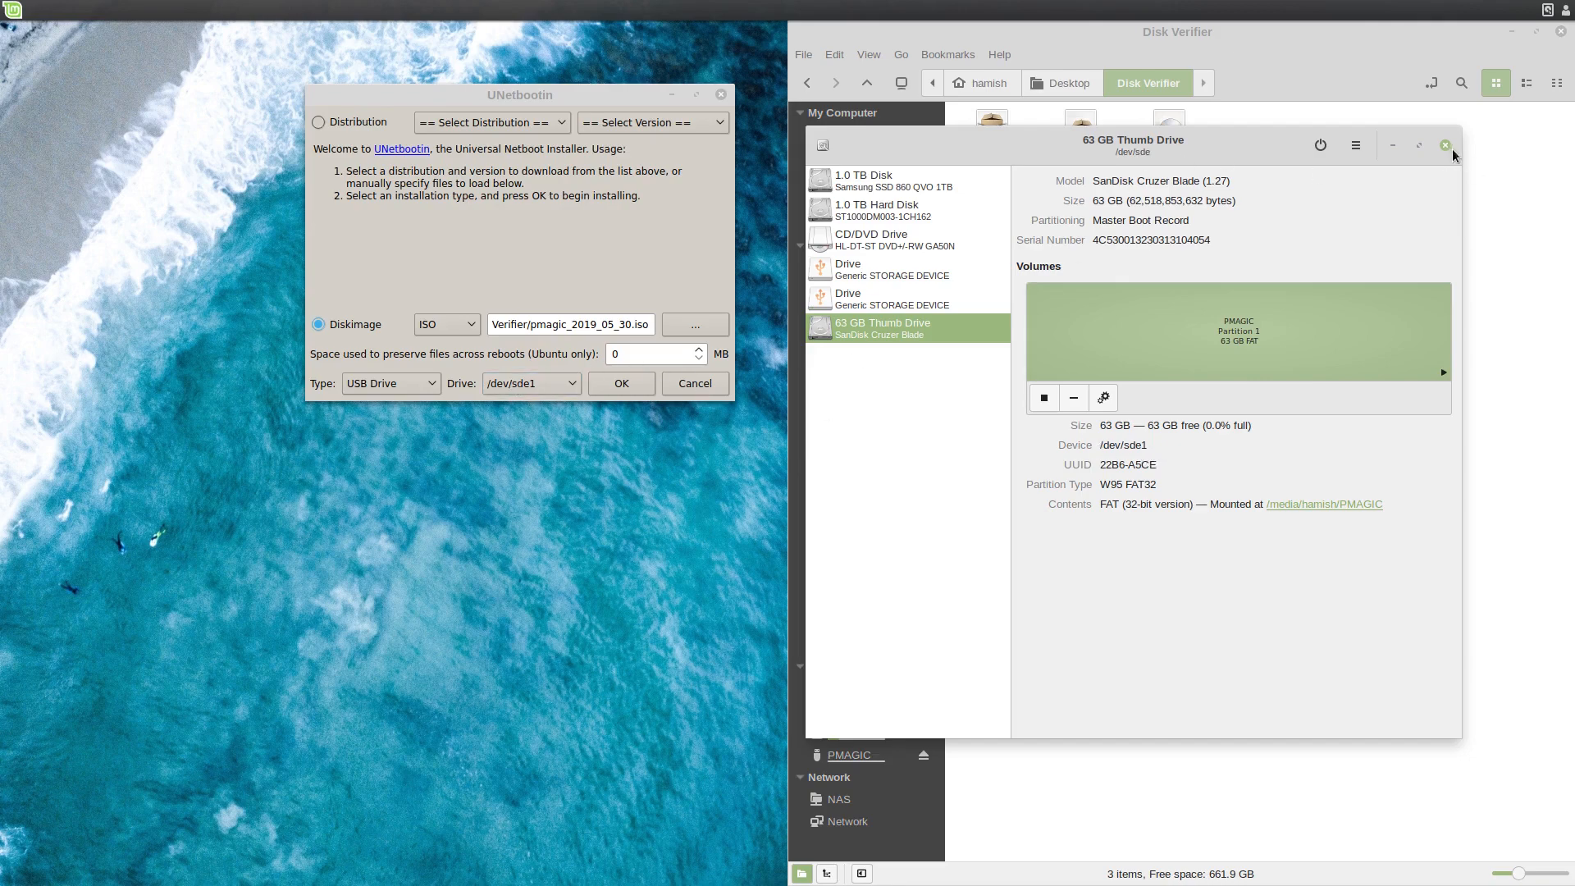
Install Parted Magic onto the PMAGIC drive, overwriting all files, and exit UNetbootin.
{"action": "left_click", "coordinate": [1444, 146]}
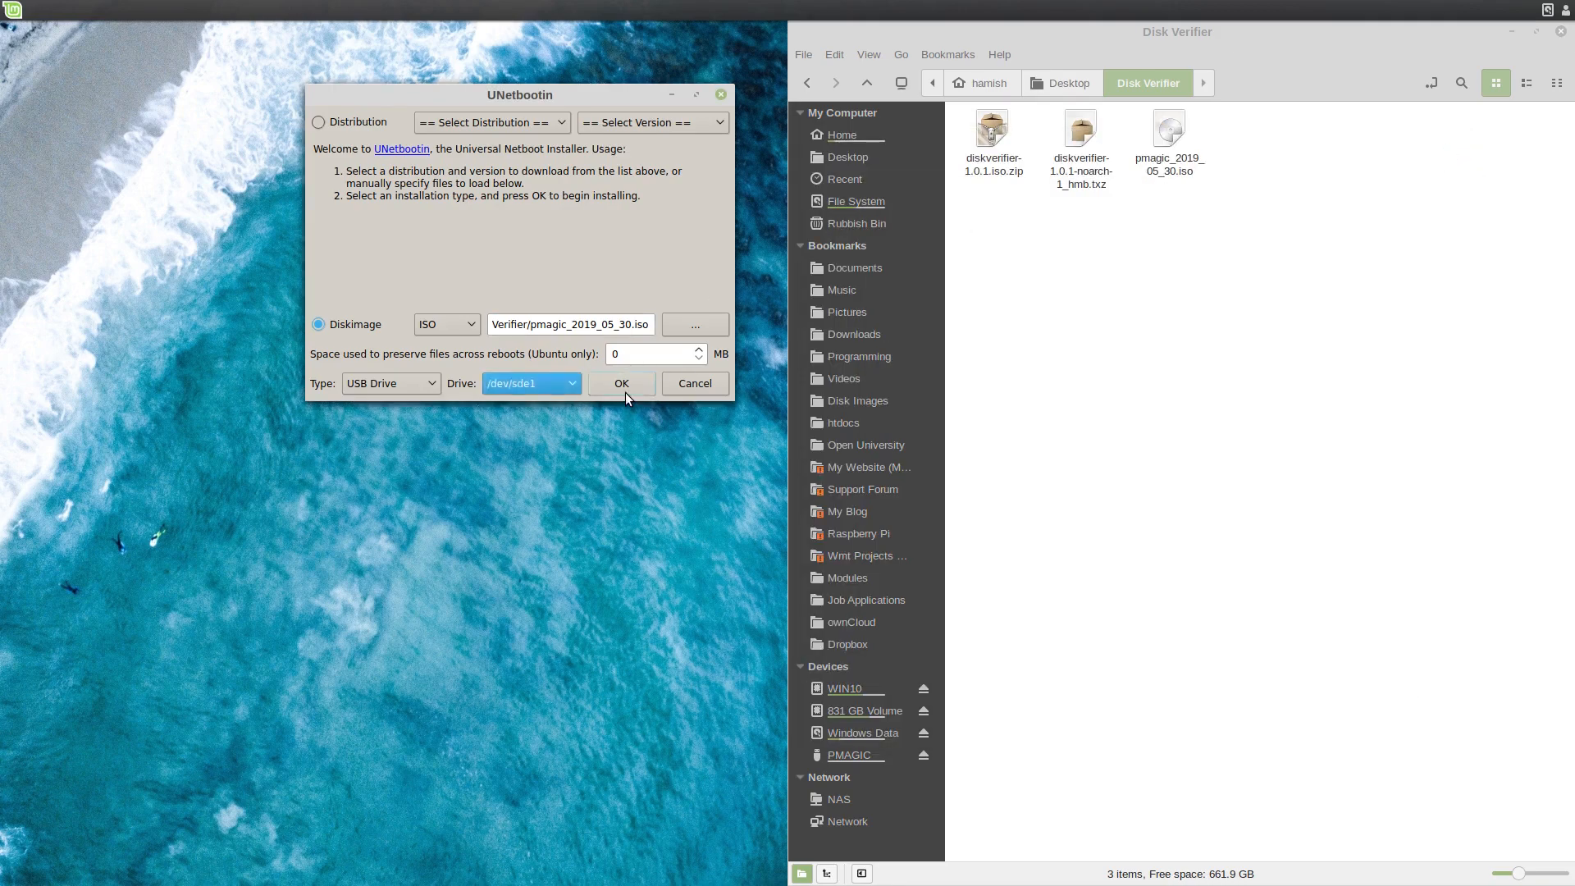
{"action": "left_click", "coordinate": [621, 383]}
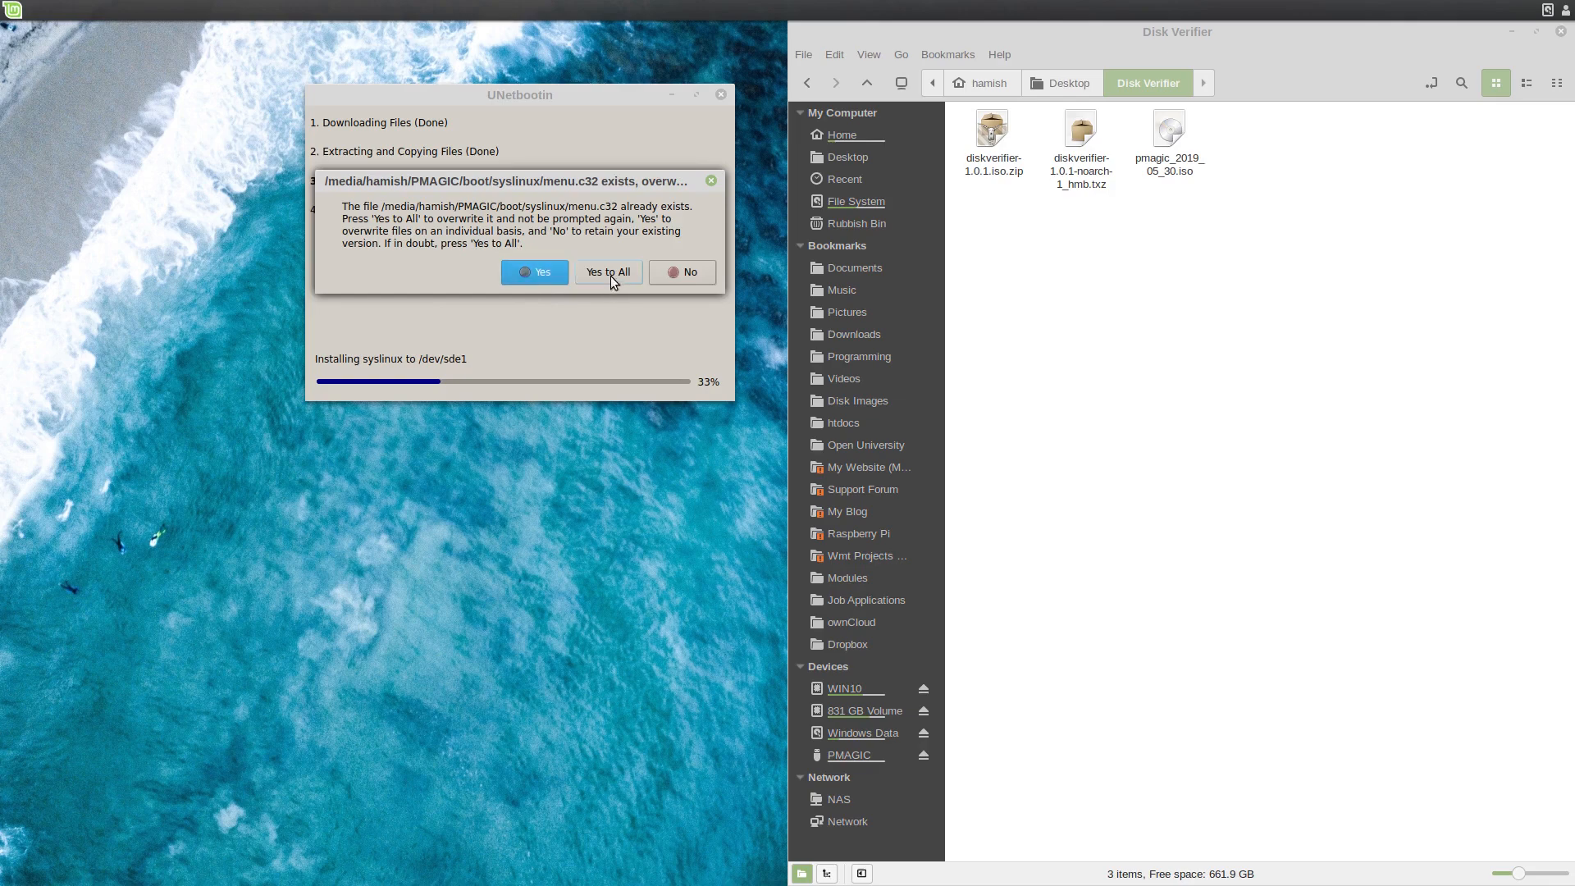
{"action": "left_click", "coordinate": [607, 271]}
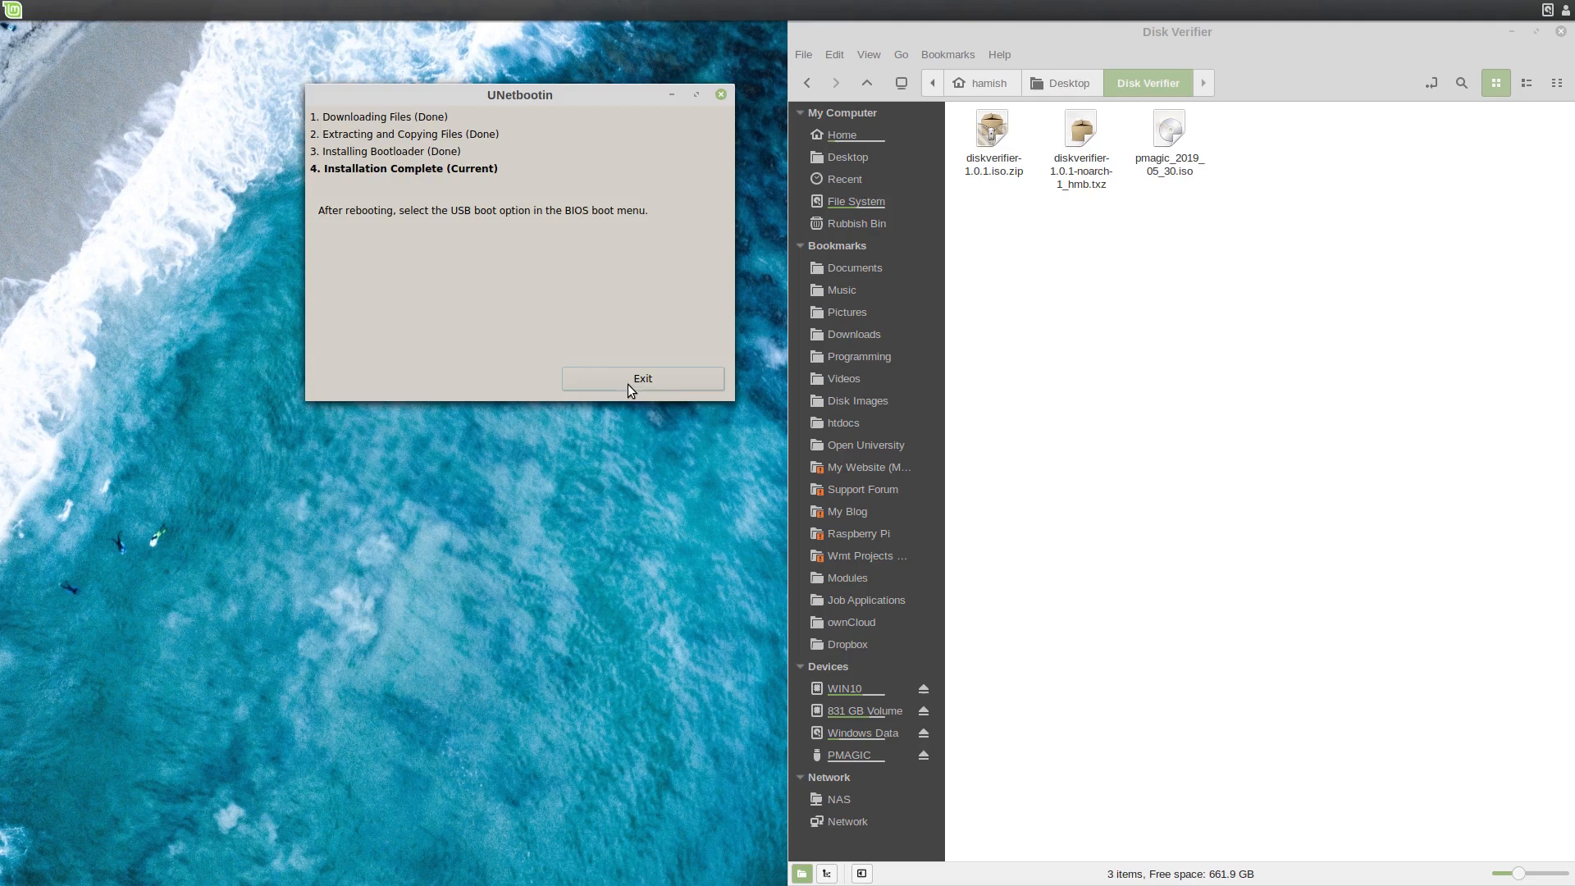
{"action": "left_click", "coordinate": [641, 379]}
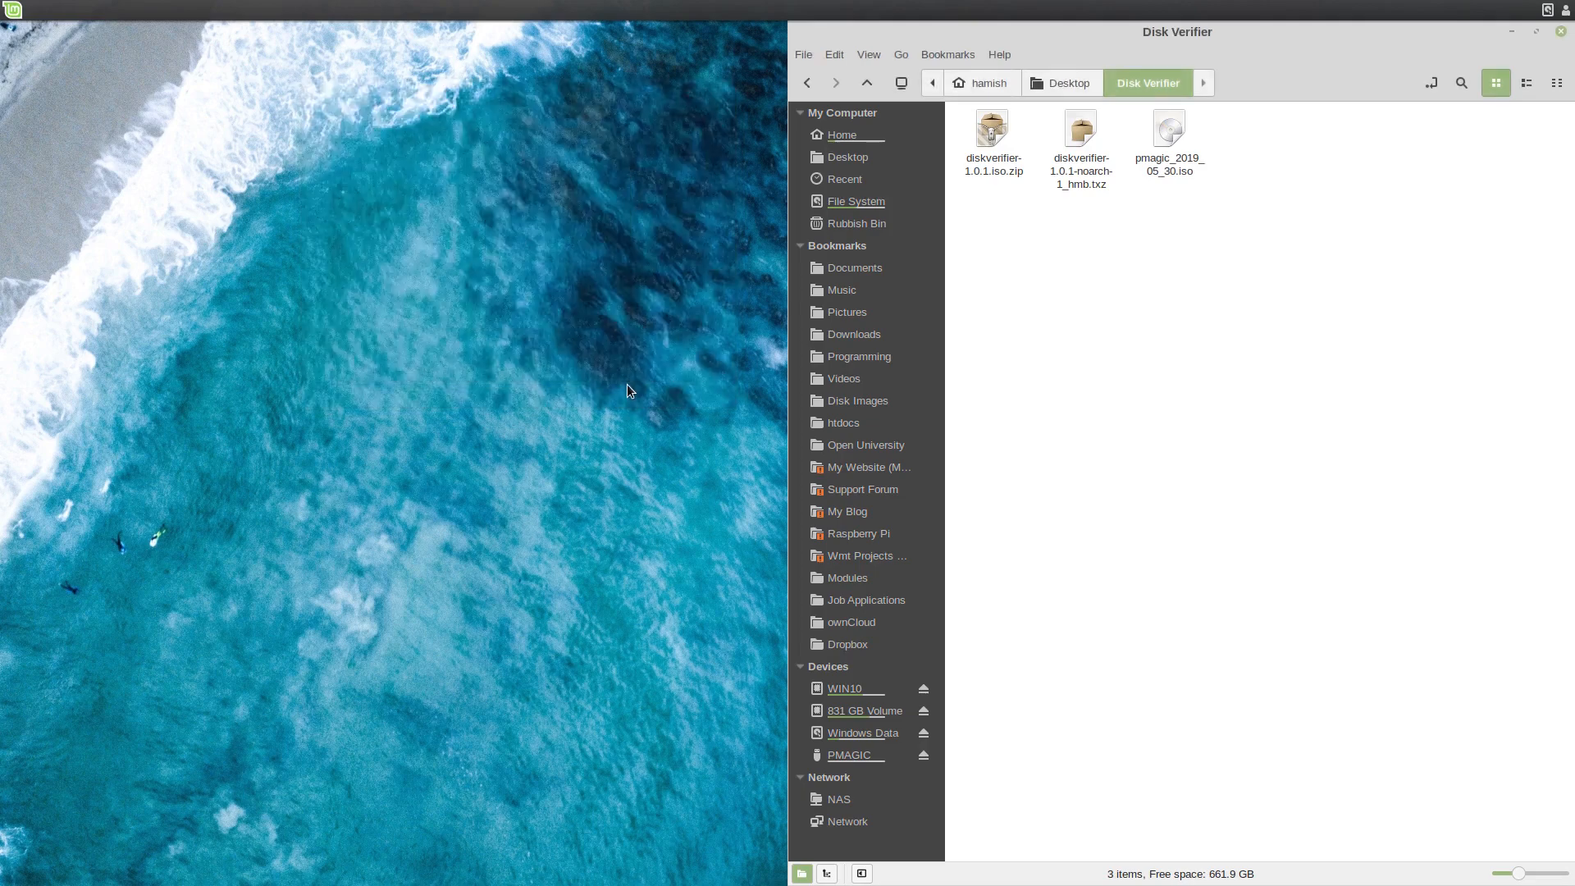
{"action": "mouse_move", "coordinate": [844, 377]}
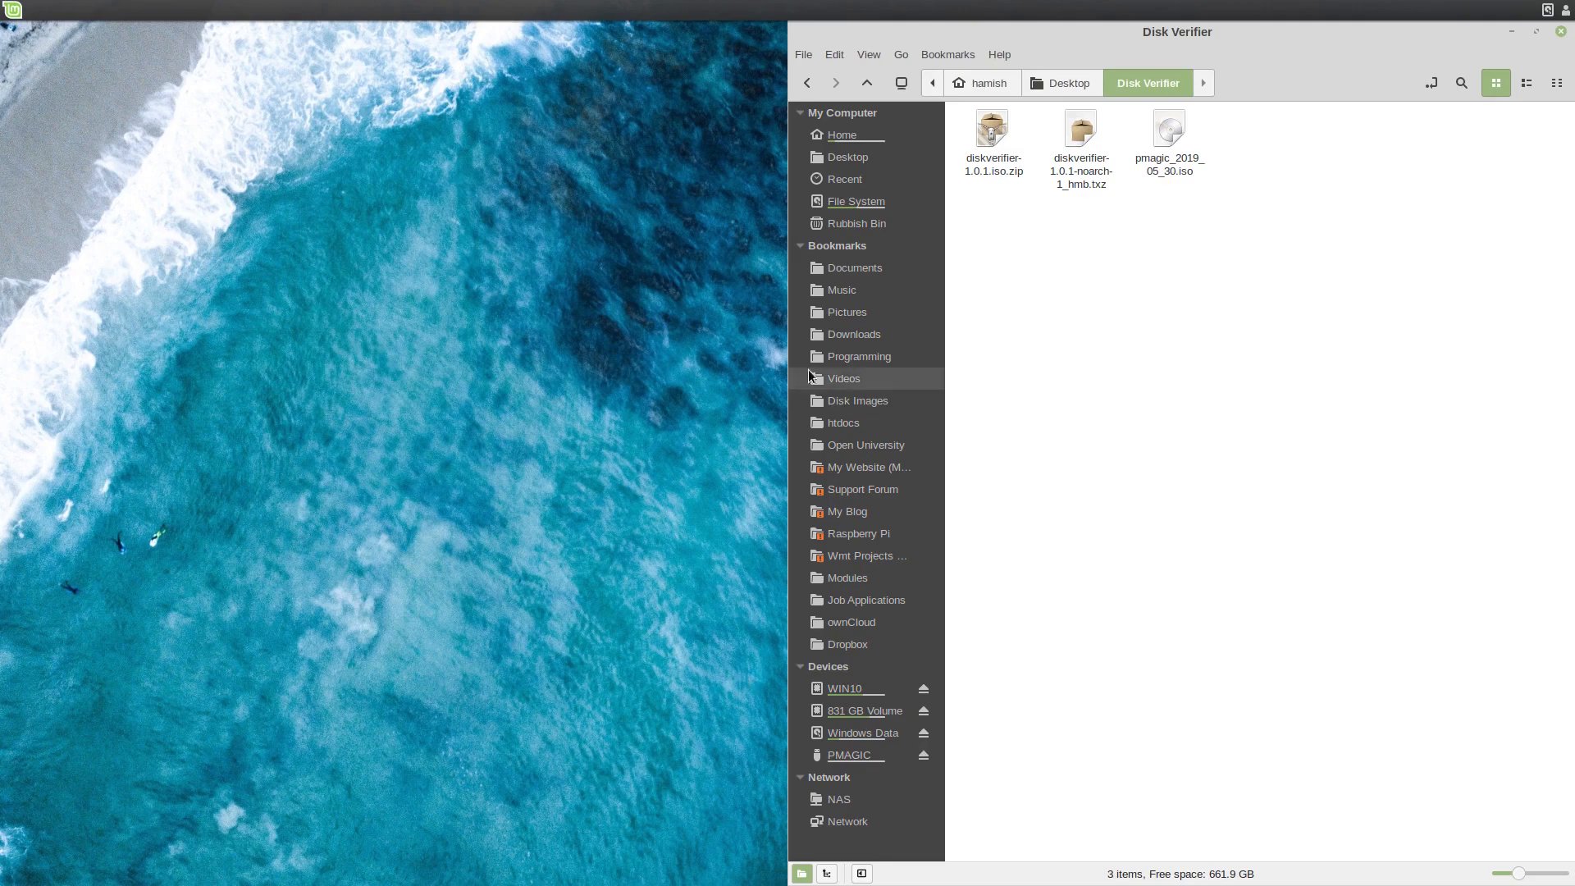
Paste the Disk Verifier package into PMAGIC's pmagic/pmodules folder and eject the drive.
{"action": "left_click", "coordinate": [851, 754]}
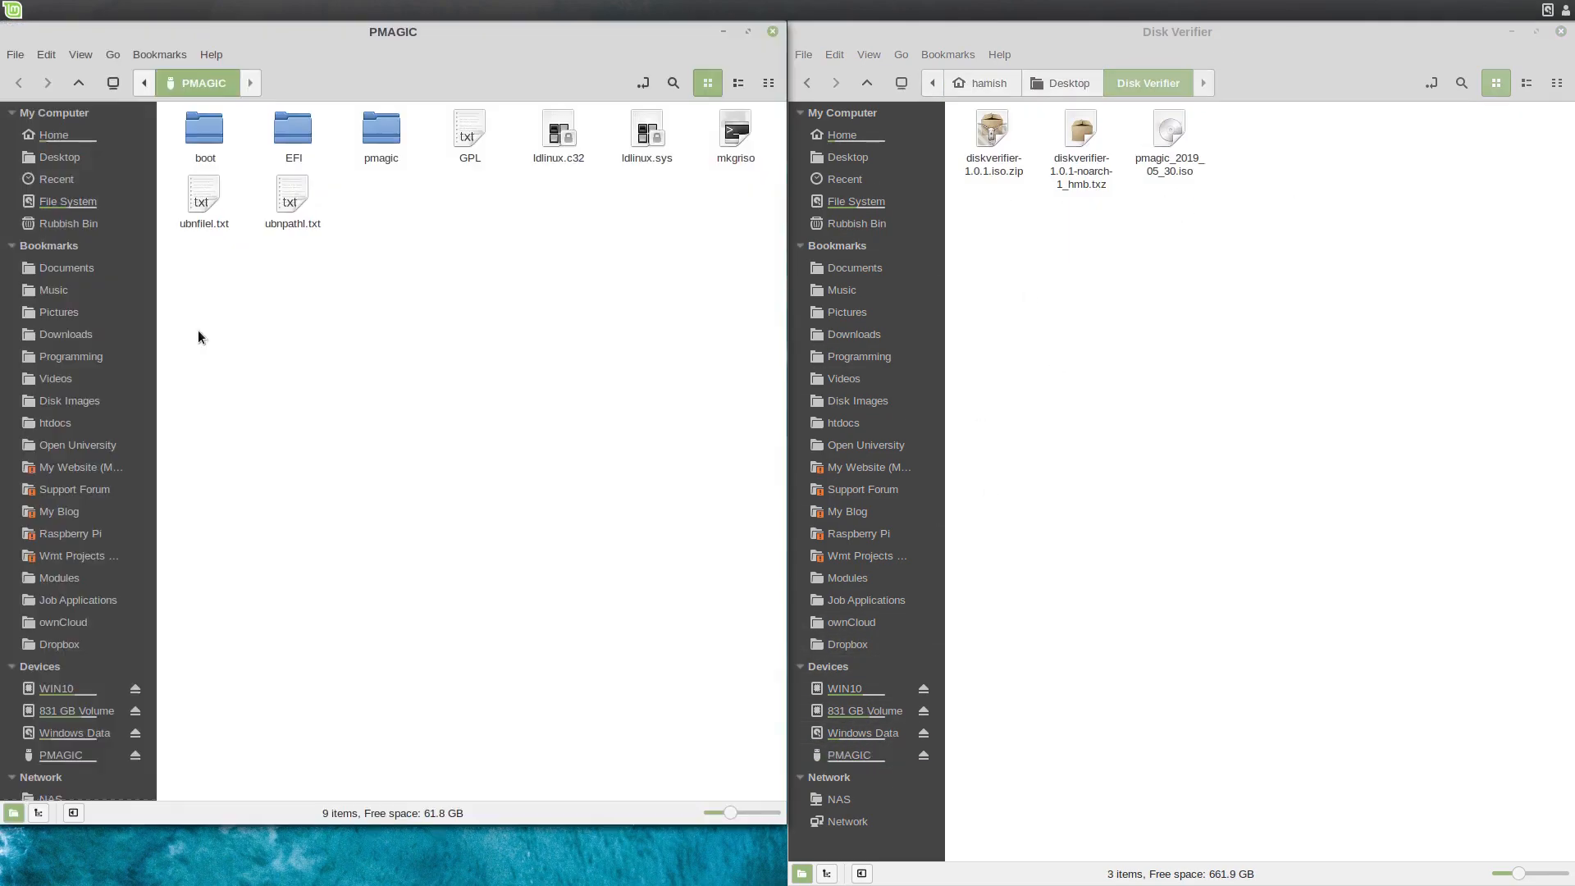
{"action": "mouse_move", "coordinate": [344, 110]}
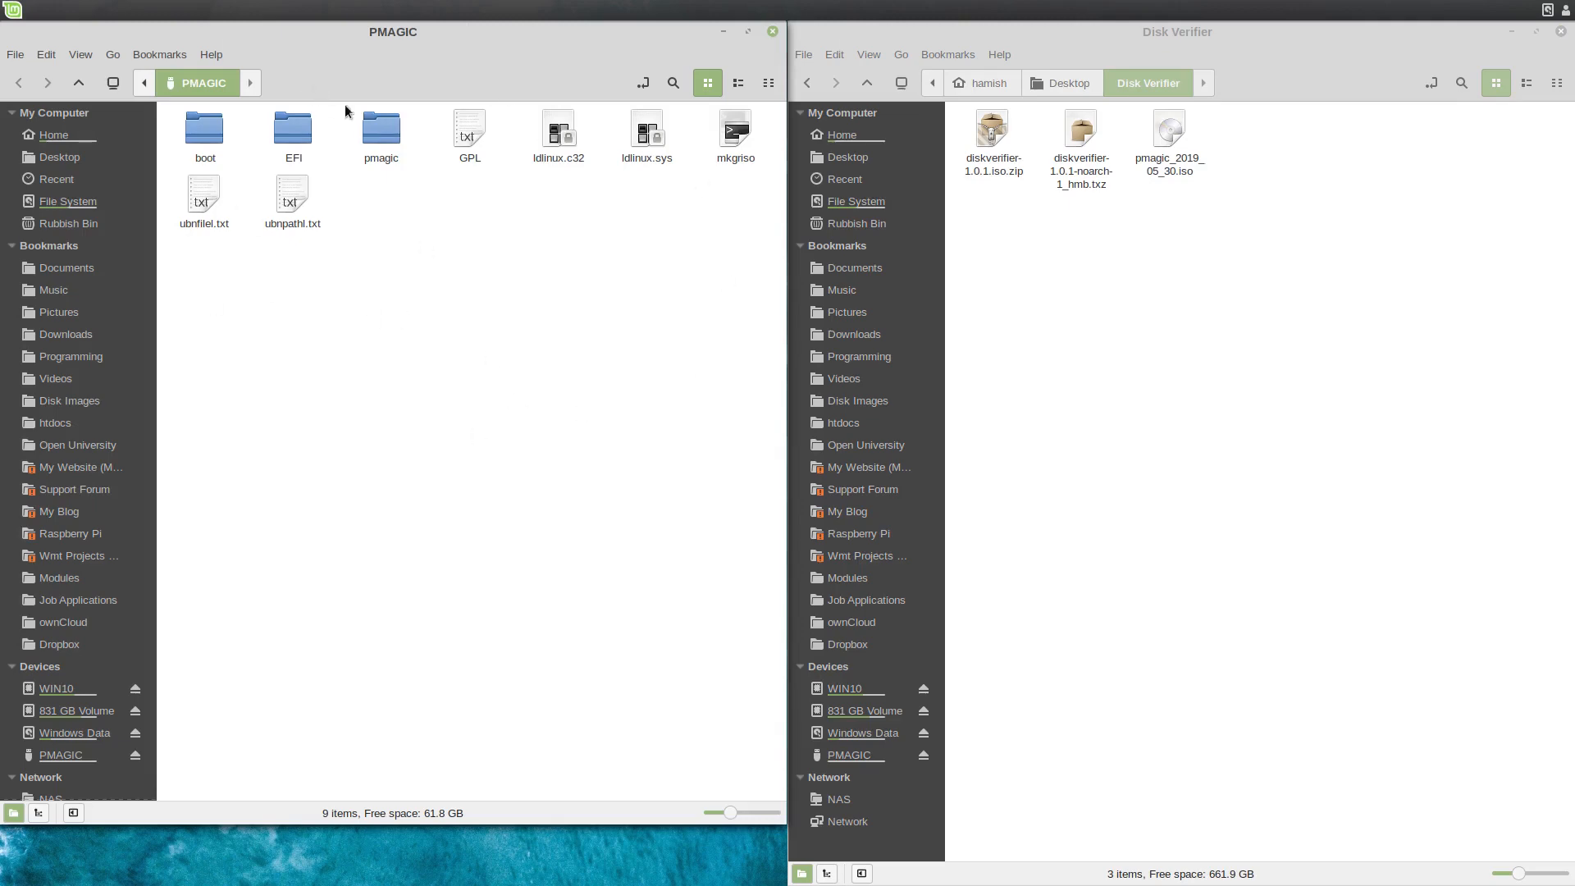
{"action": "double_click", "coordinate": [379, 135]}
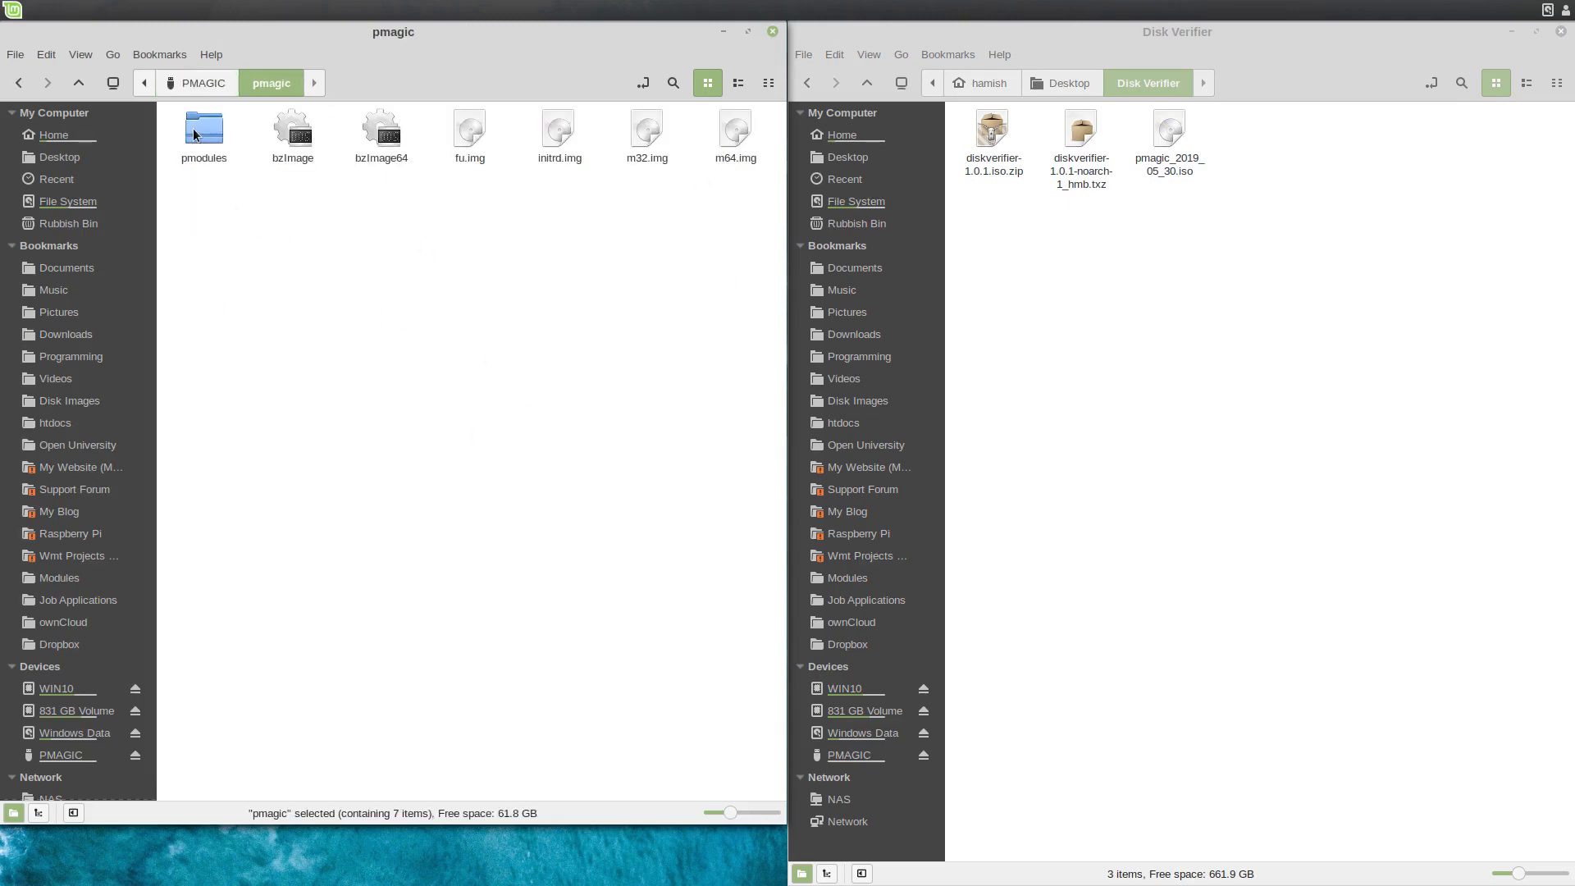
{"action": "double_click", "coordinate": [202, 131]}
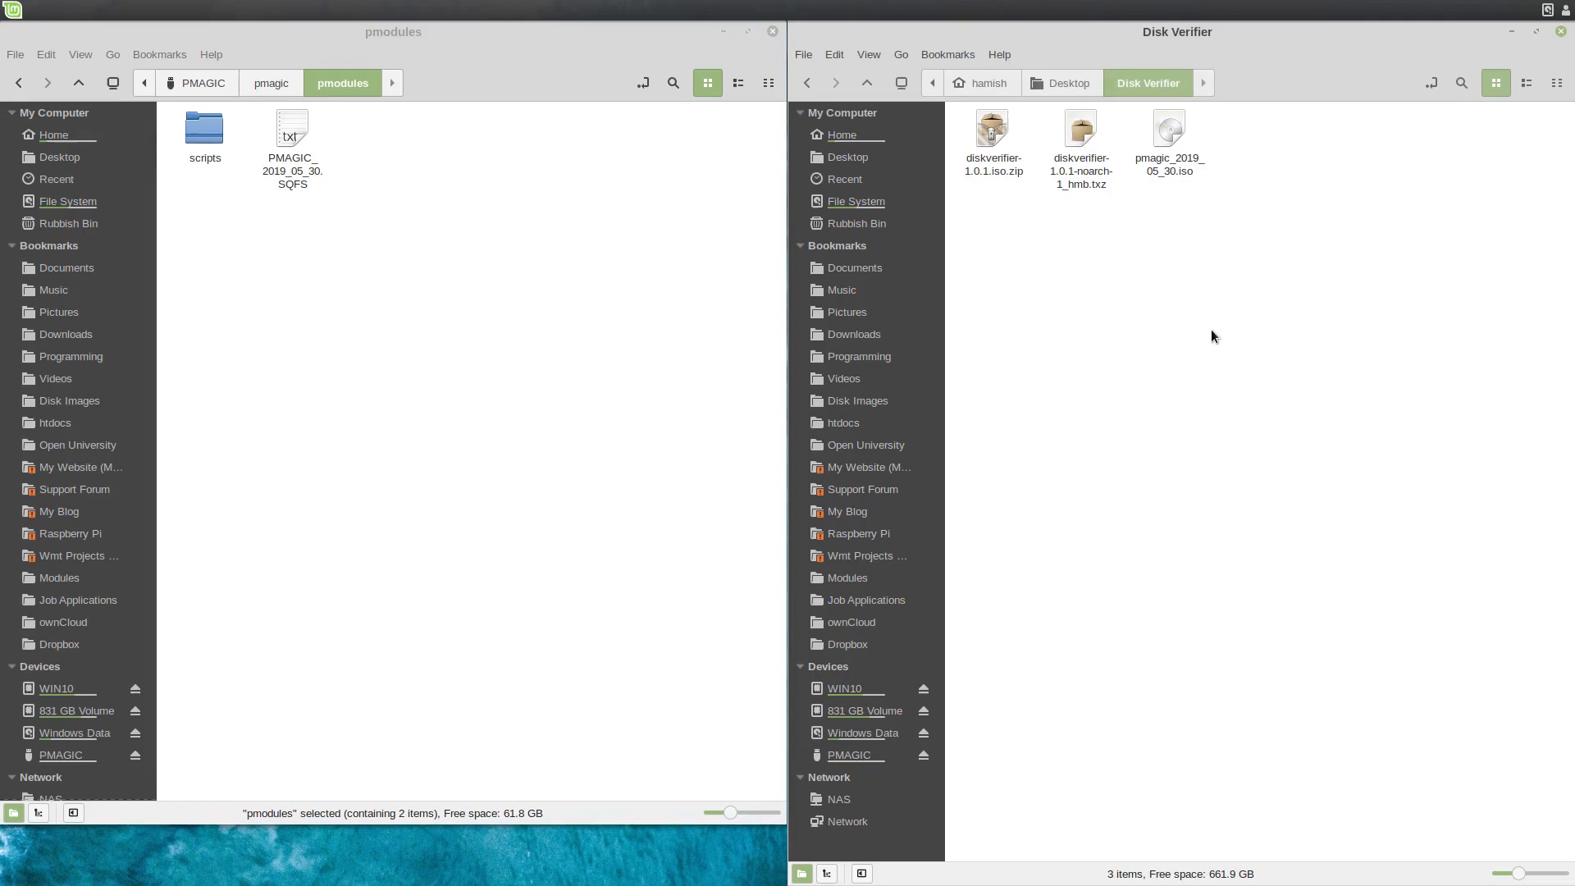
{"action": "right_click", "coordinate": [1080, 141]}
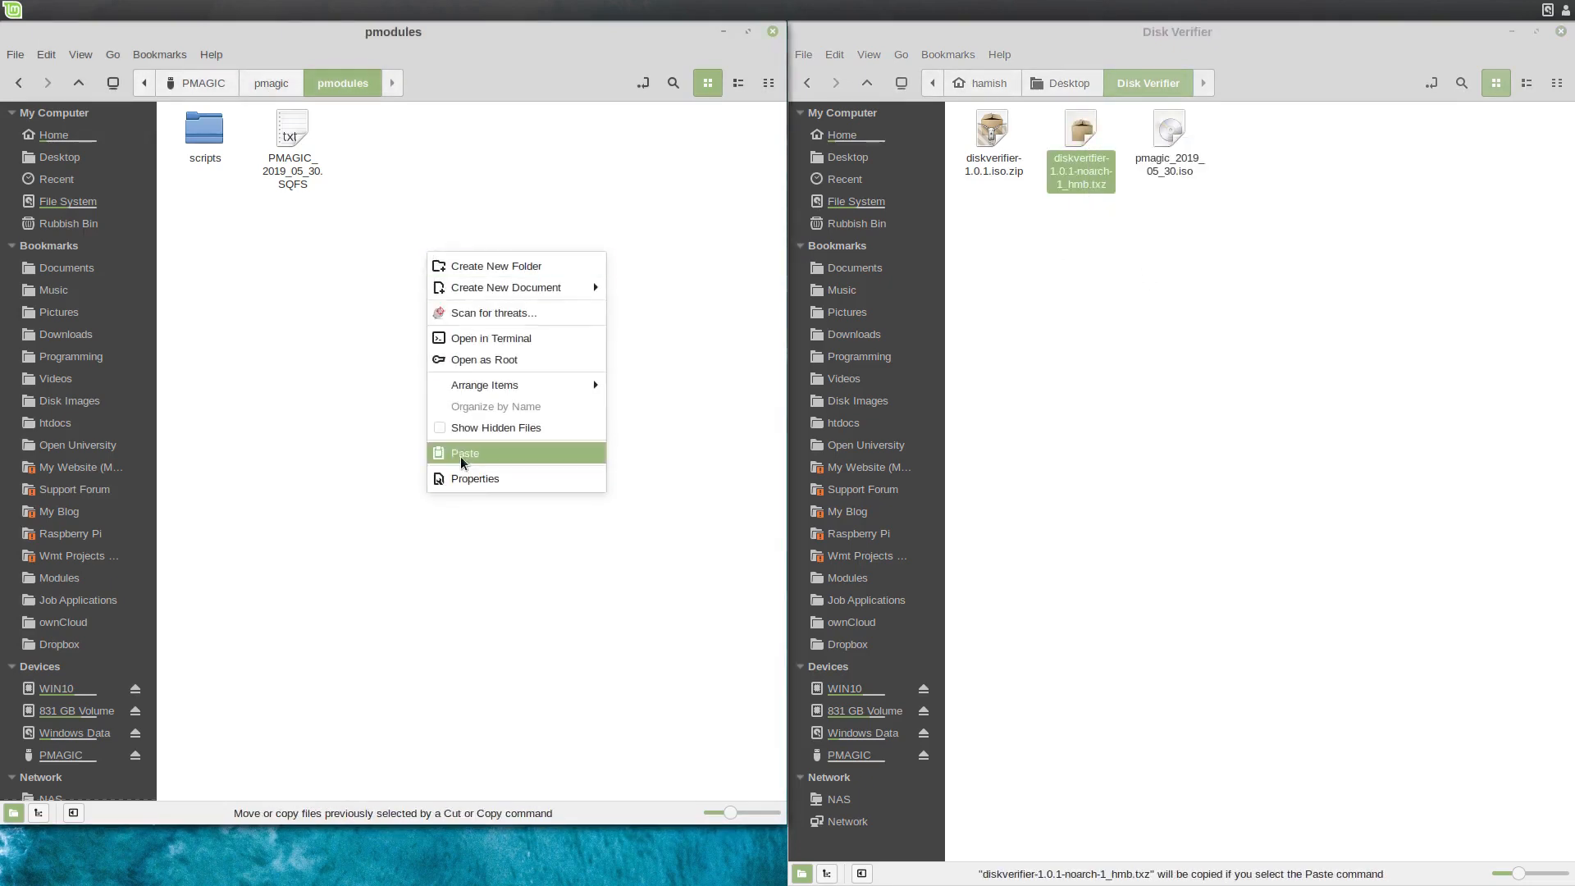
{"action": "left_click", "coordinate": [464, 453]}
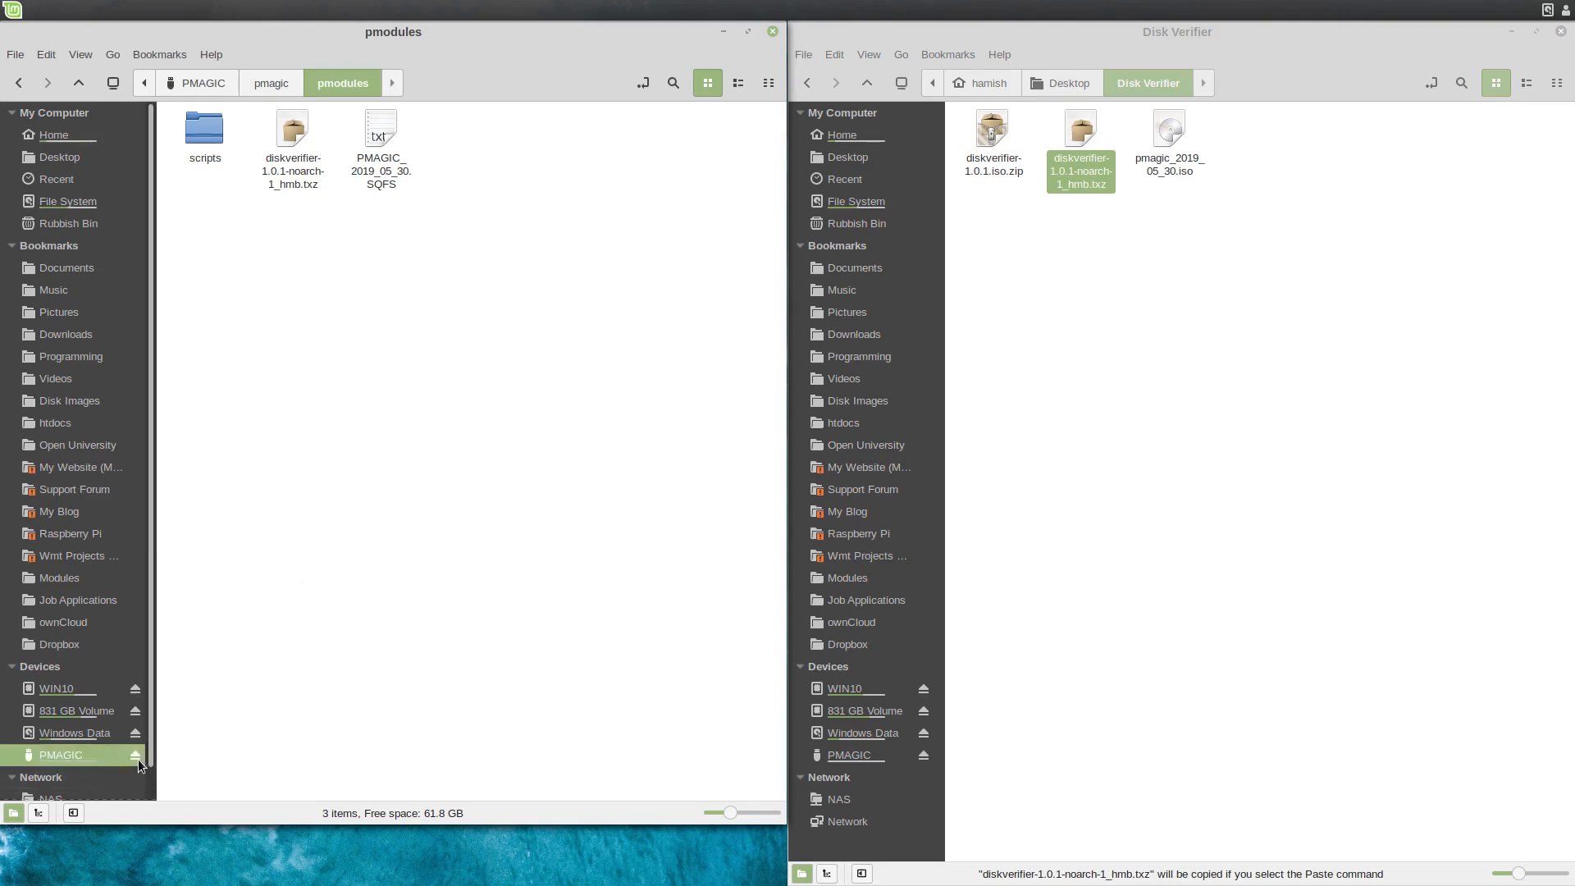
{"action": "left_click", "coordinate": [770, 31]}
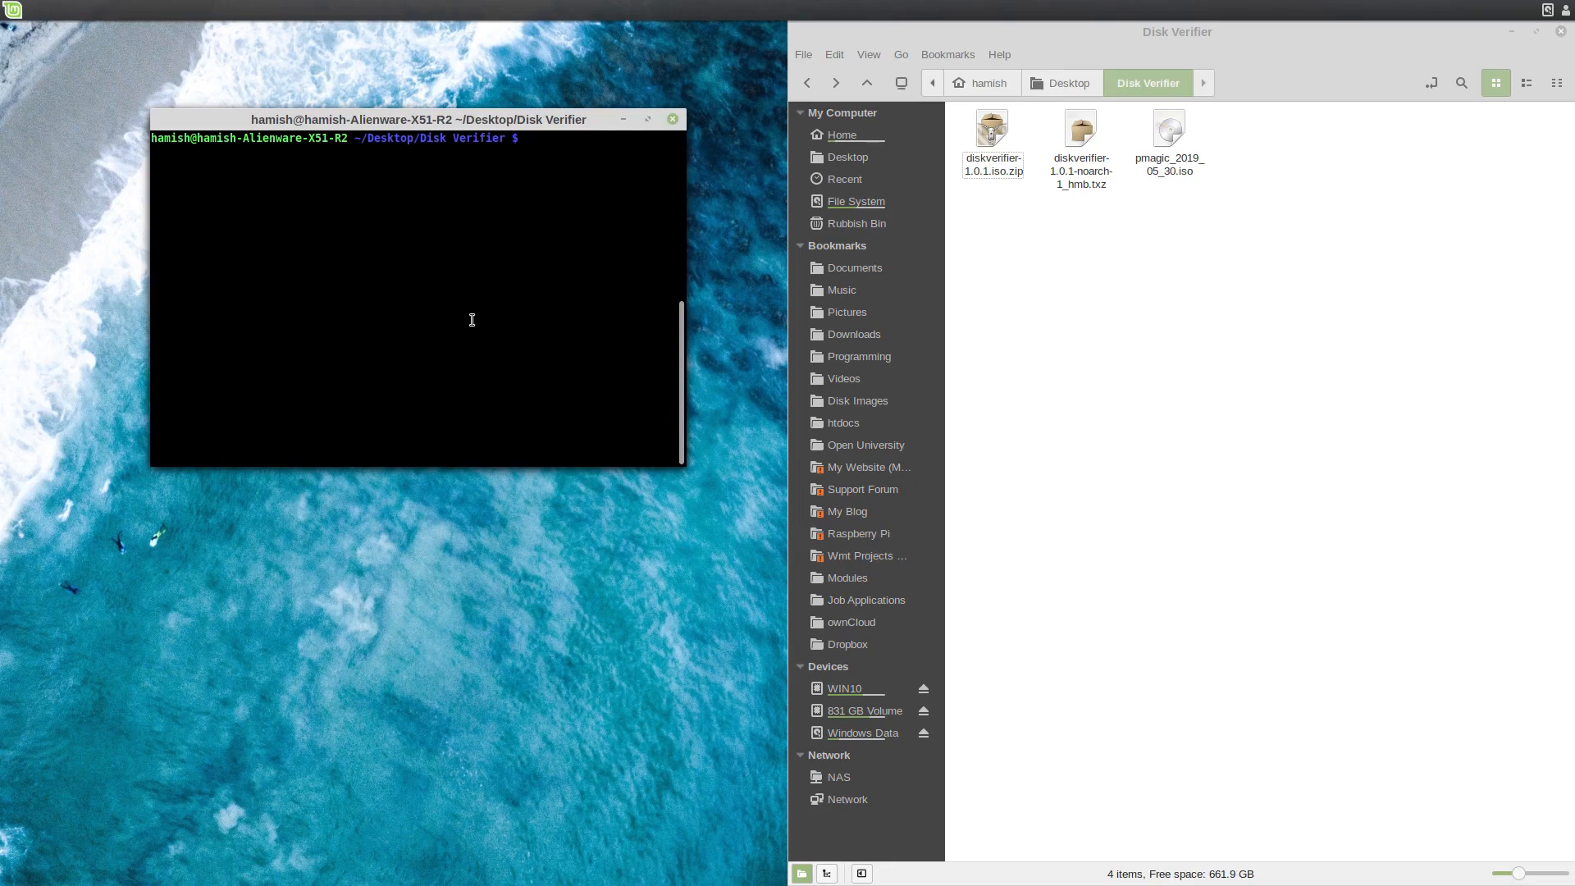
Select the pmagic_2019_05_30.iso file in the Disk Verifier folder.
{"action": "left_click", "coordinate": [1167, 141]}
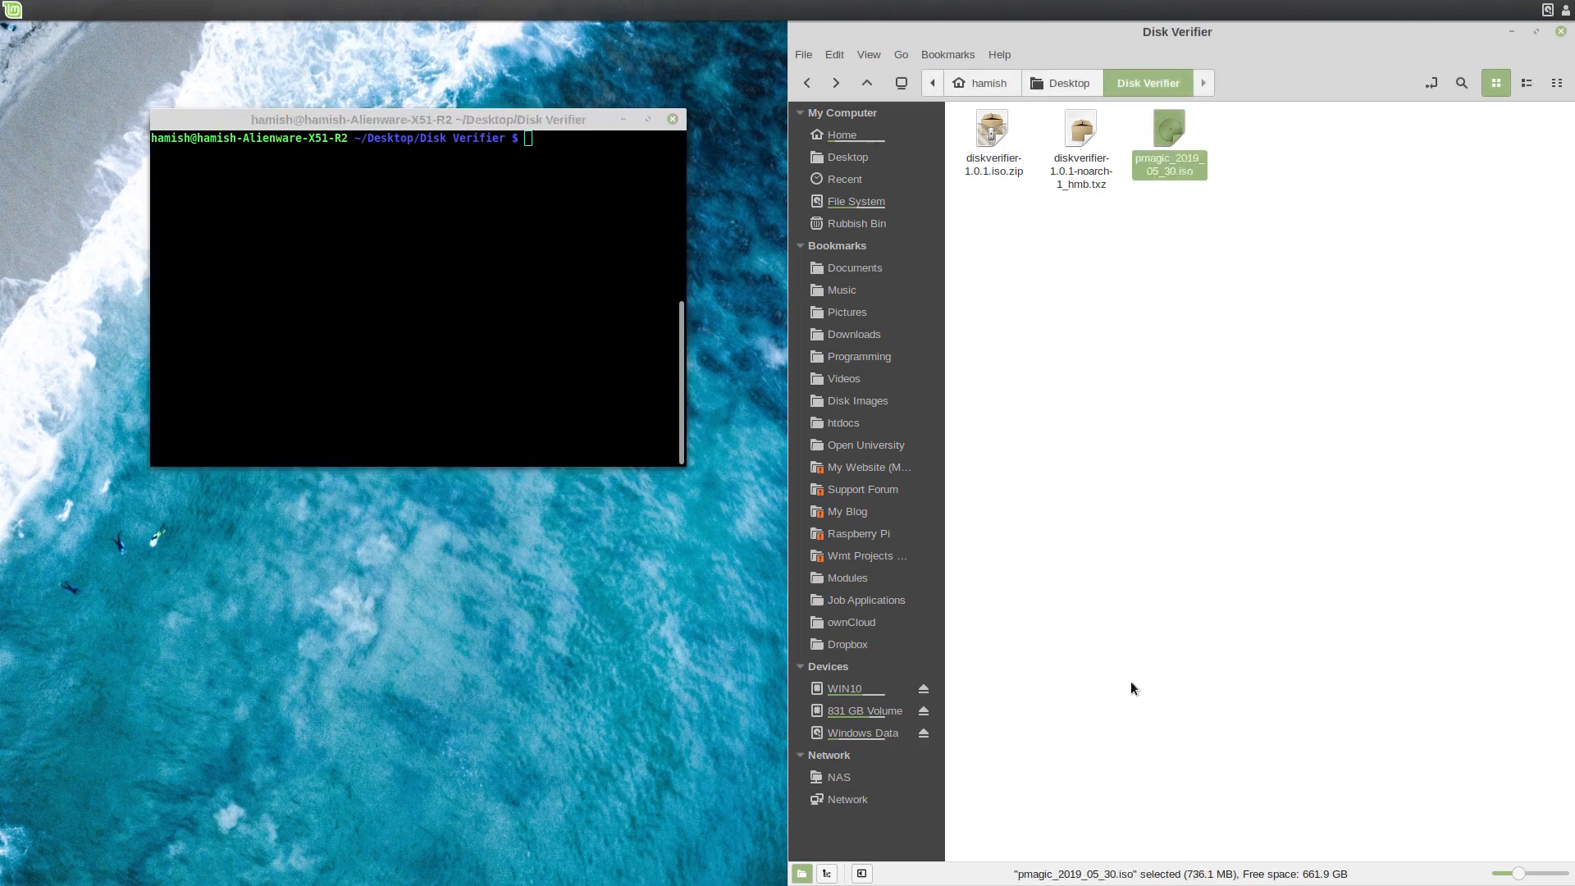
{"action": "mouse_move", "coordinate": [1075, 246]}
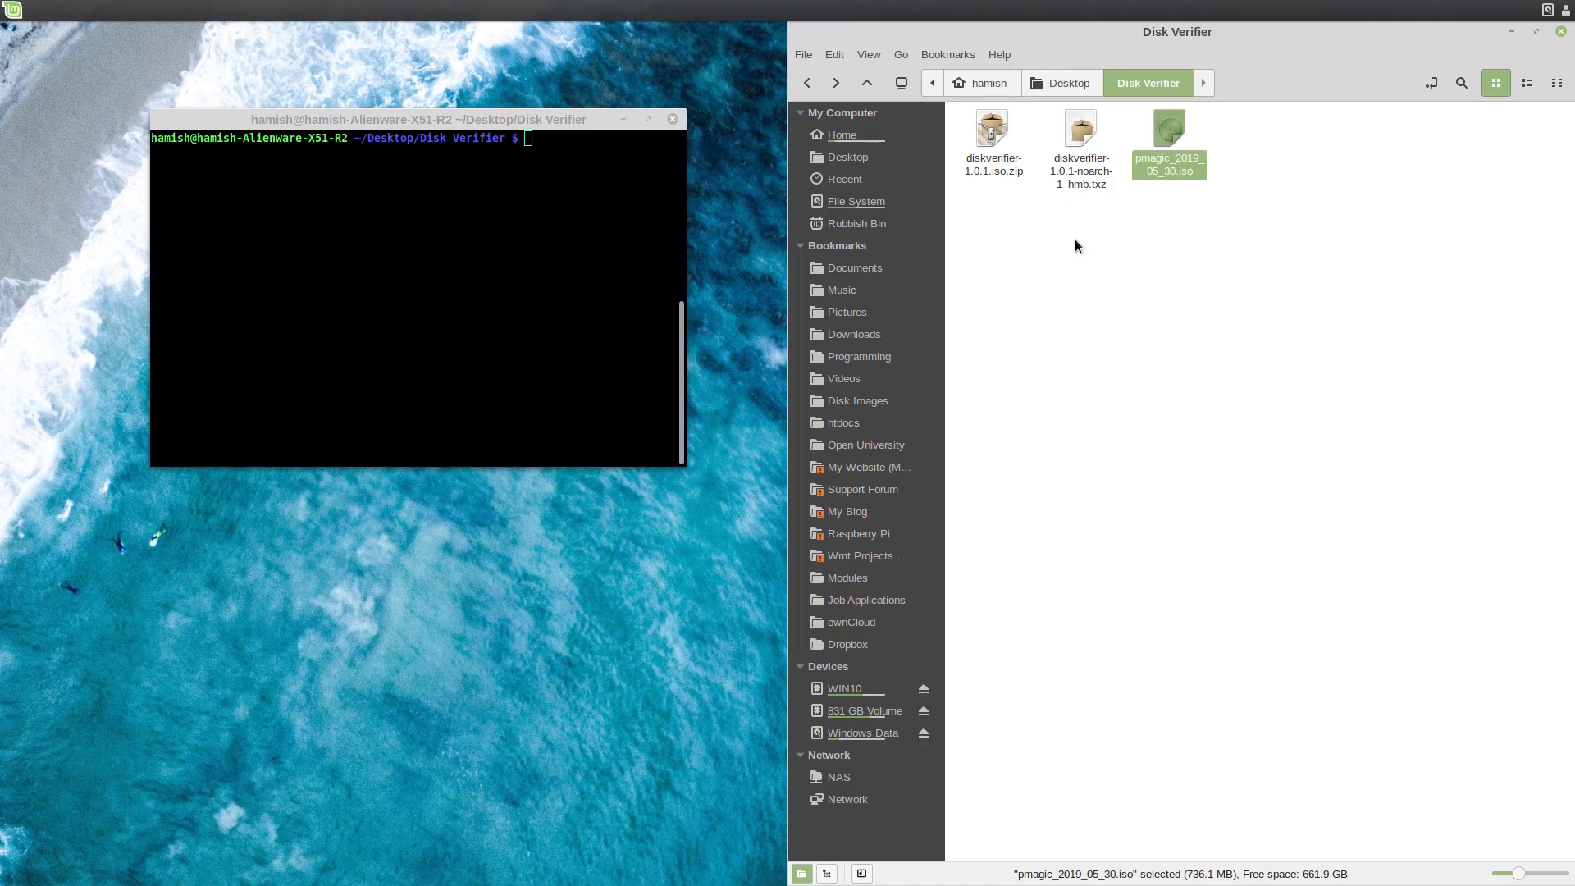
{"action": "left_click", "coordinate": [502, 289]}
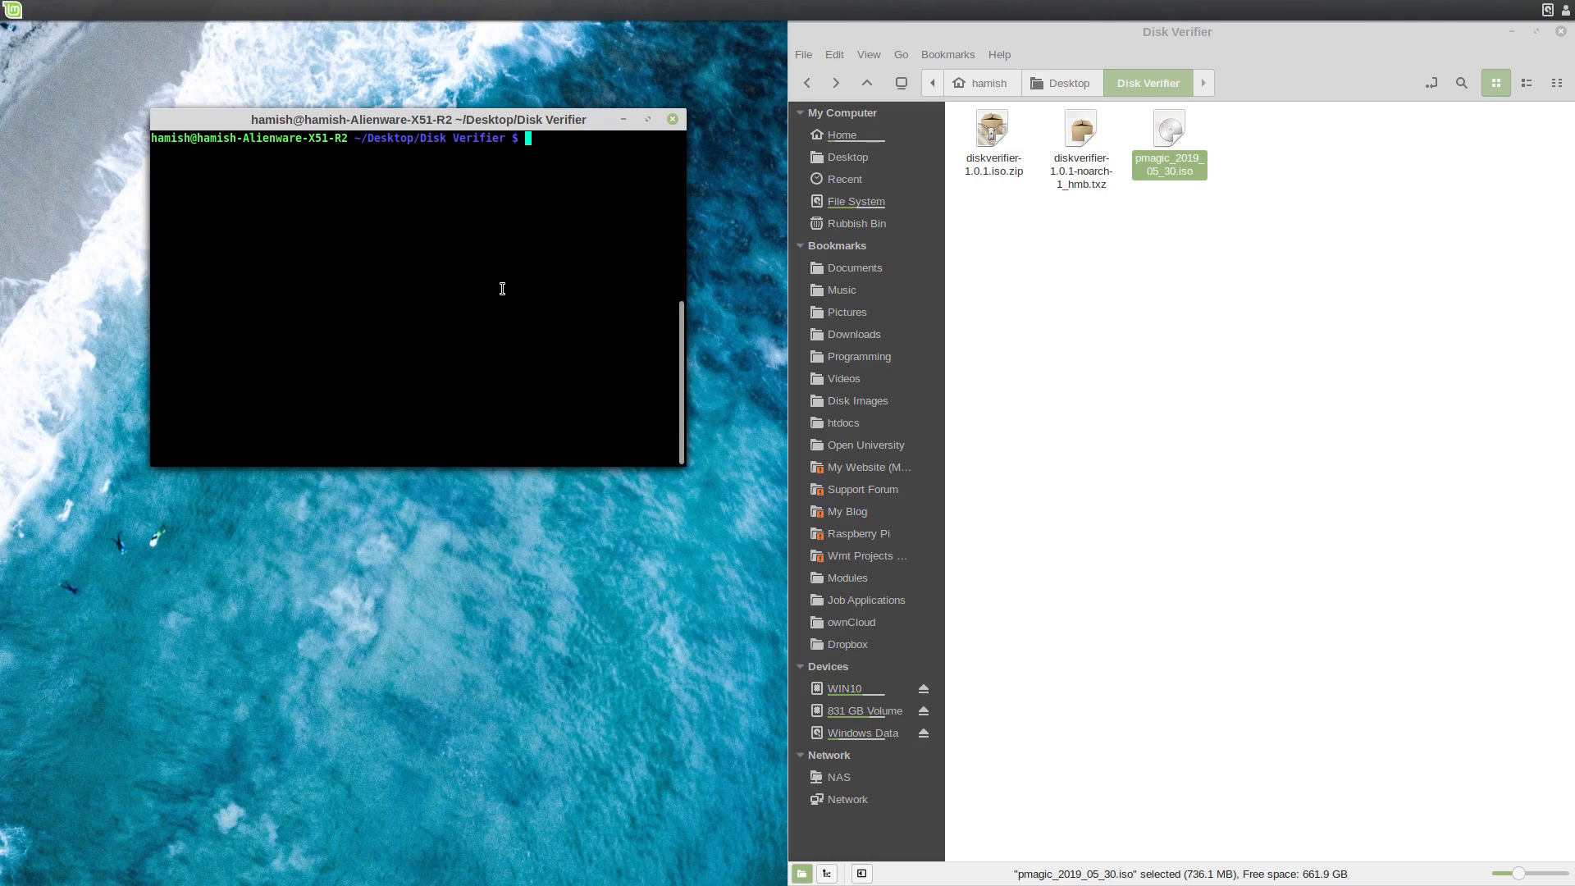
Create a temp folder and /tmp/pmagic, then loop-mount pmagic_2019_05_30.iso at /tmp/pmagic.
{"action": "type", "text": "mkdir temp"}
{"action": "type", "text": "cd temp/"}
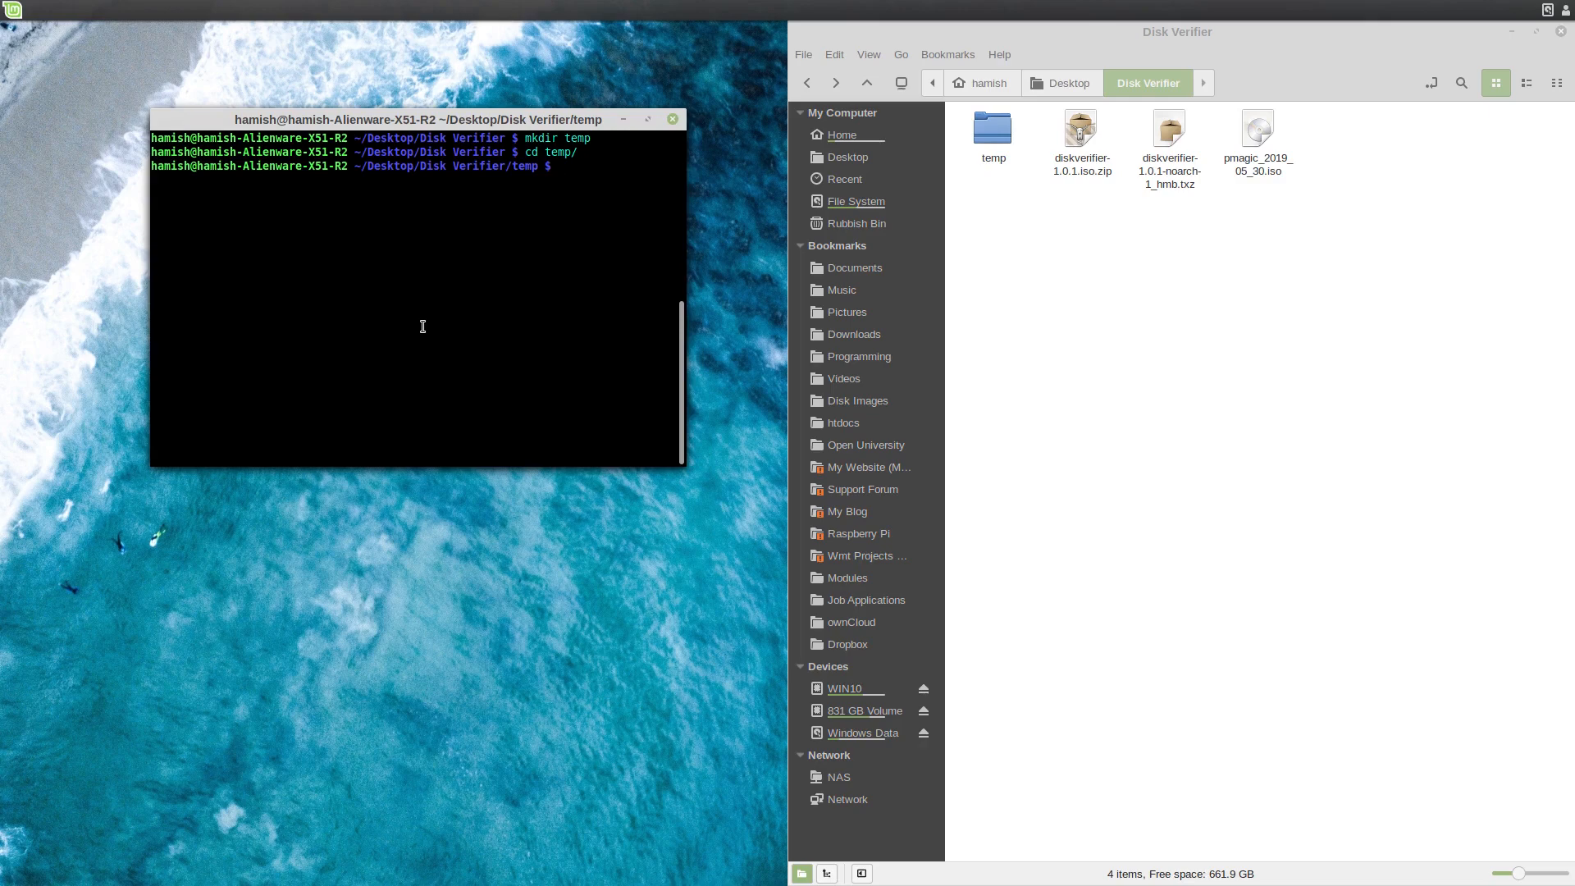
{"action": "type", "text": "mount"}
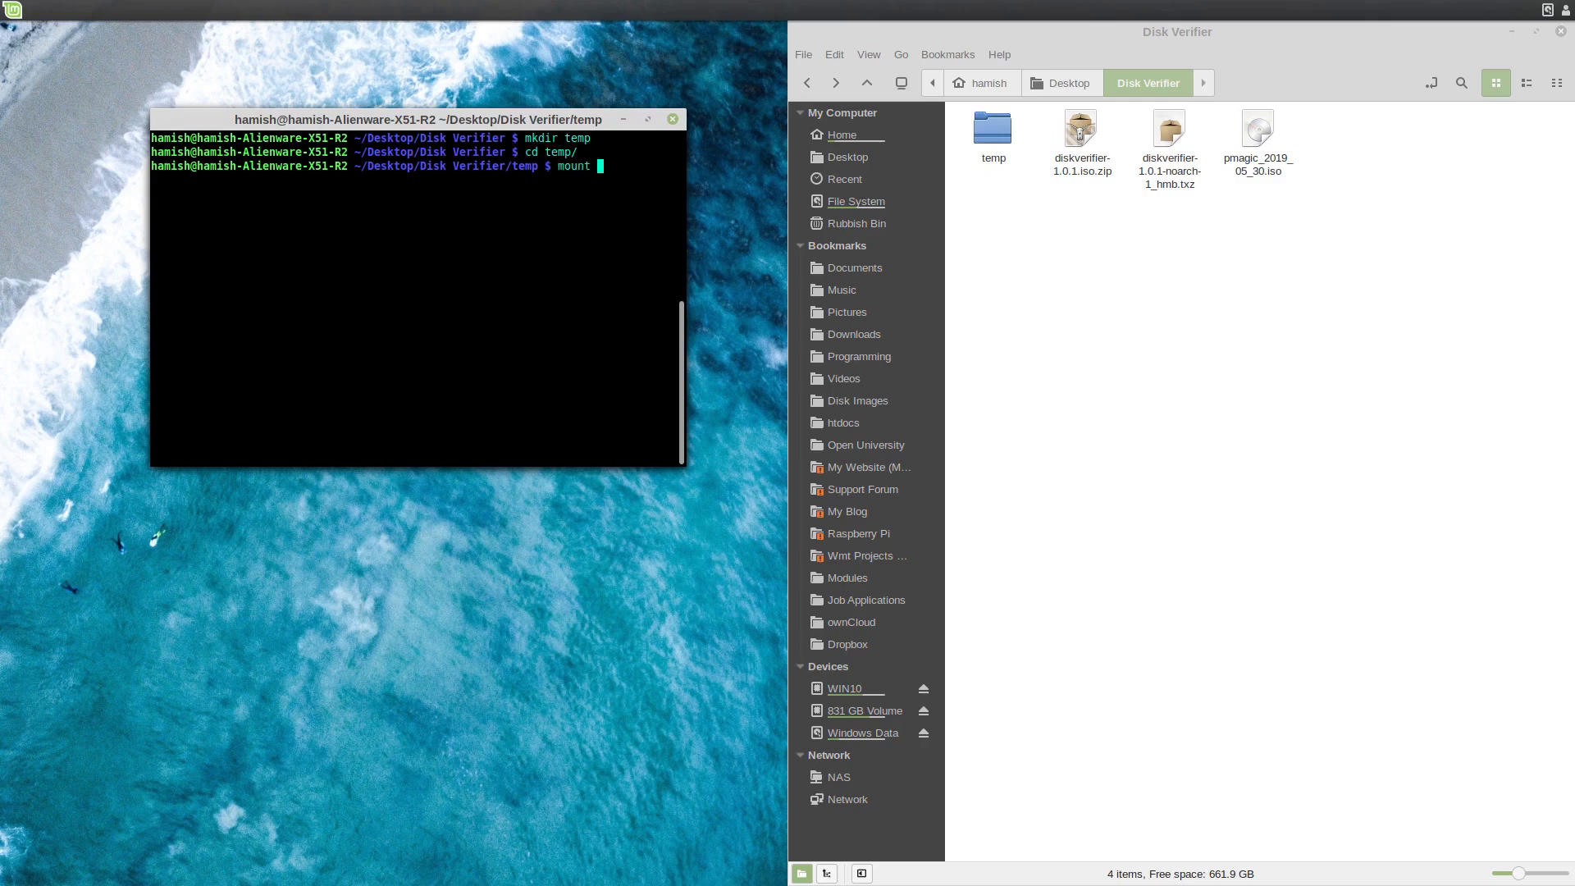
{"action": "type", "text": "./"}
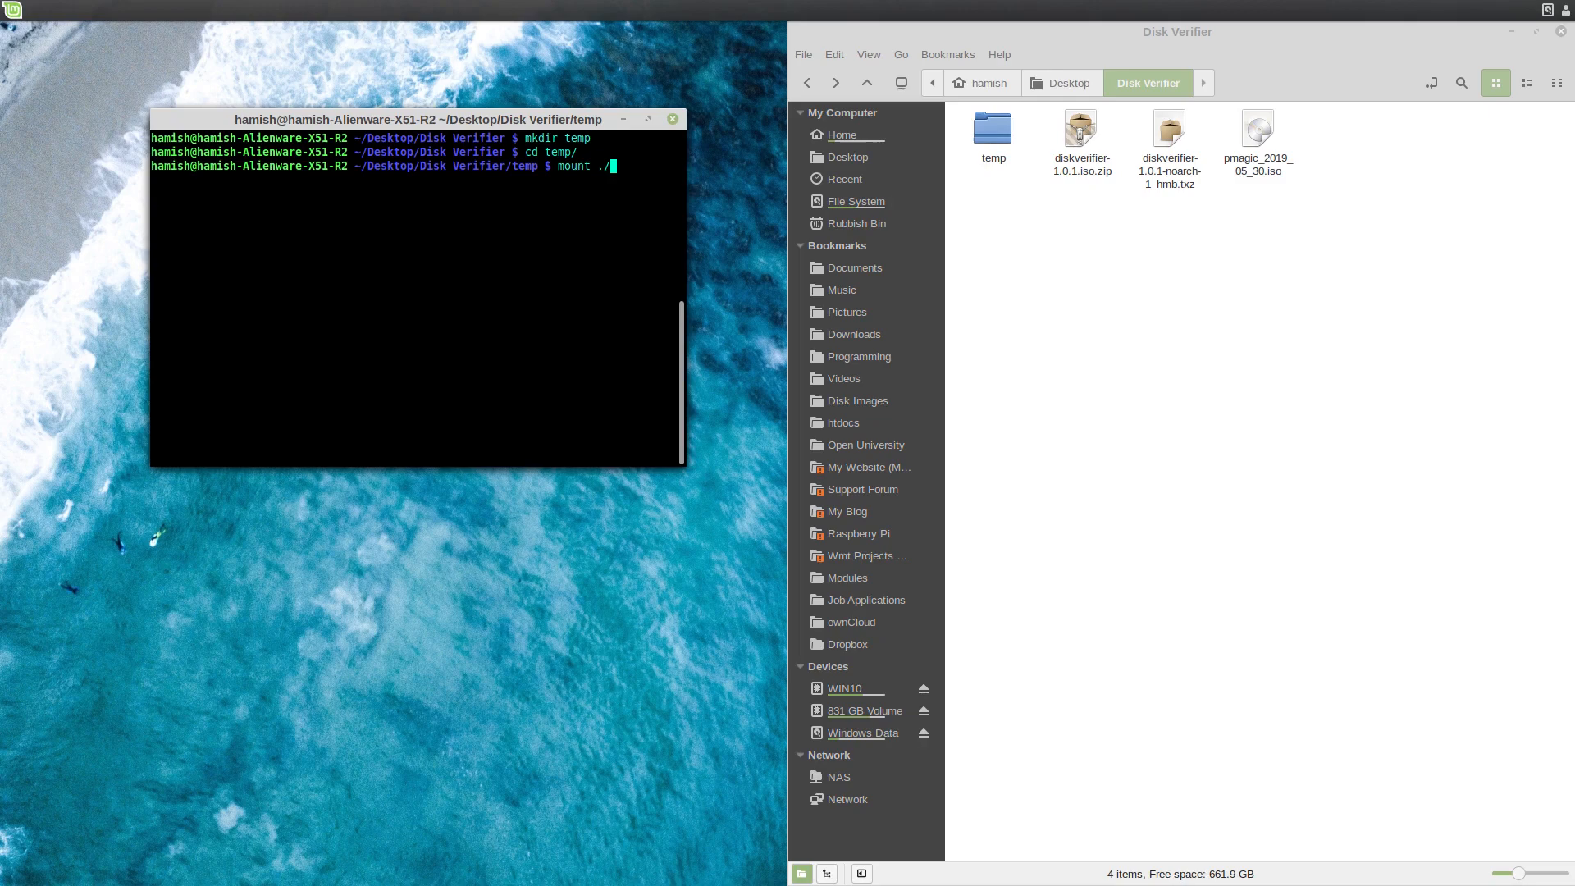
{"action": "type", "text": "../pmagic_2019_05_30.iso"}
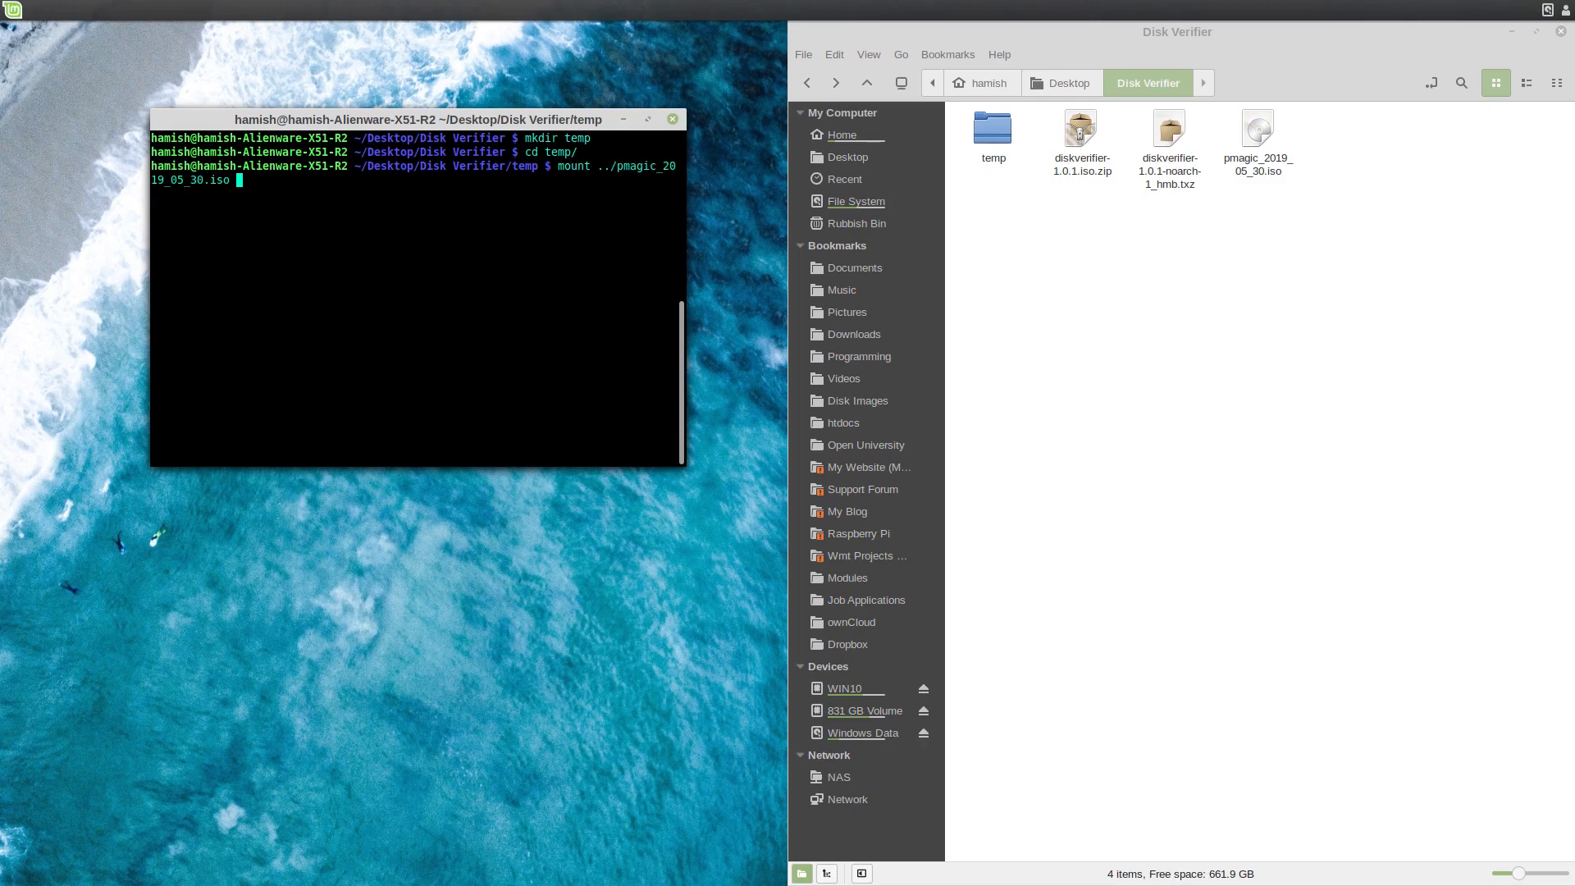
{"action": "type", "text": "-o l"}
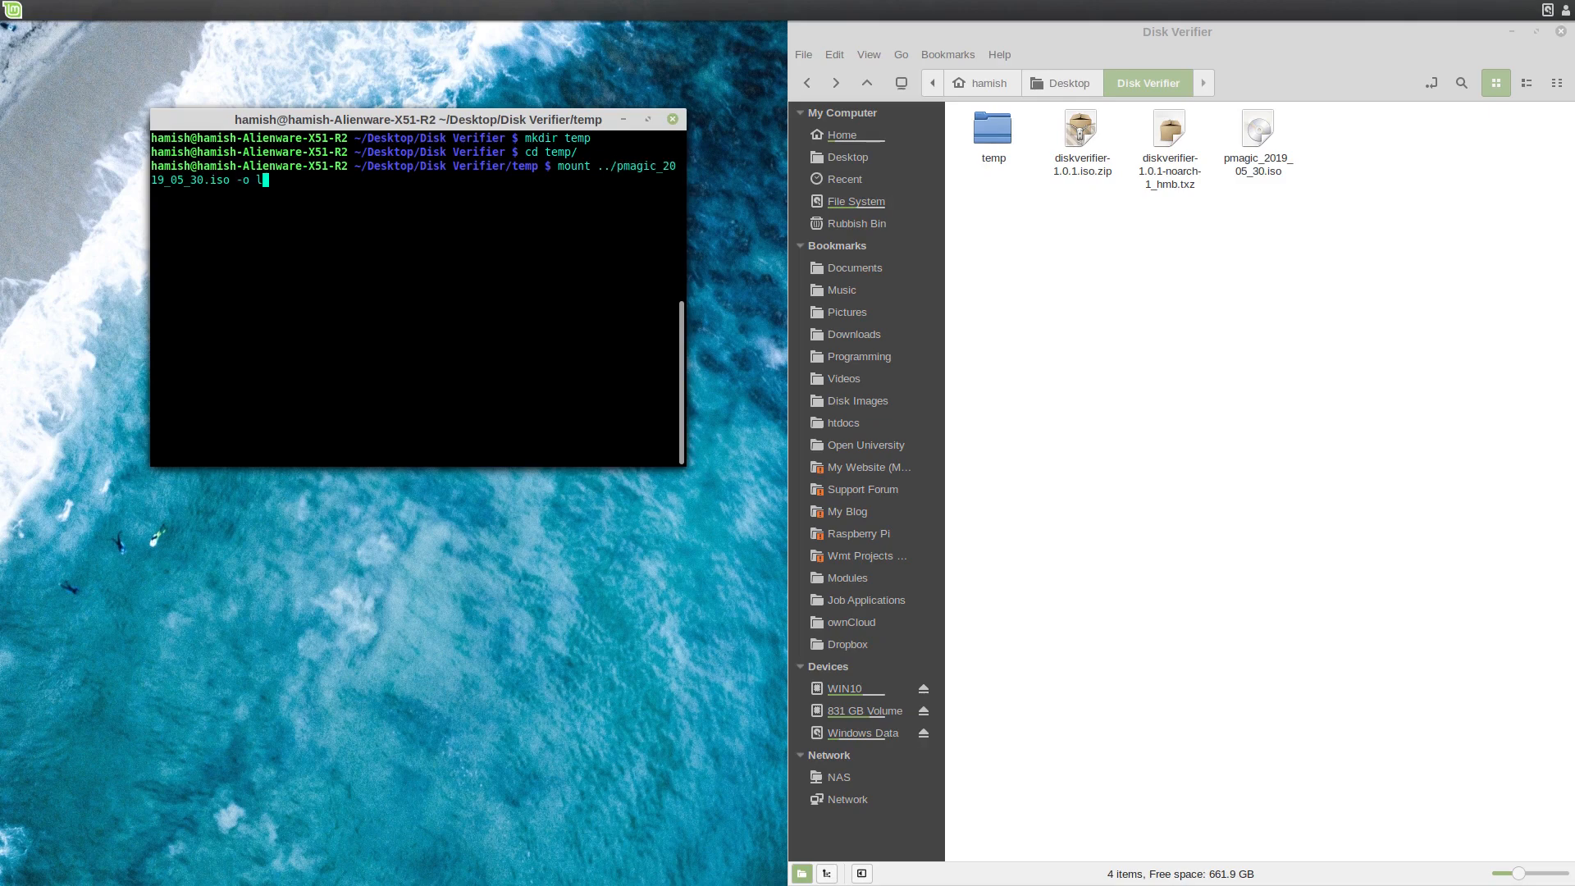
{"action": "type", "text": "oop"}
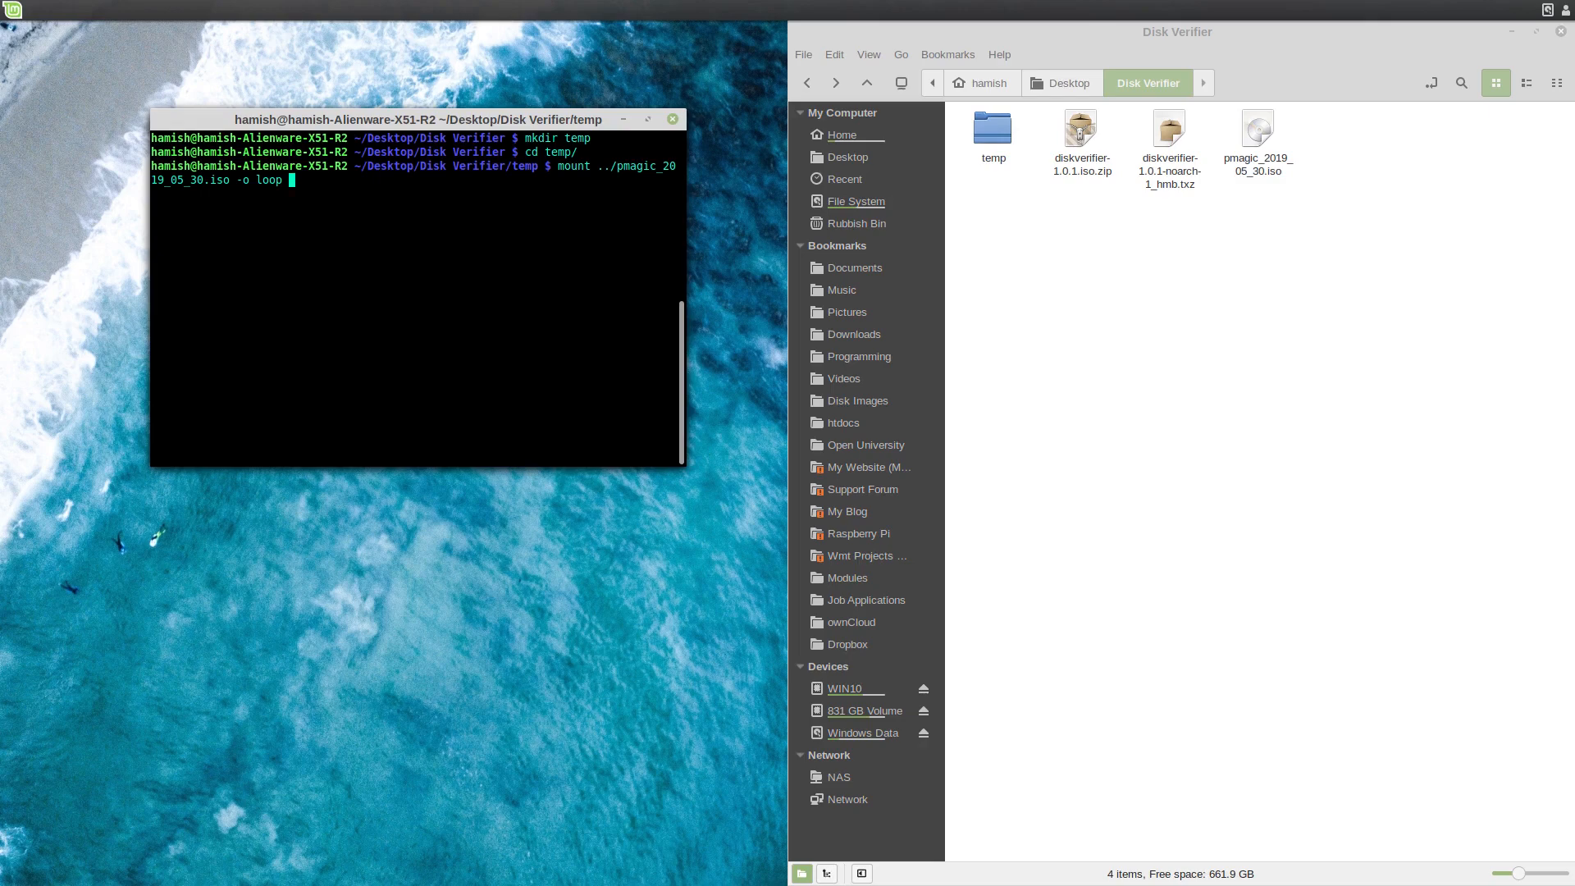
{"action": "type", "text": "/tmp/pmagic"}
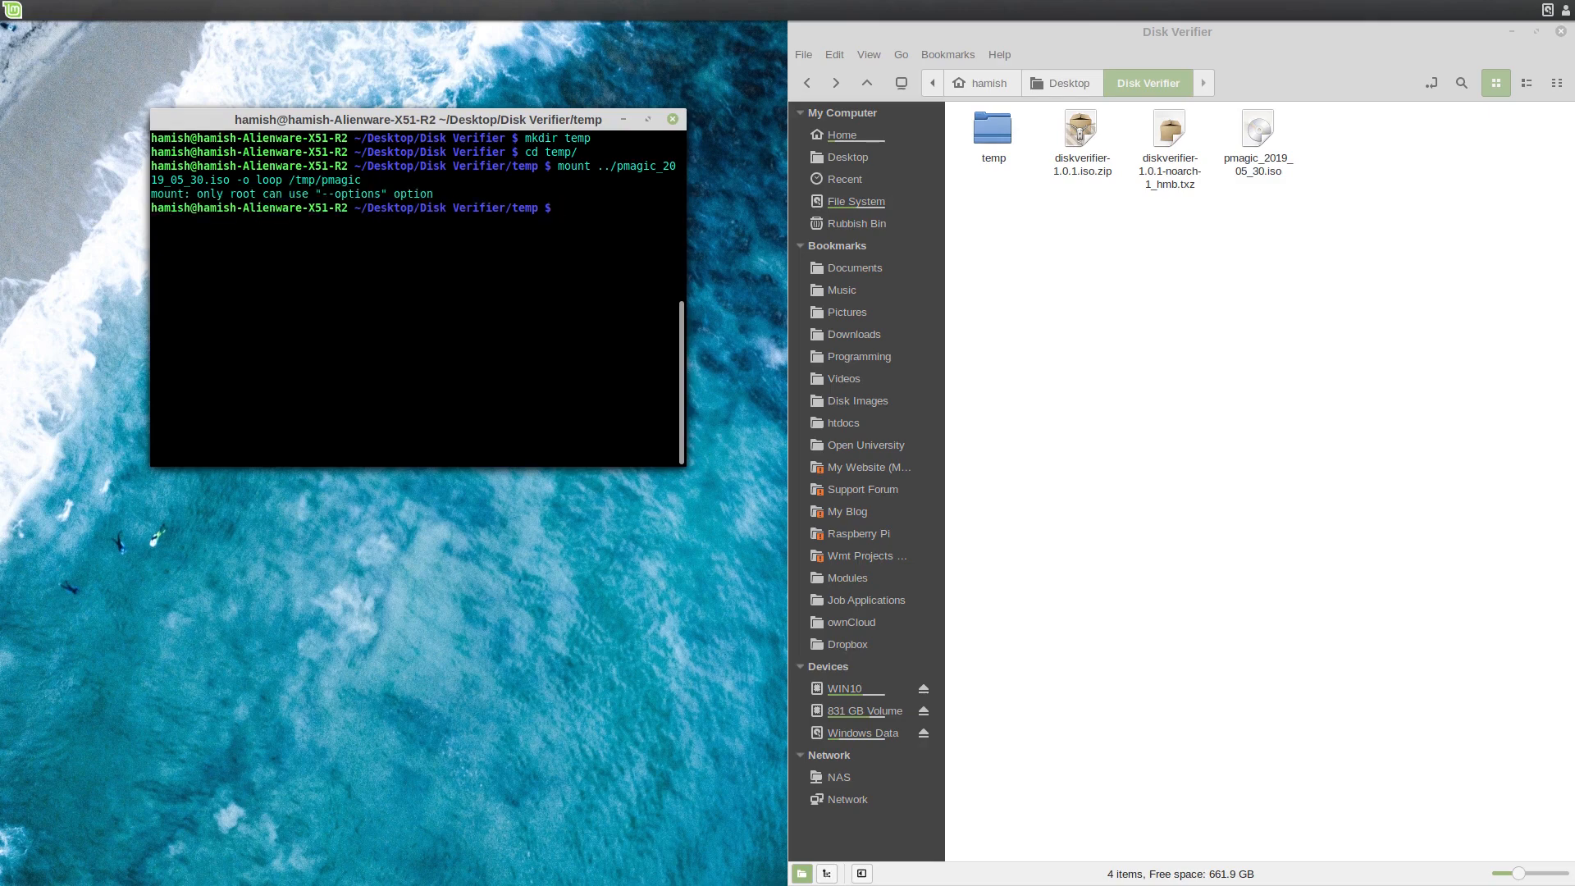
{"action": "type", "text": "mkdir /tmp/pmagic"}
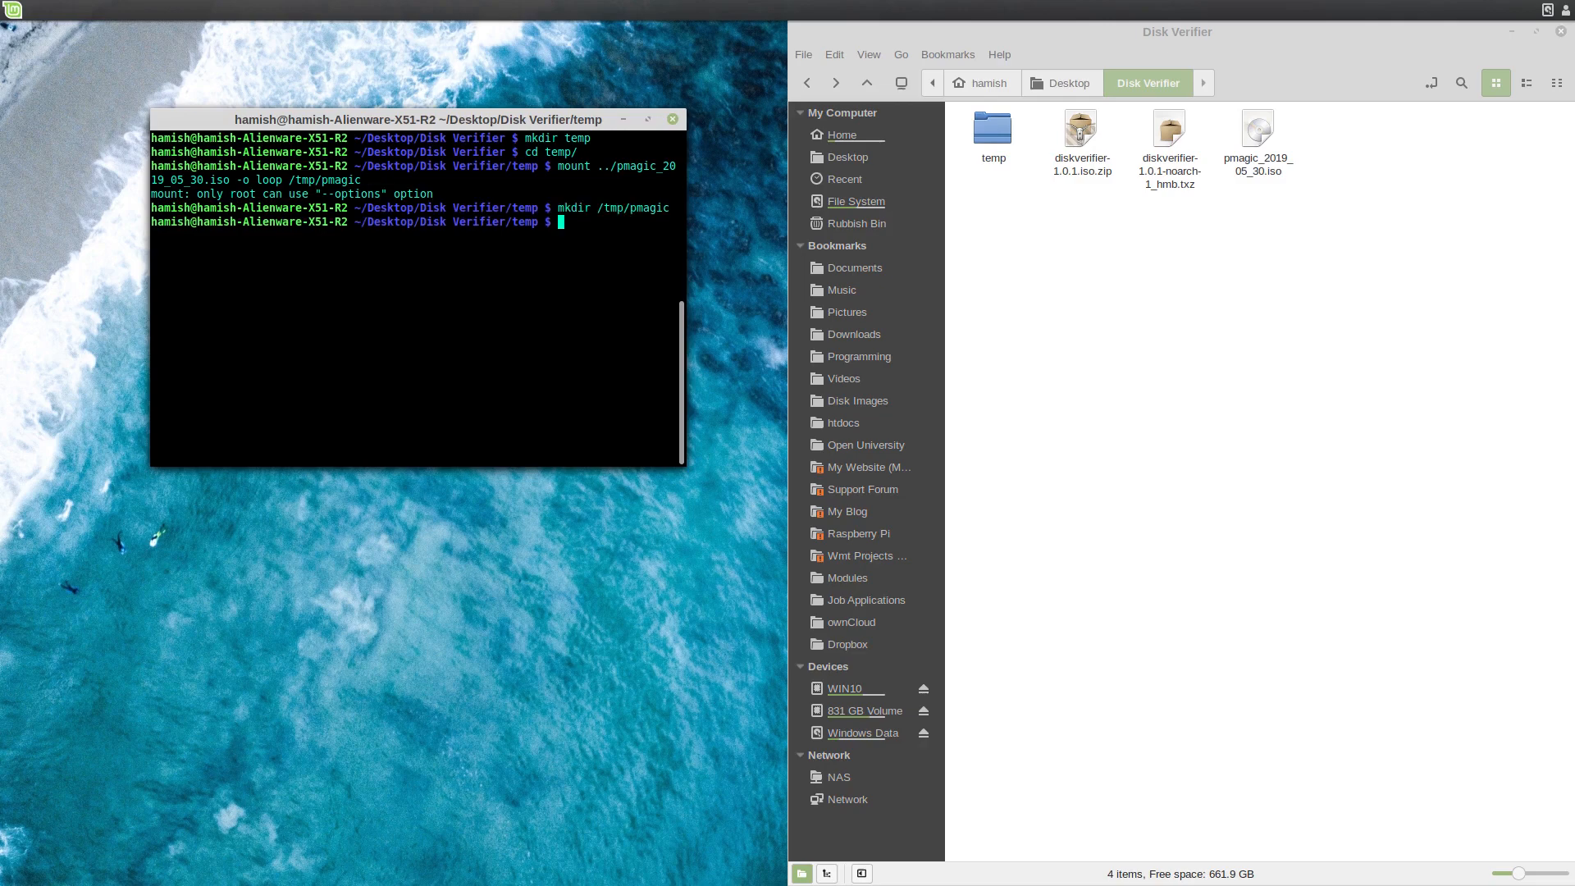
{"action": "type", "text": "mount ../pmagic_2019_05_30.iso -o loop /tmp/pmagic"}
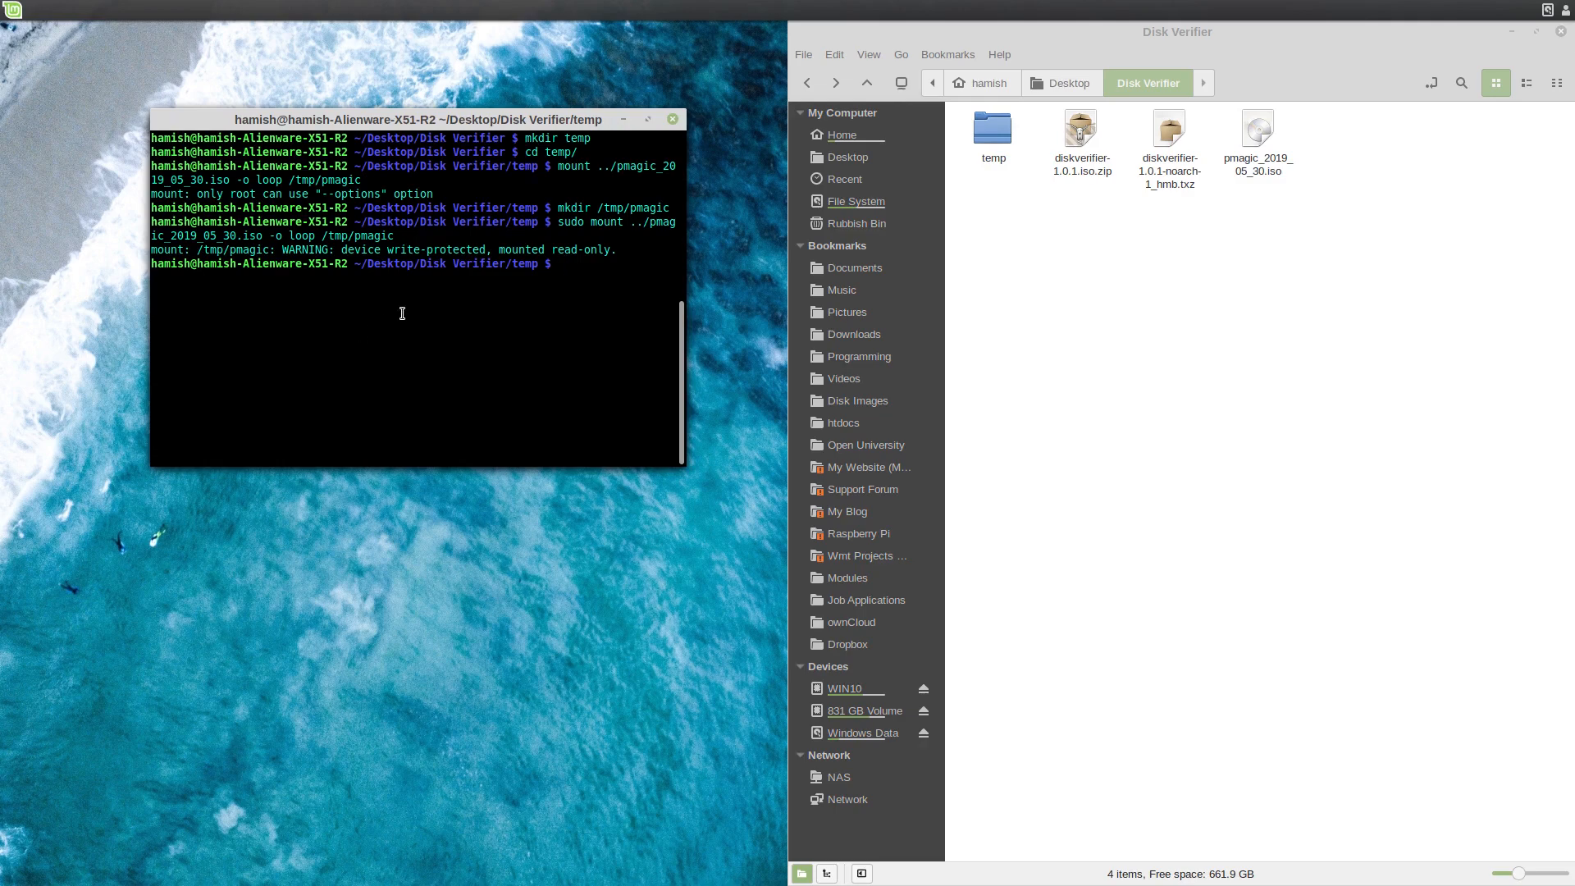
Copy the mounted ISO's contents from /tmp/pmagic into the temp folder.
{"action": "type", "text": "cp -a"}
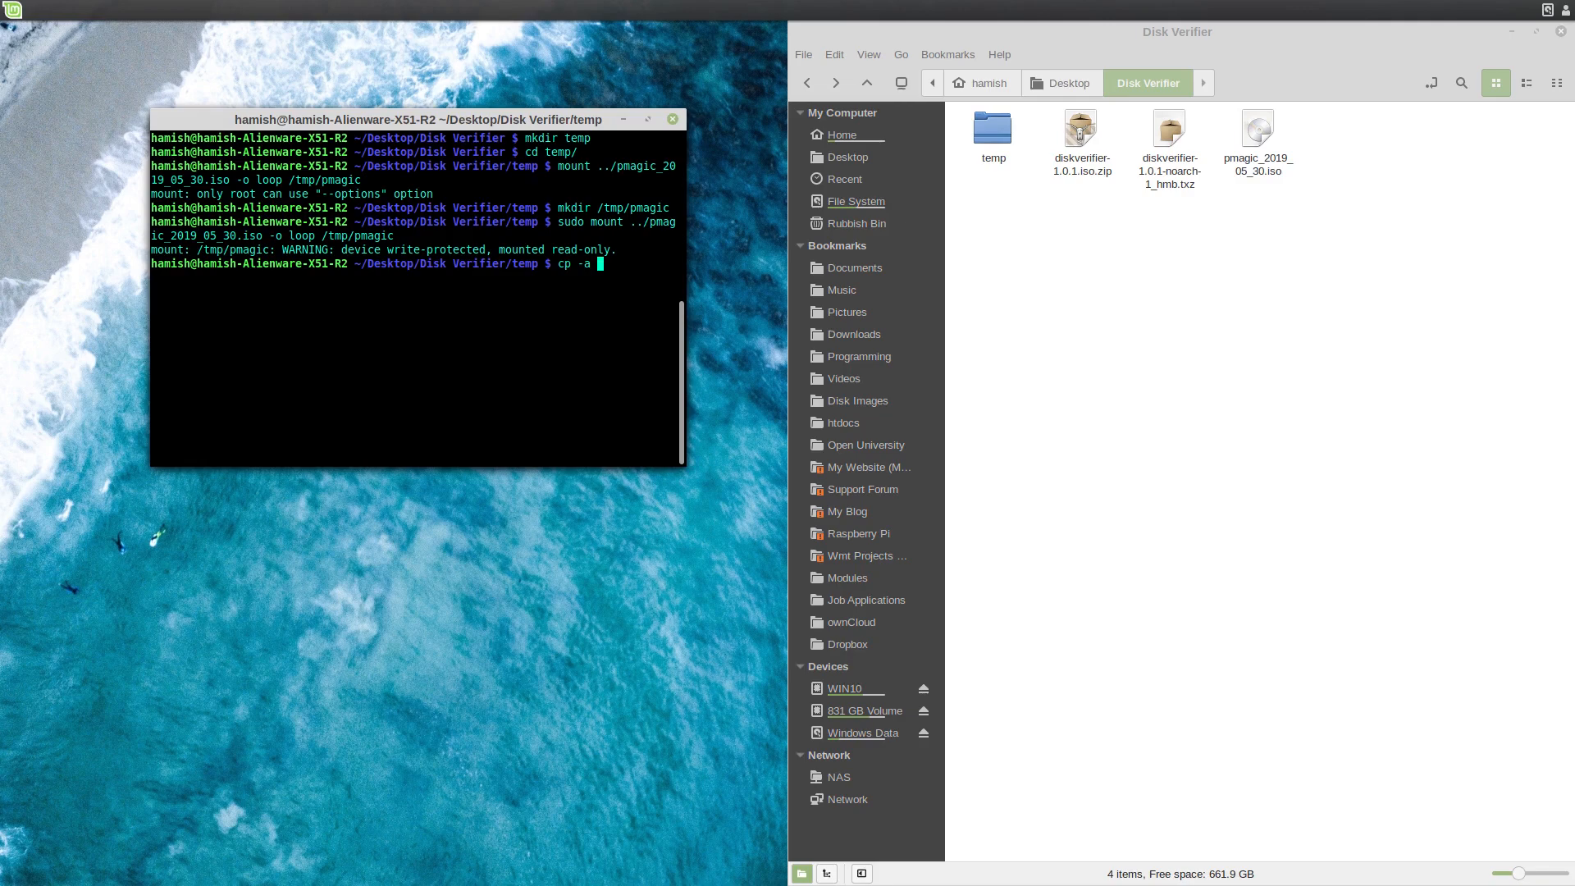
{"action": "type", "text": "/tmp/pmagic/*"}
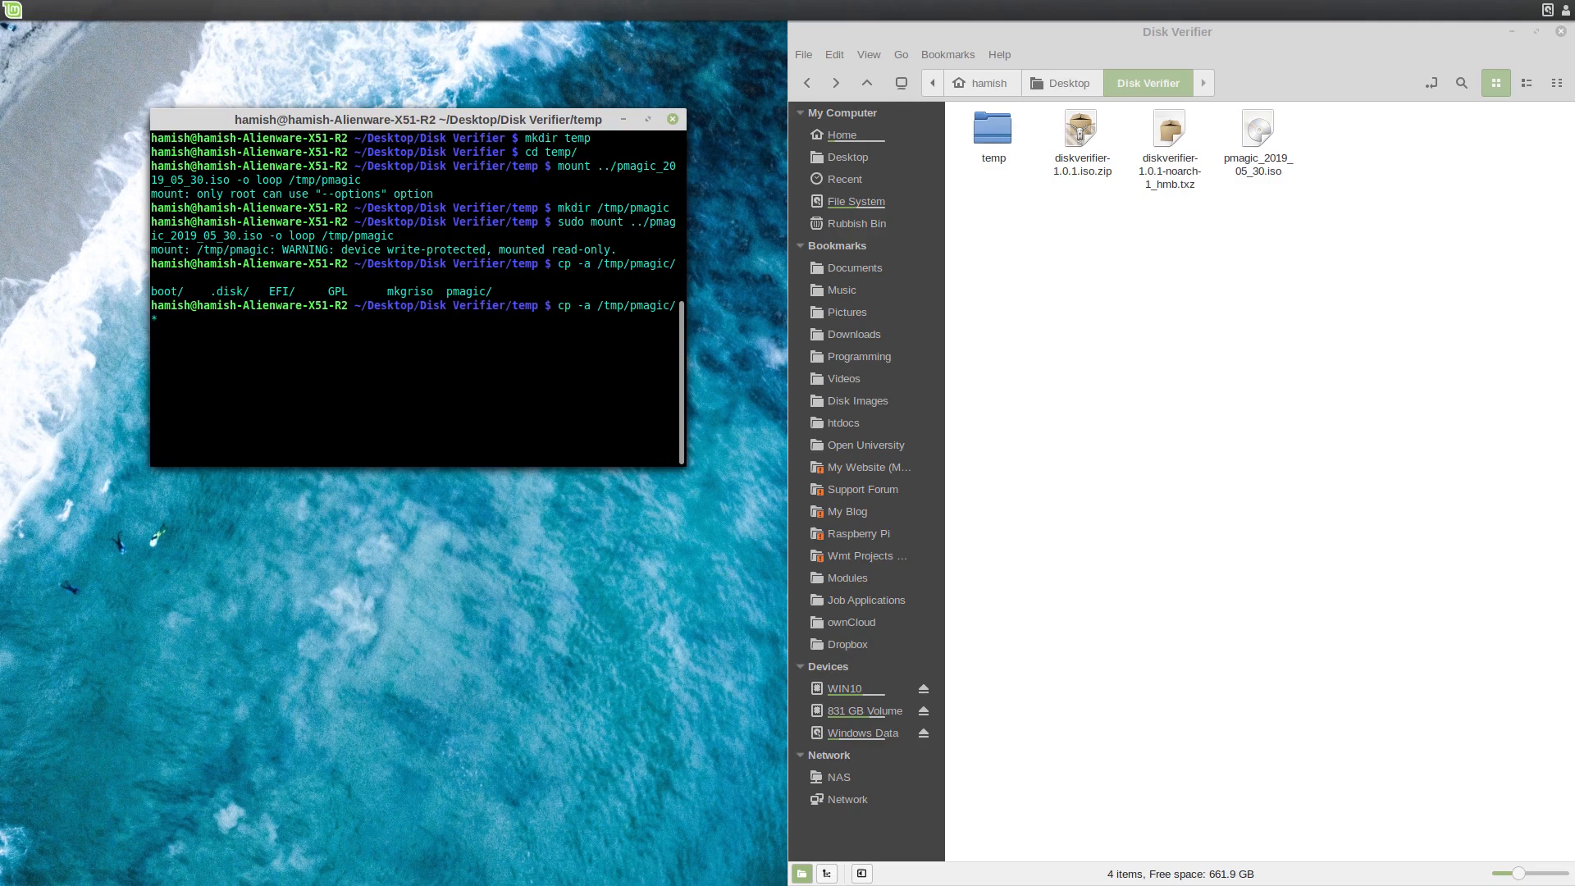
{"action": "type", "text": "./"}
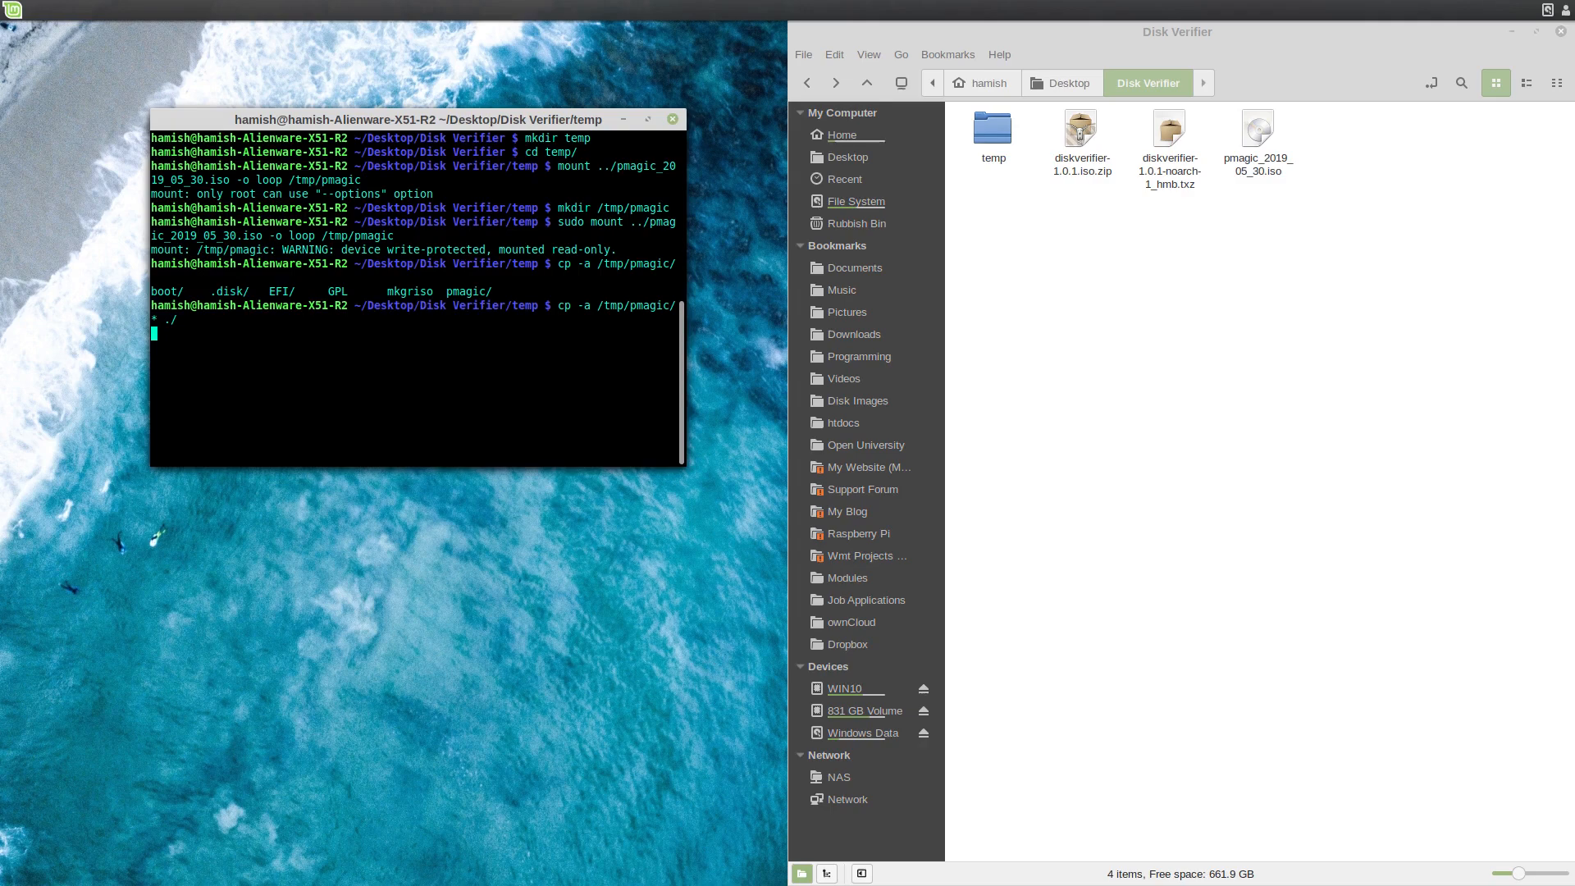
{"action": "key", "text": "Return"}
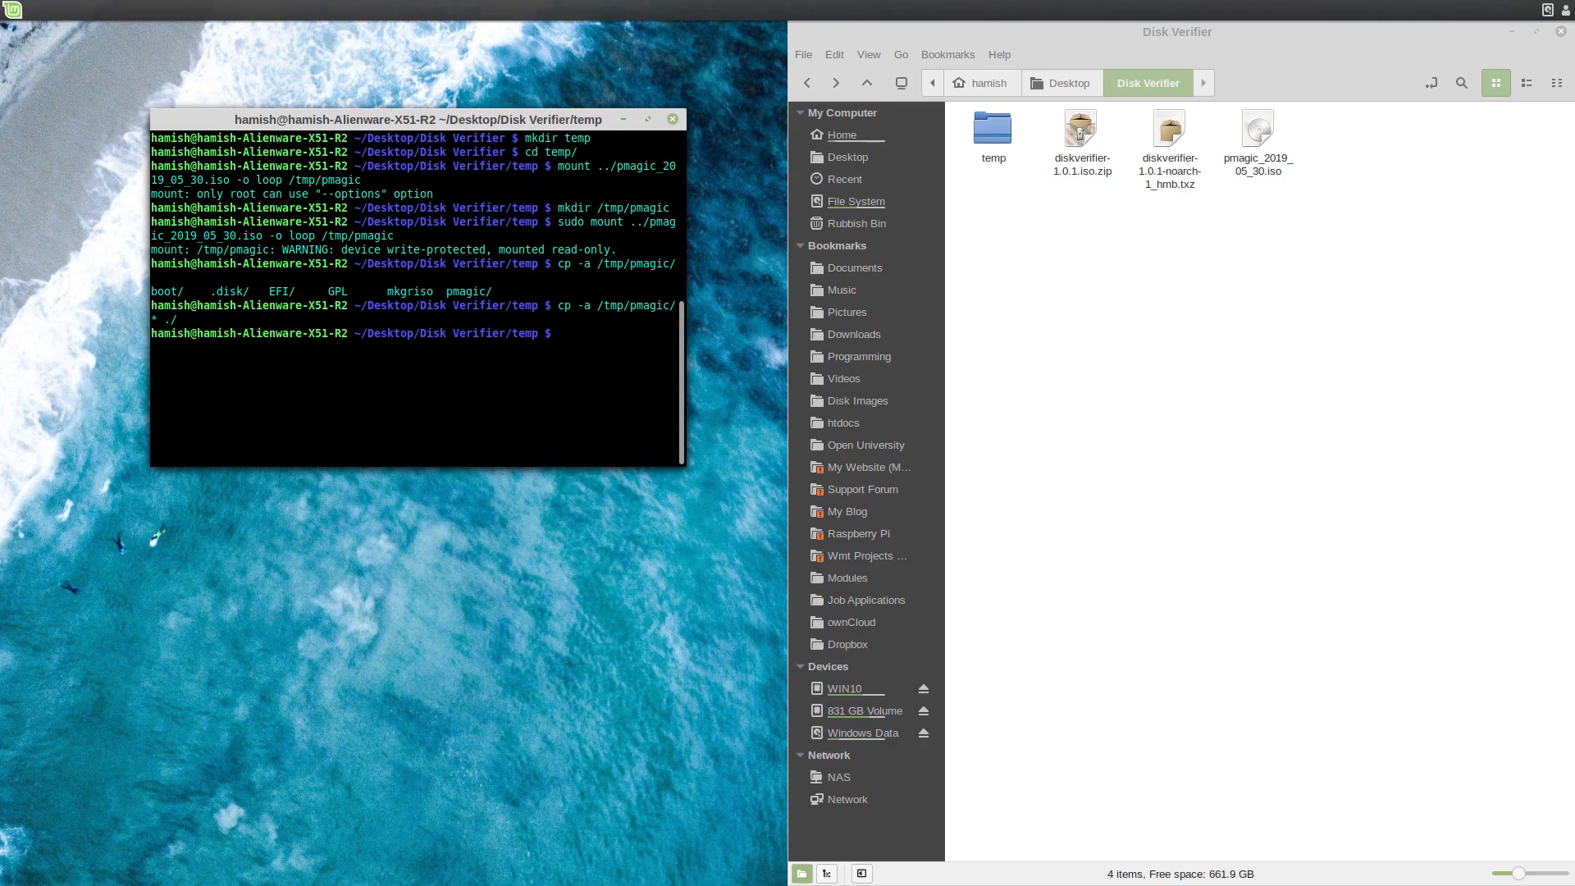
Unmount /tmp/pmagic with sudo umount.
{"action": "type", "text": "u"}
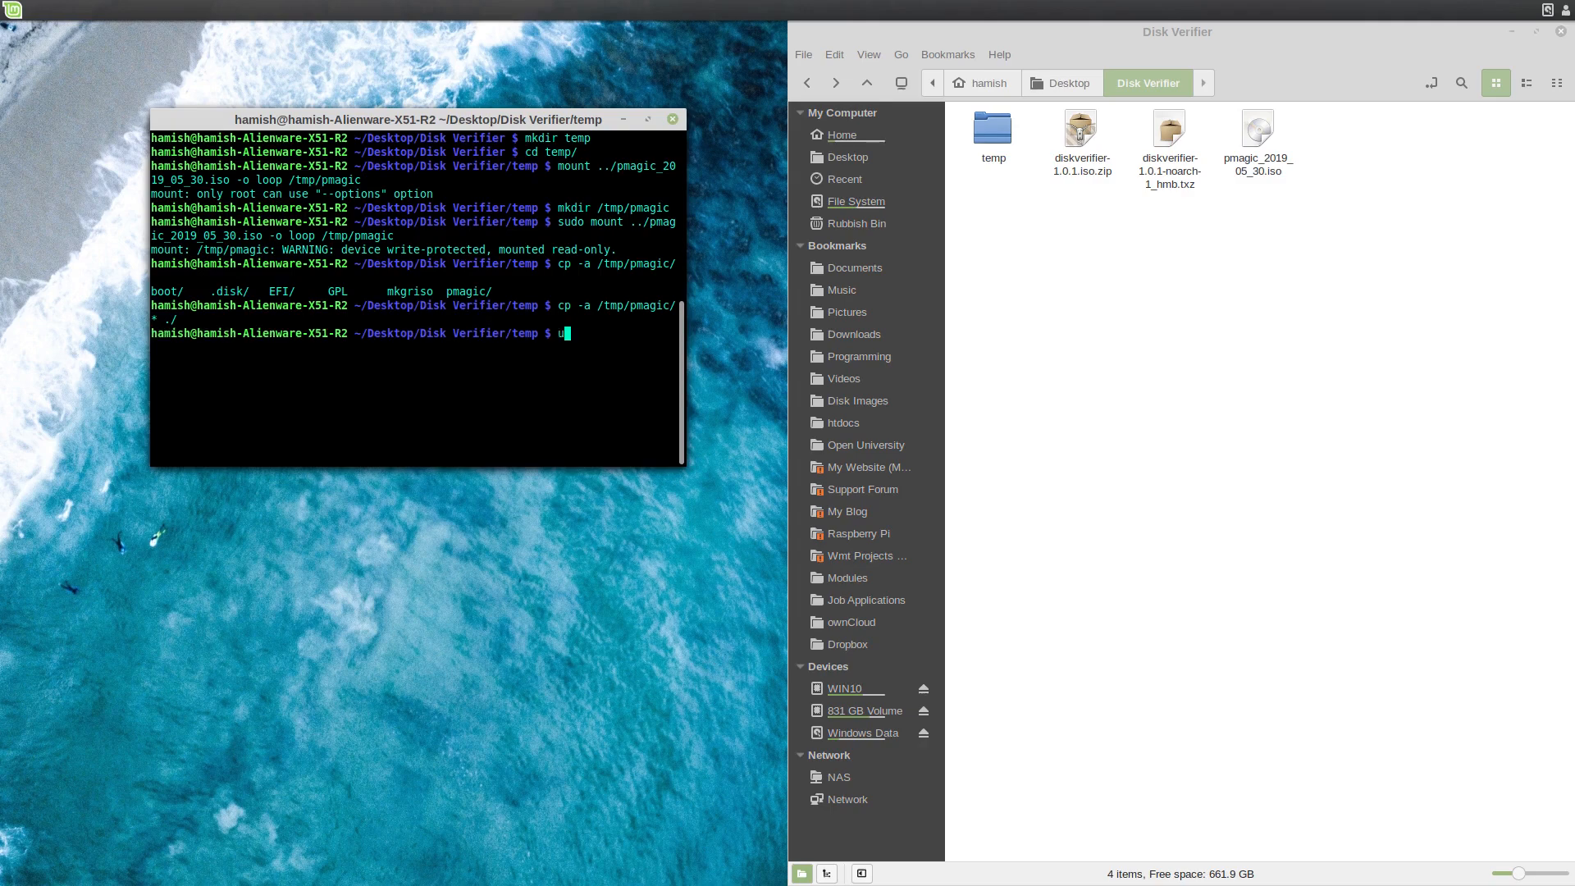
{"action": "type", "text": "s"}
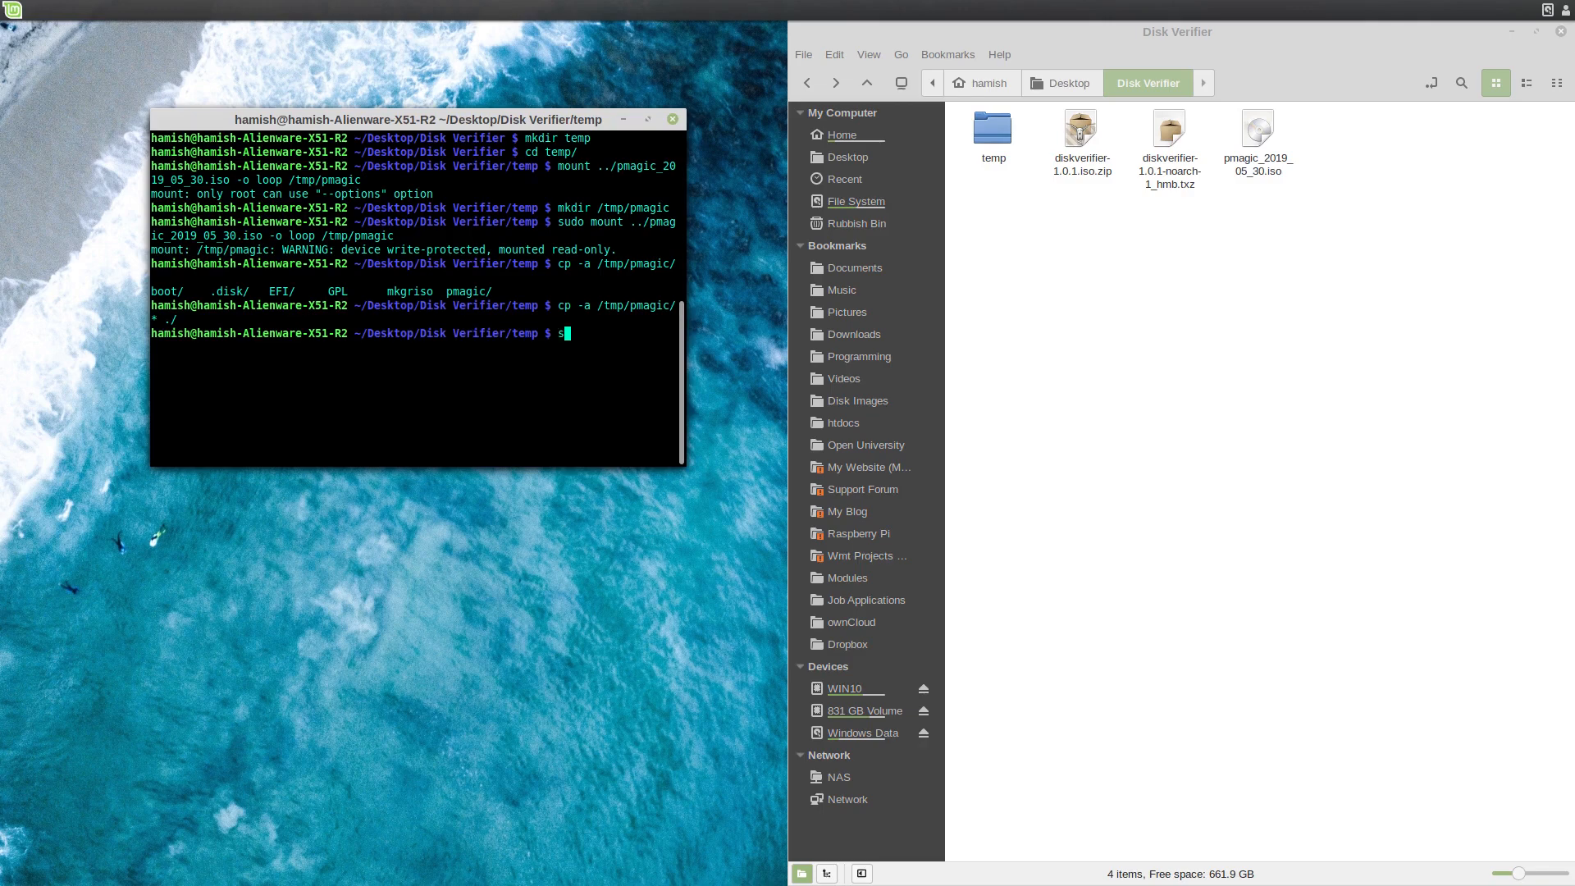
{"action": "type", "text": "udo umount /t"}
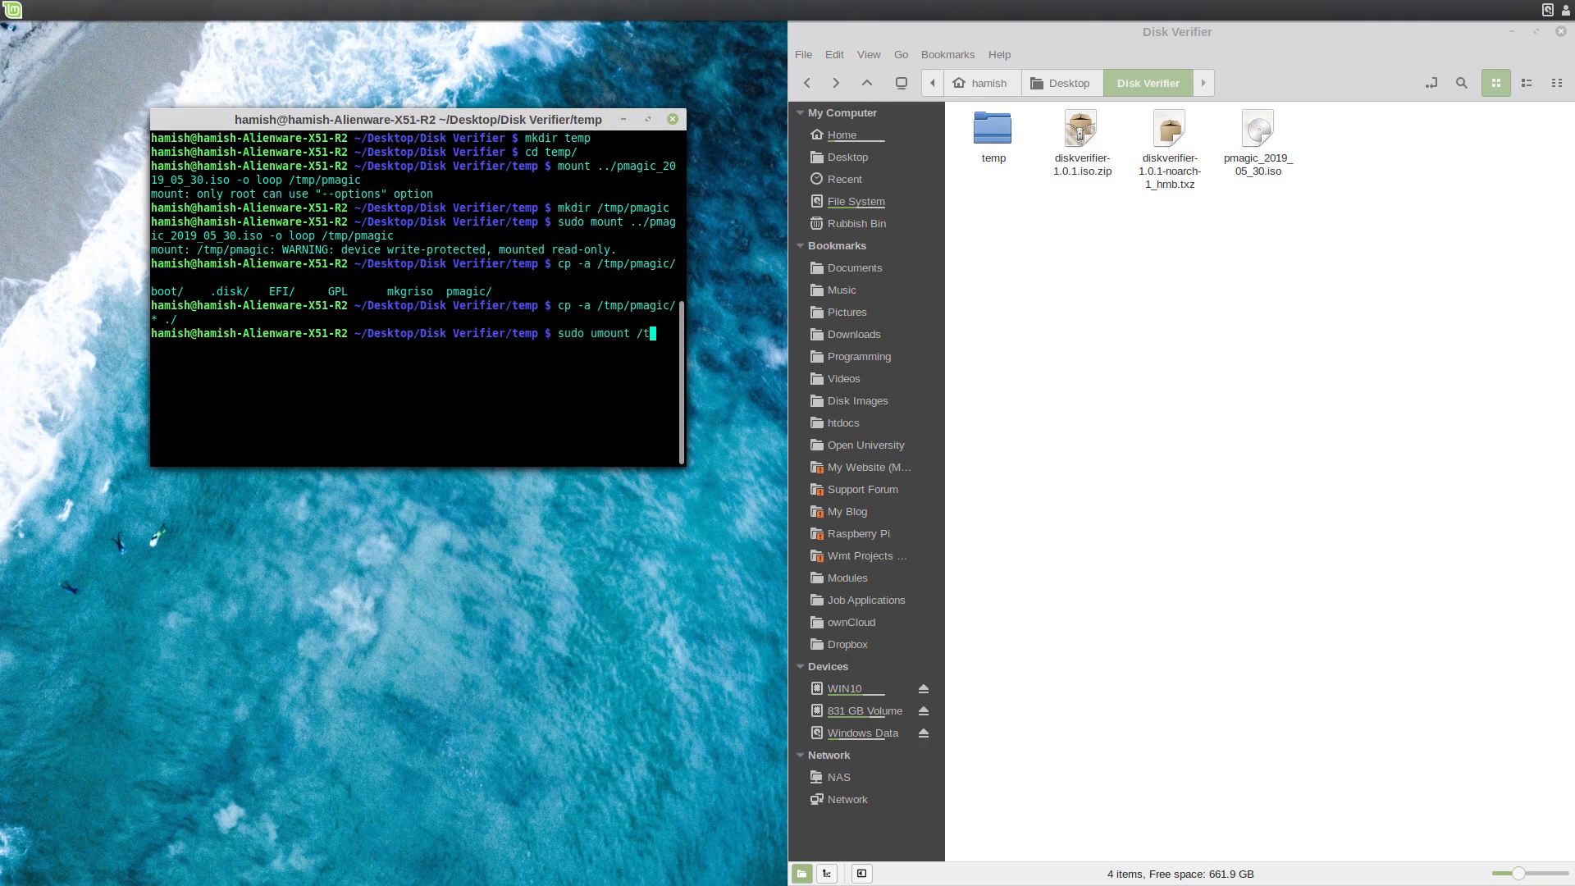
{"action": "type", "text": "mp/"}
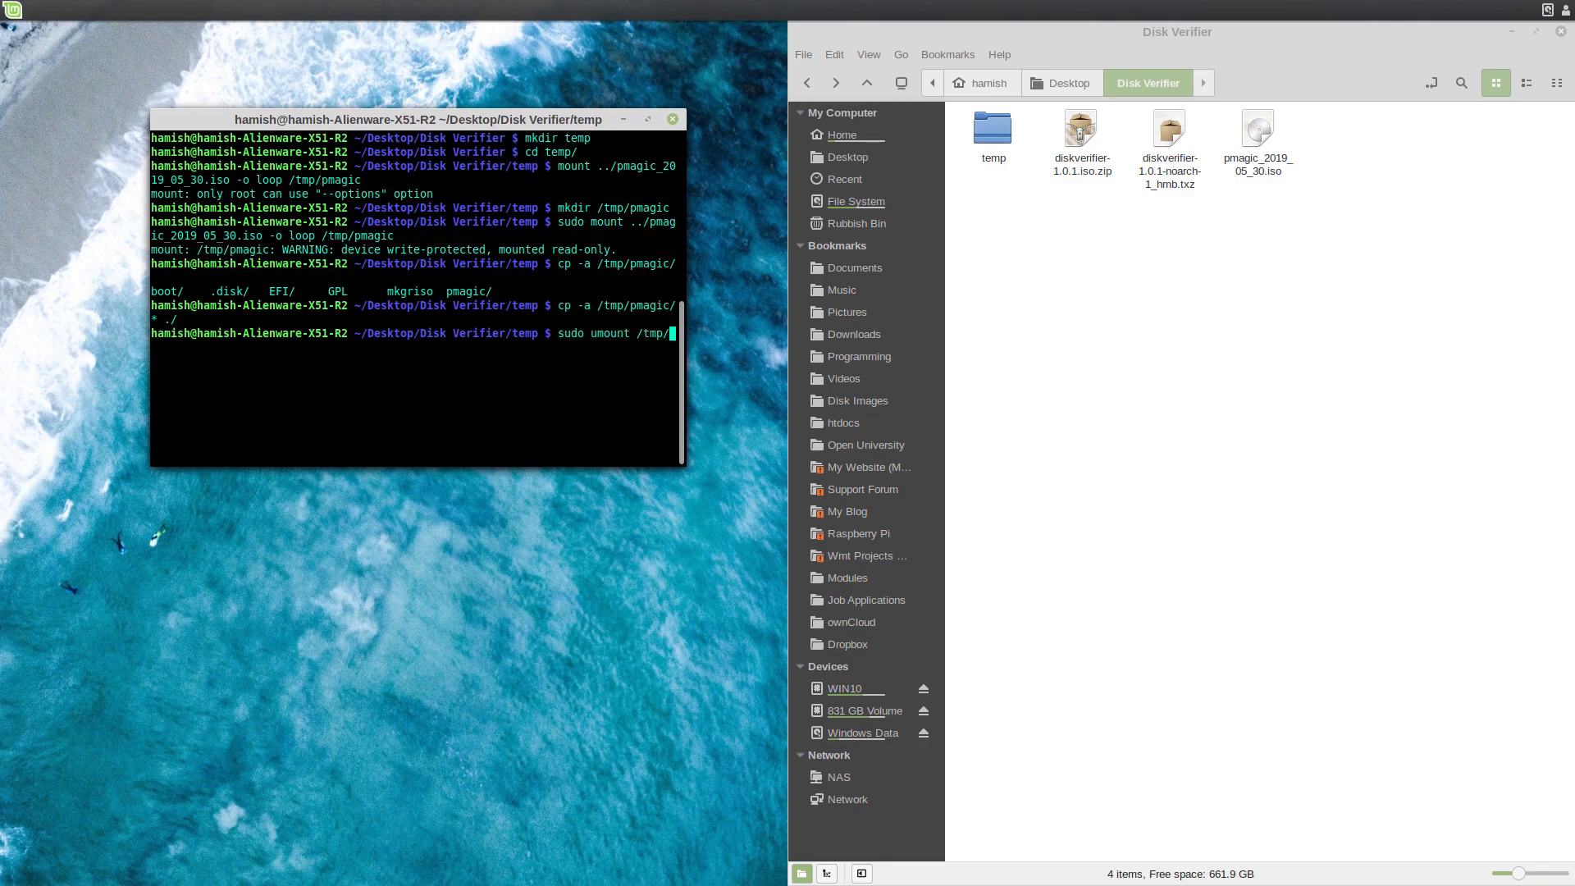
{"action": "type", "text": "magic"}
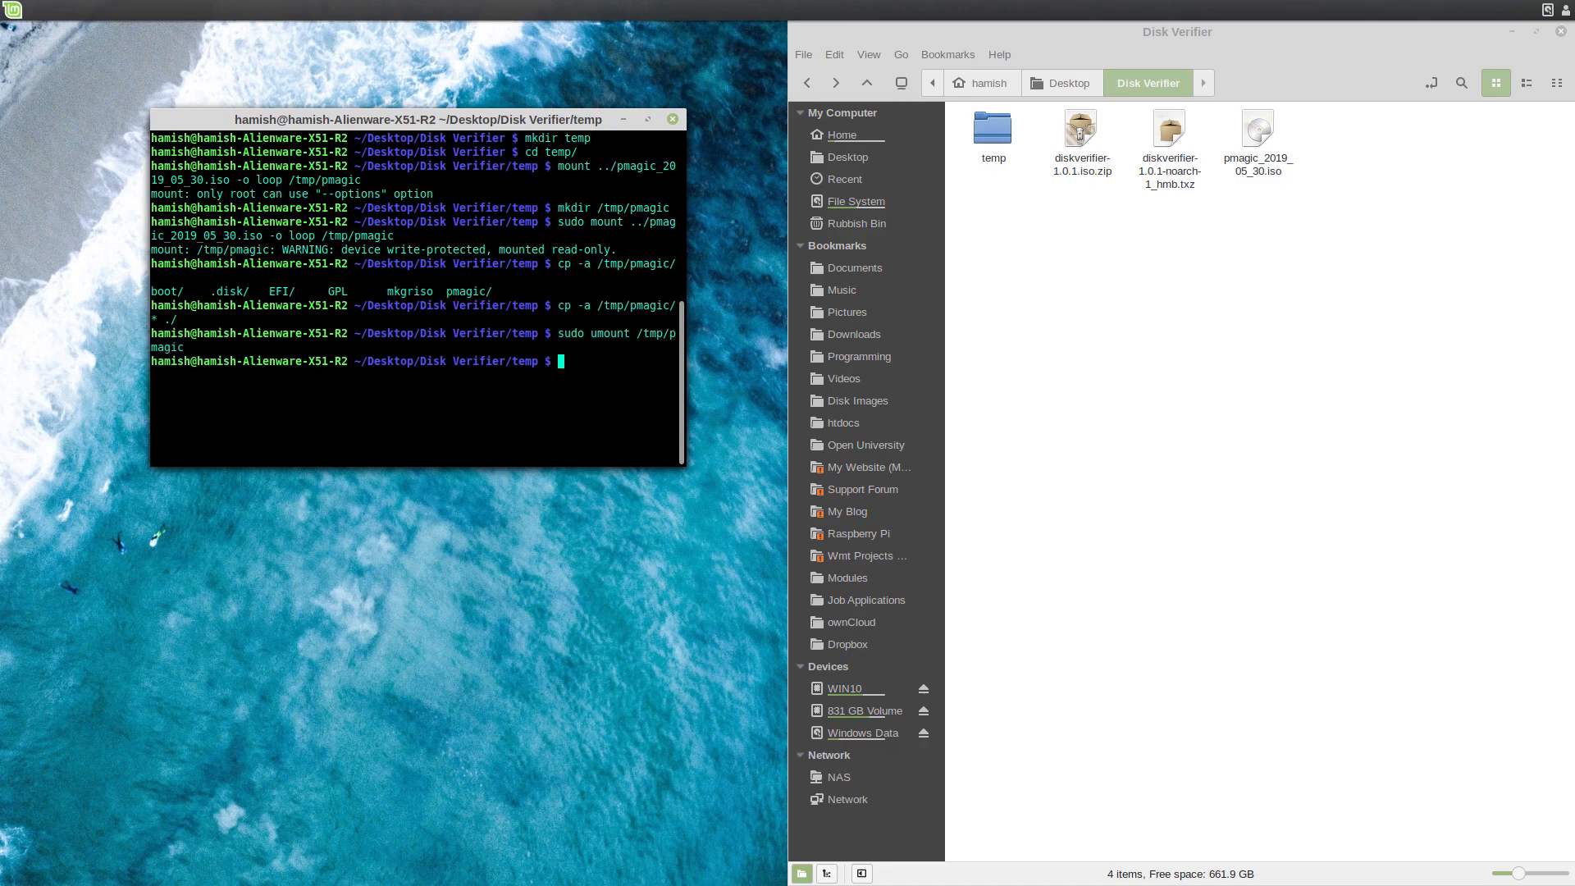
Open the temp folder and copy the diskverifier-1.0.1-noarch-1_hmb.txz module file.
{"action": "double_click", "coordinate": [992, 131]}
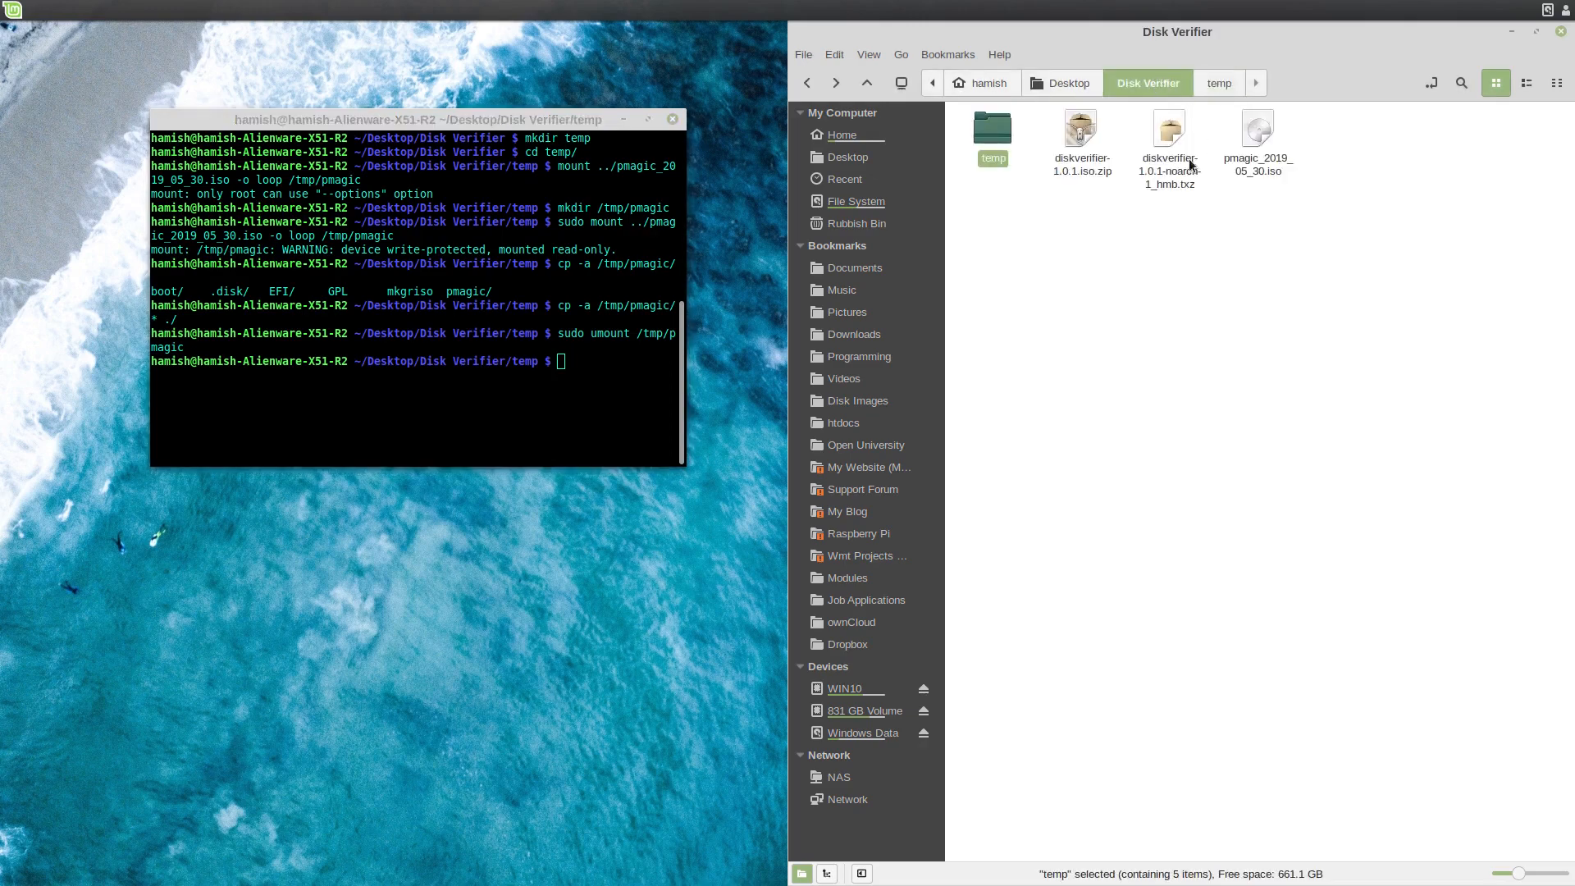
{"action": "right_click", "coordinate": [1168, 146]}
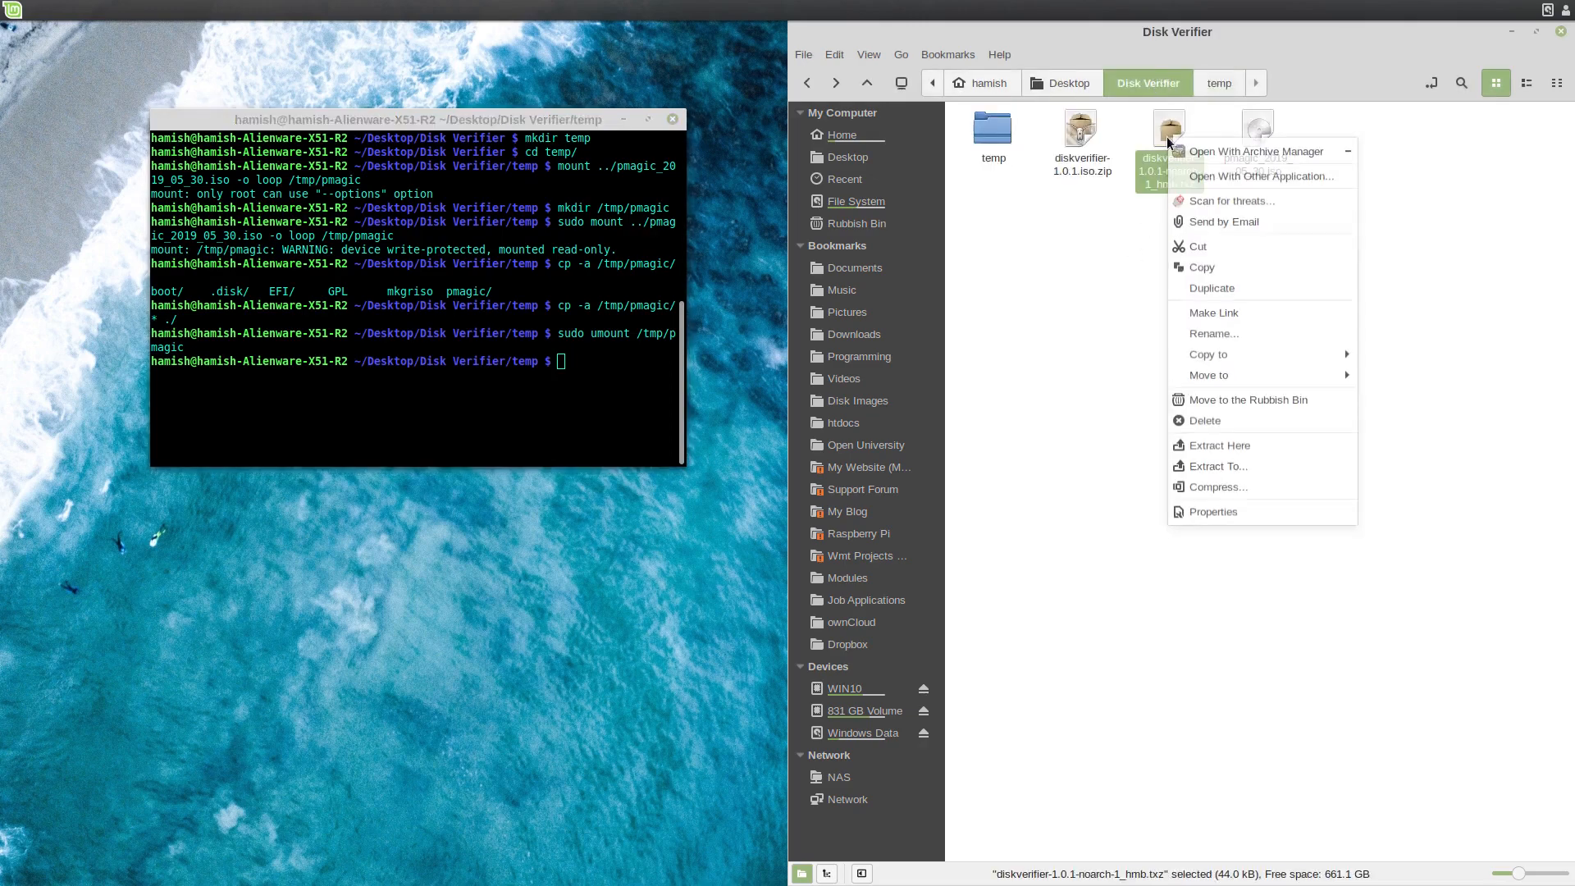
{"action": "left_click", "coordinate": [1202, 266]}
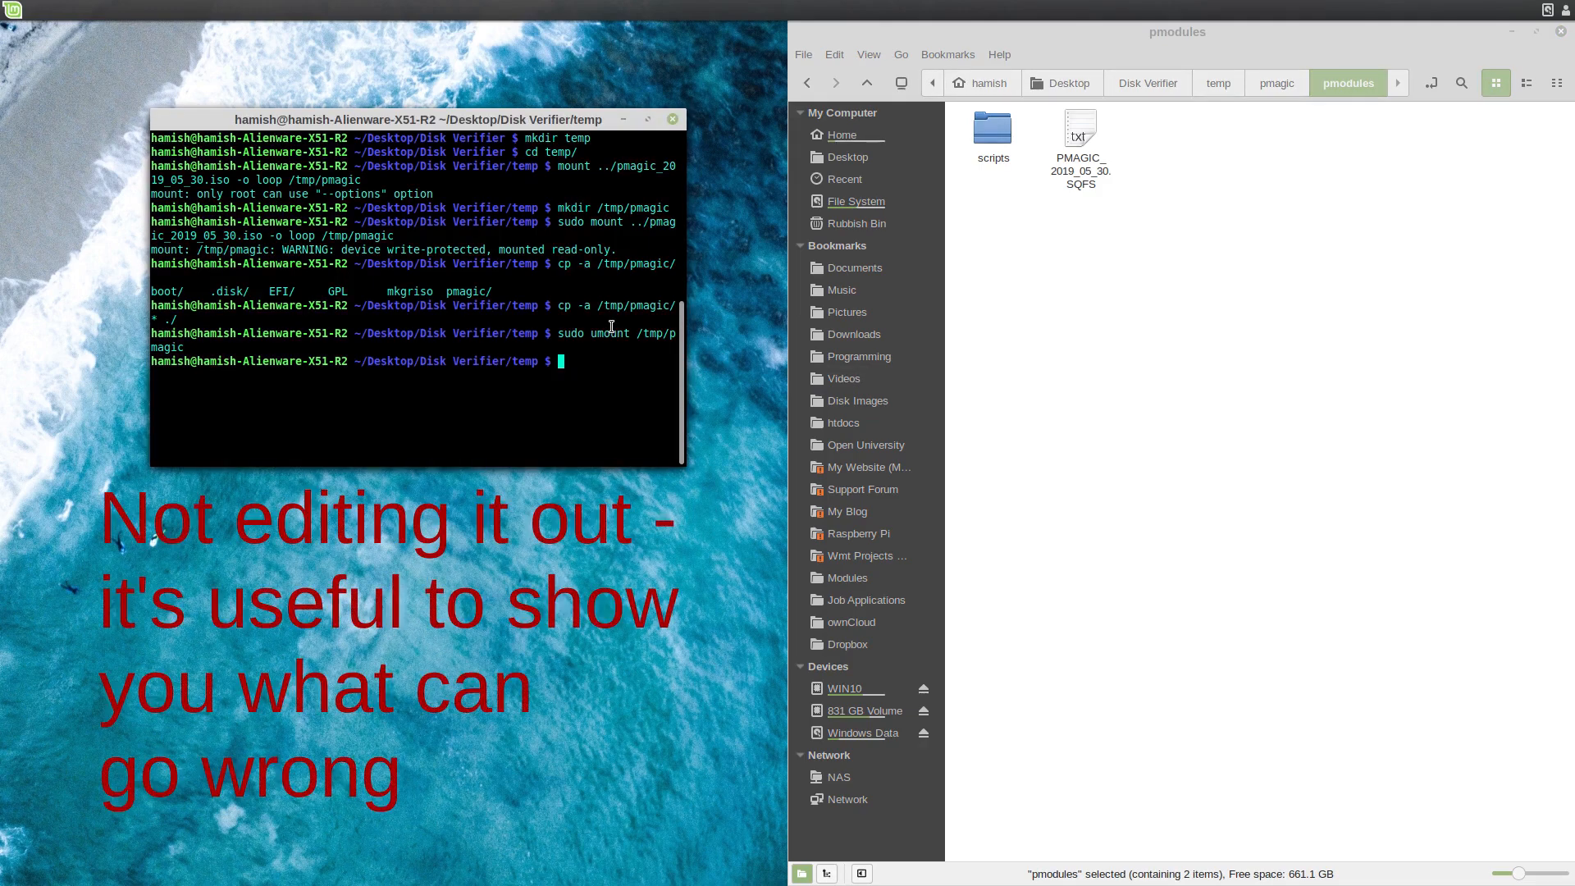
Give hamish:hamish ownership of temp's files and list them with ls -l.
{"action": "type", "text": "sudo chown hamish:hamish ./"}
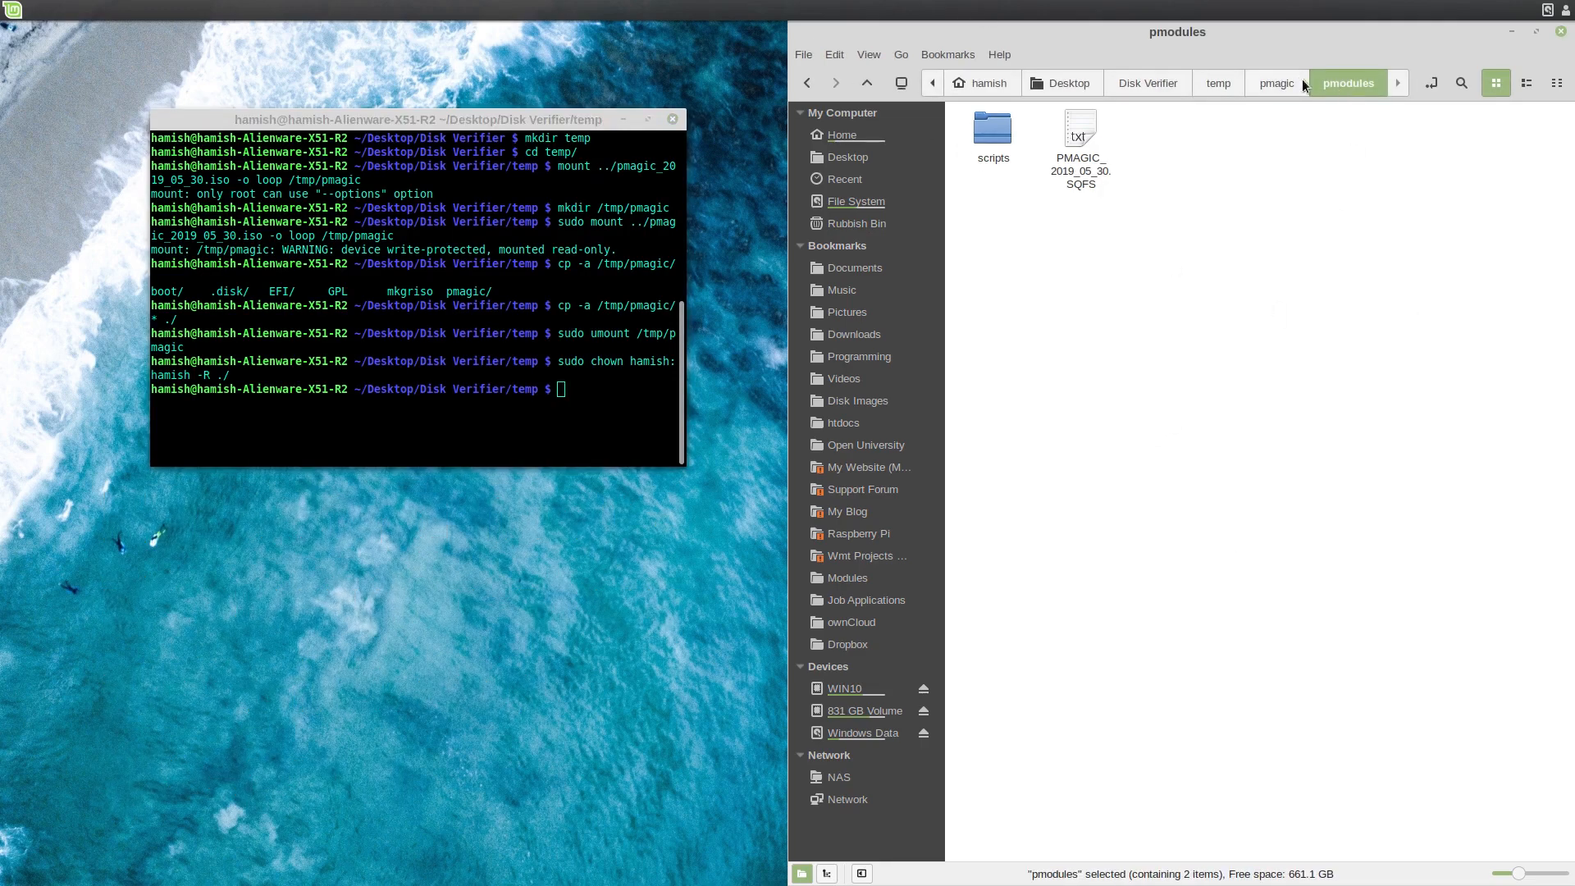
{"action": "left_click", "coordinate": [1275, 82]}
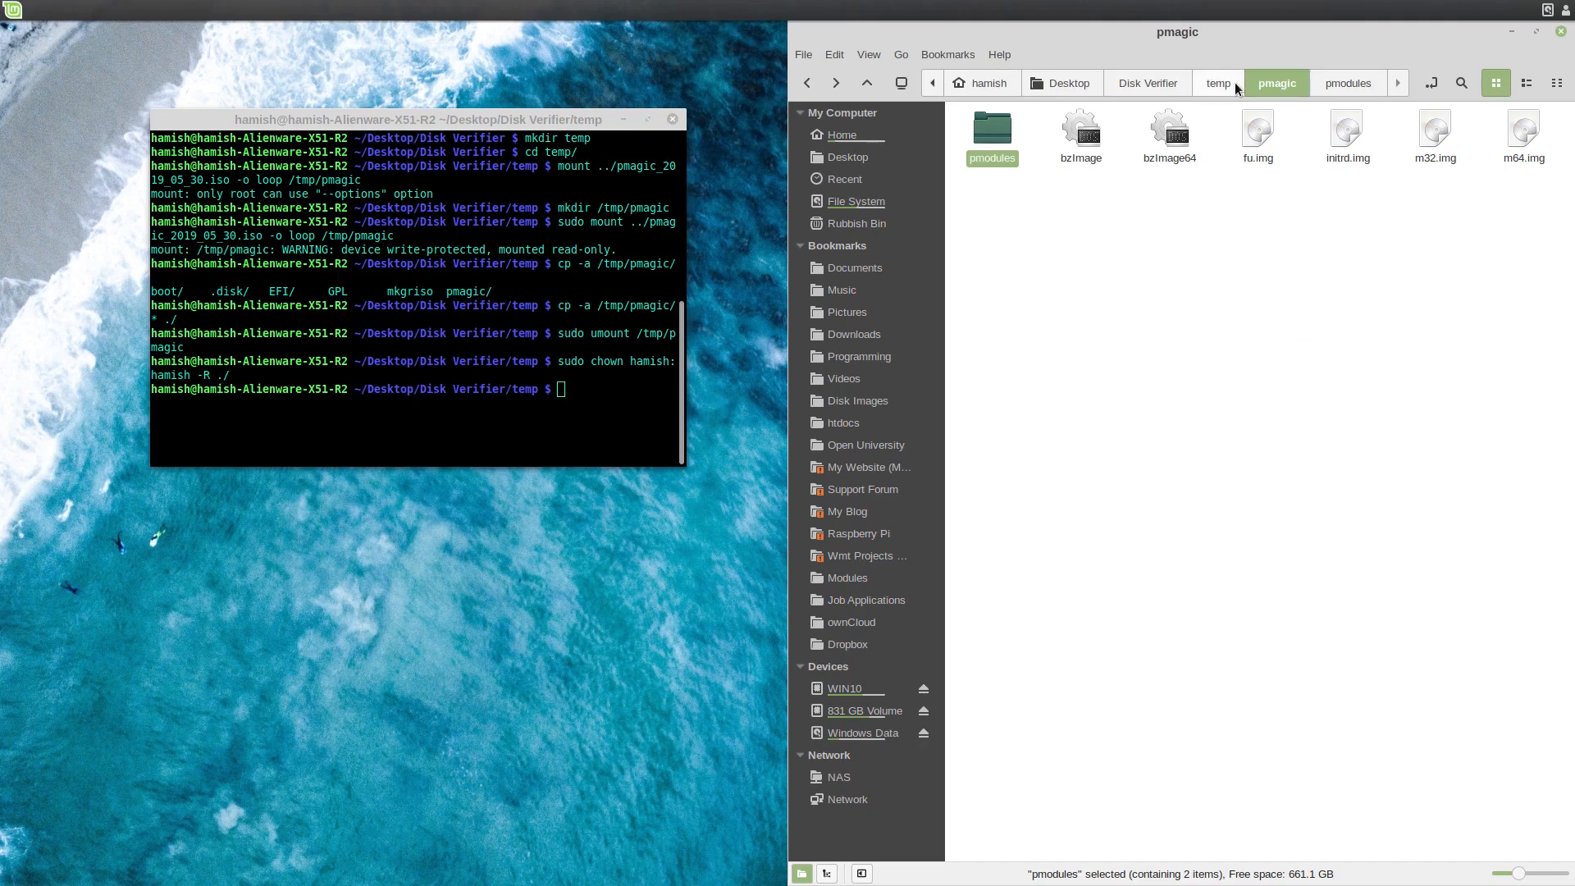
{"action": "left_click", "coordinate": [1217, 82]}
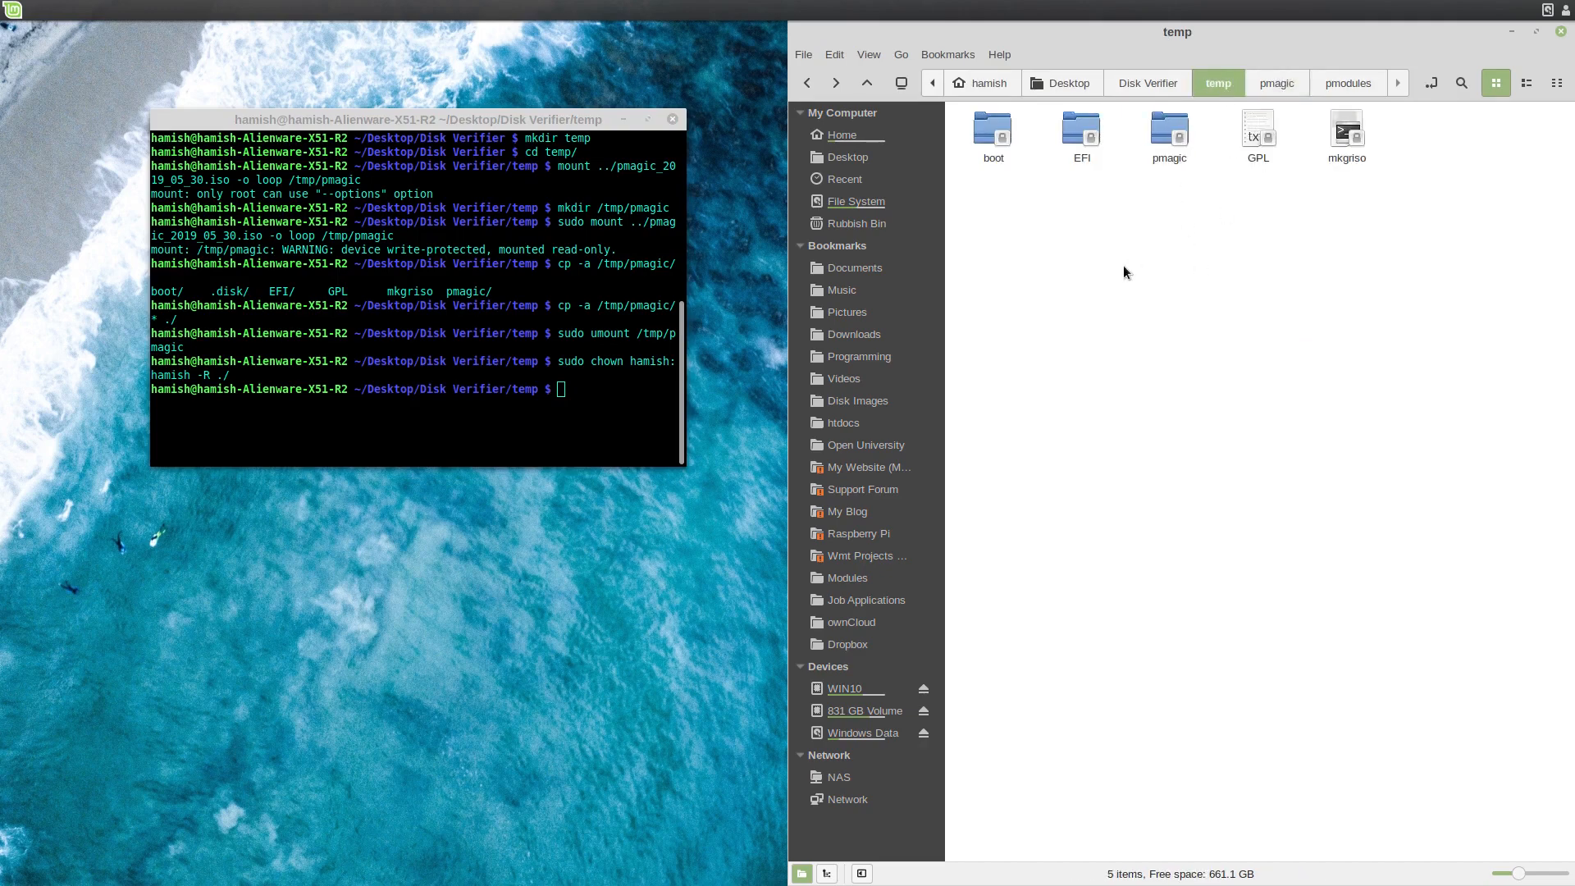
{"action": "type", "text": "ls -l"}
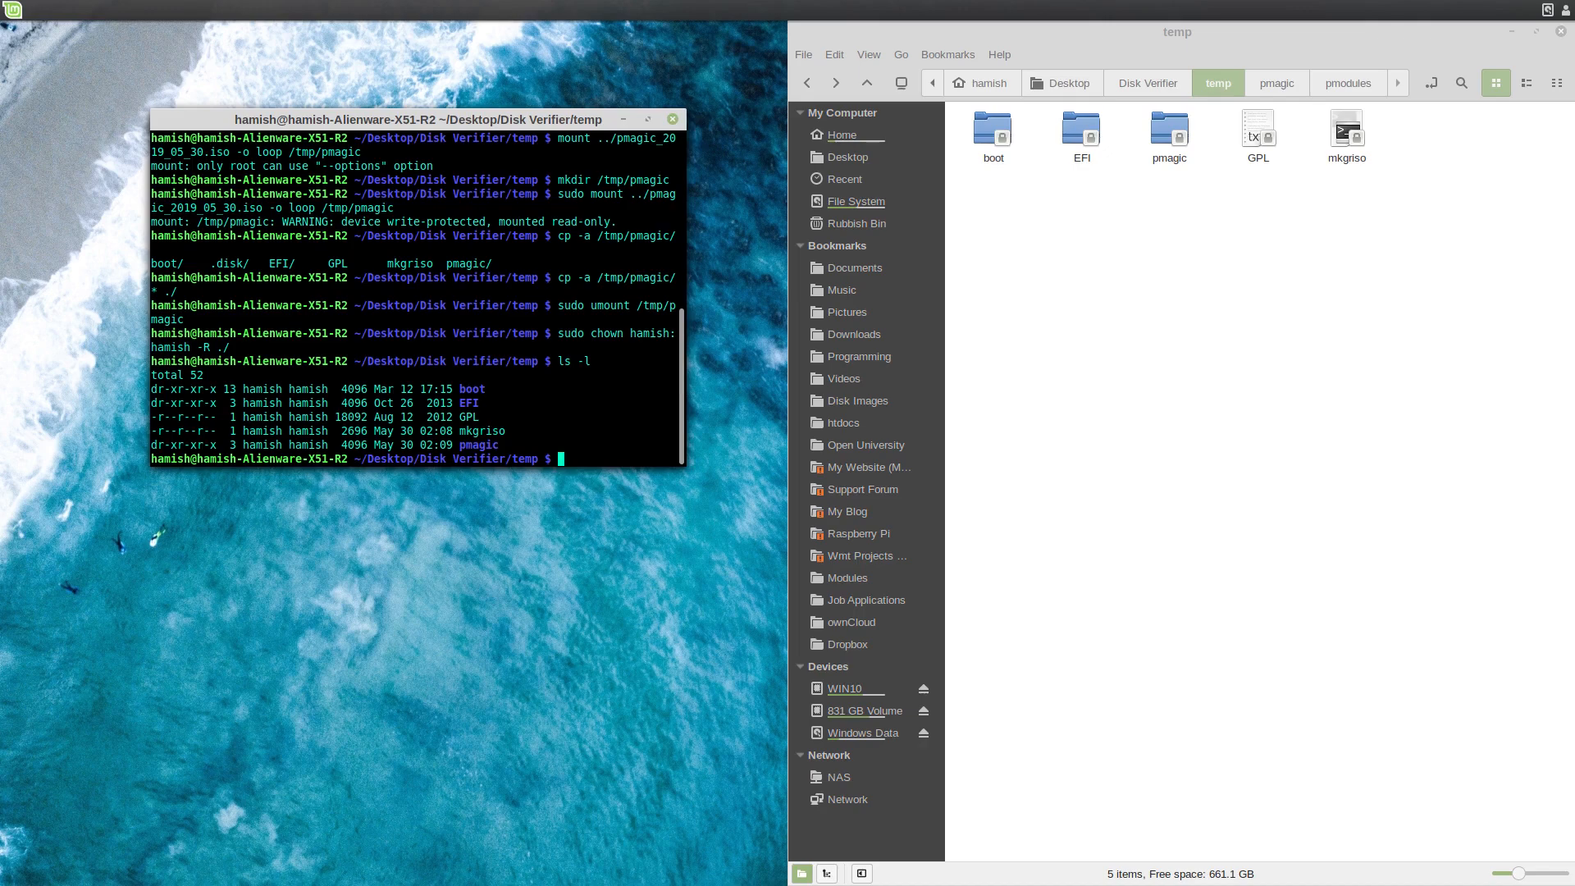
Make all files in temp writable recursively with sudo chmod +w -R ./.
{"action": "type", "text": "sudo chmod"}
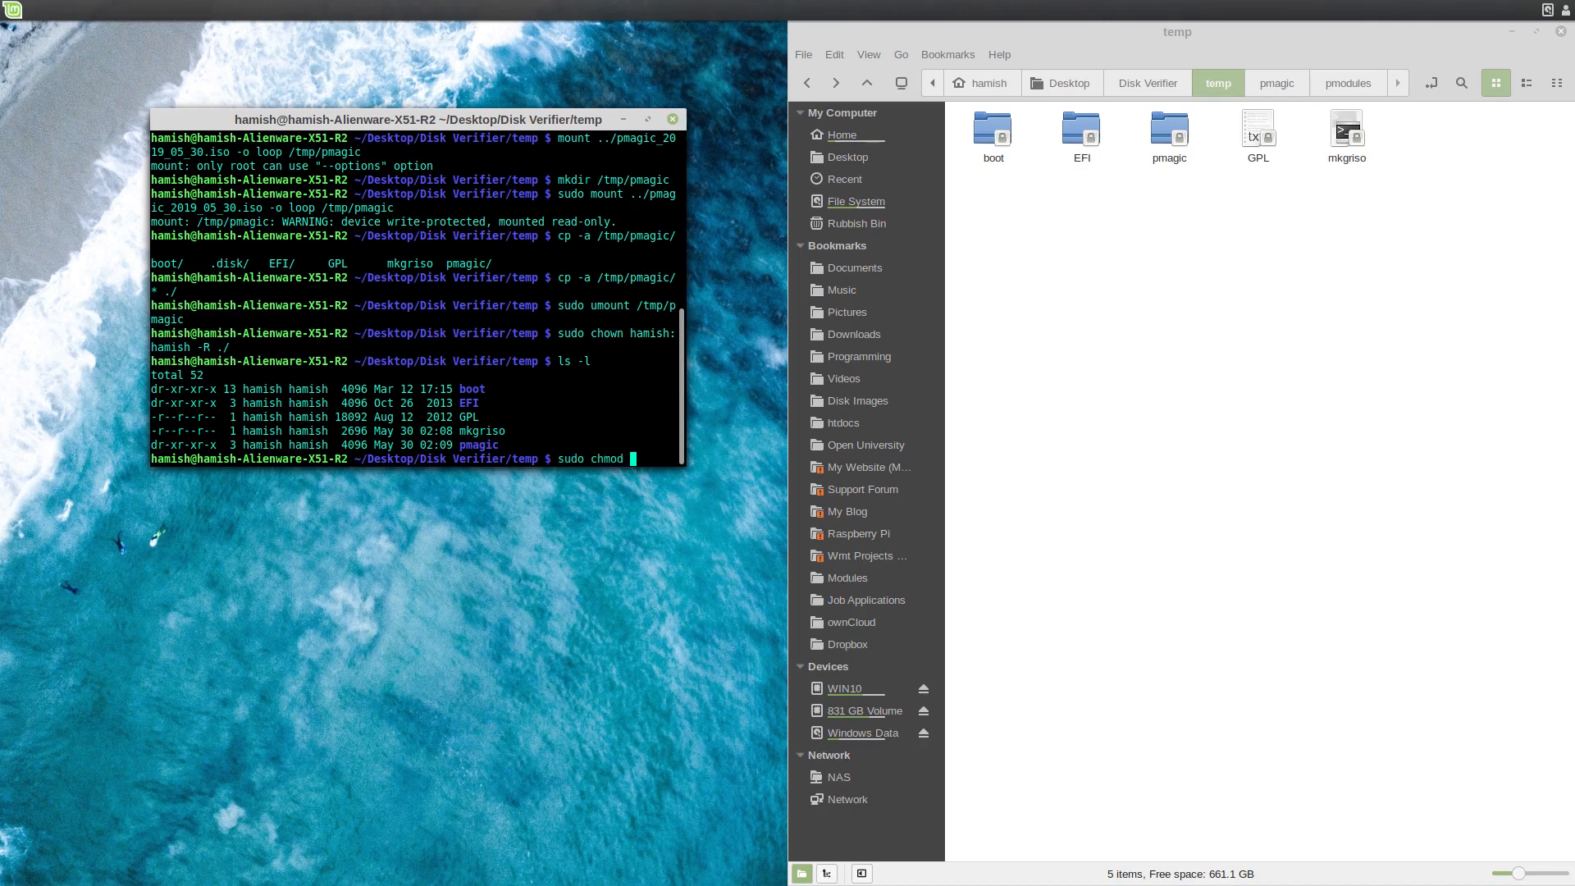
{"action": "type", "text": "="}
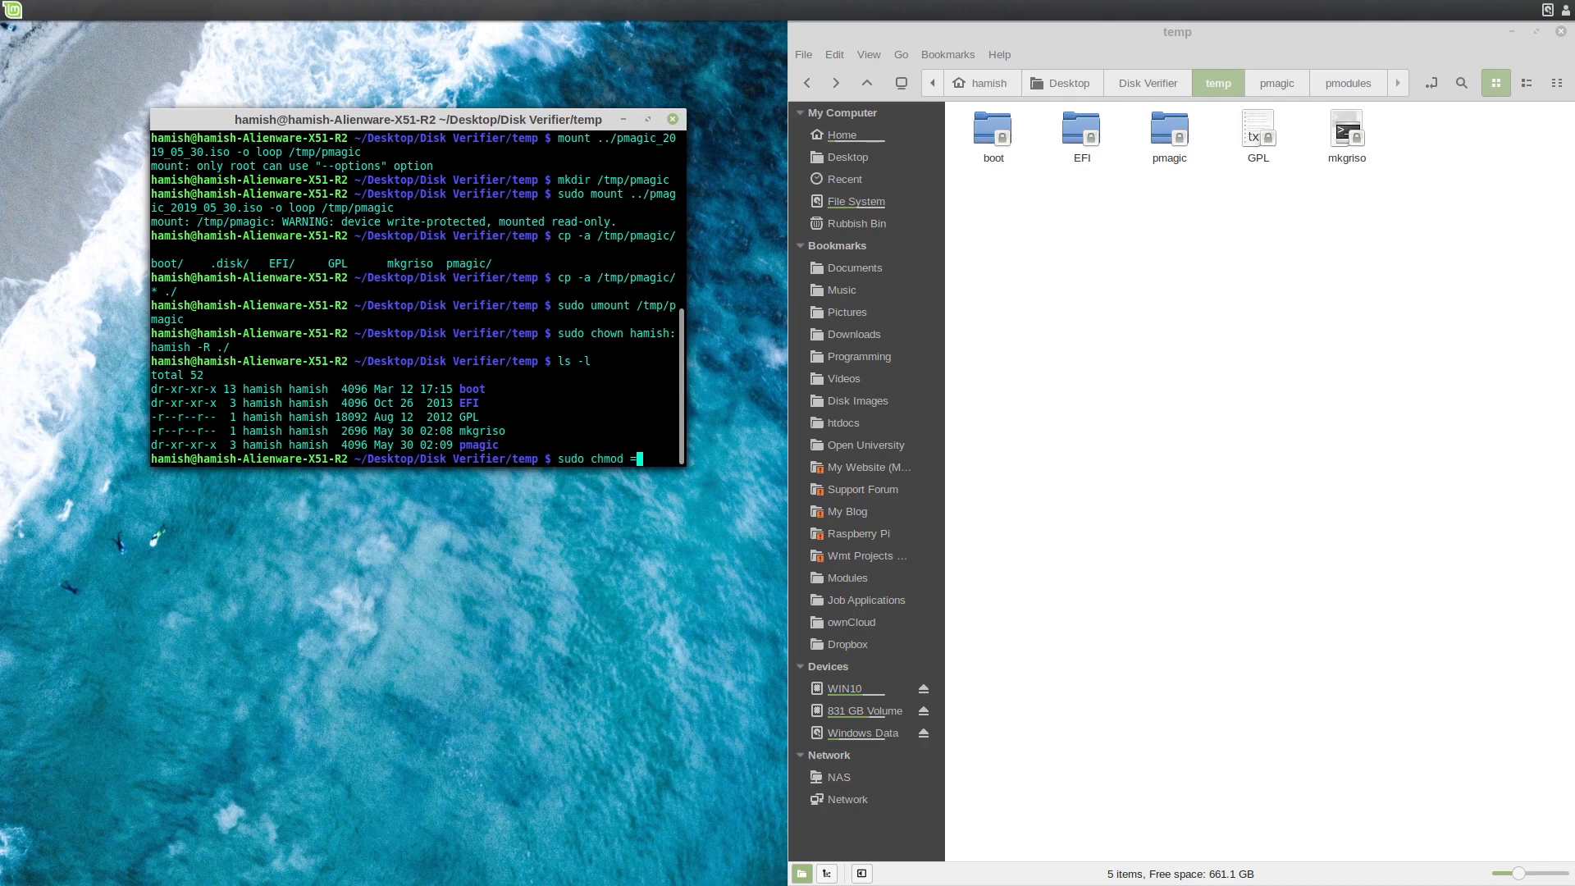
{"action": "type", "text": "+w"}
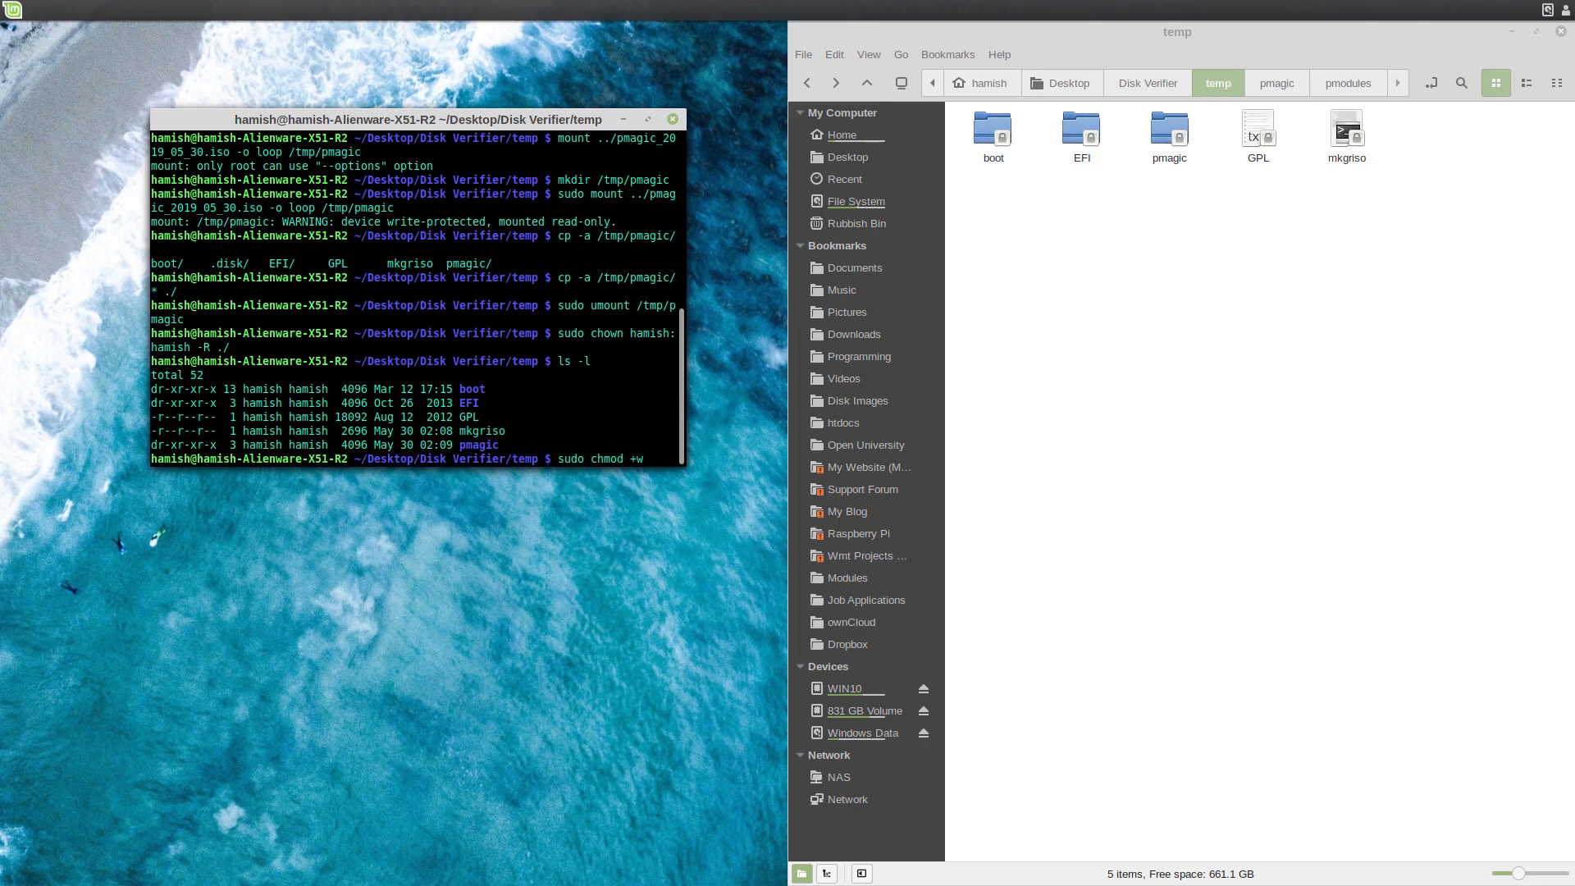
{"action": "key", "text": "Return"}
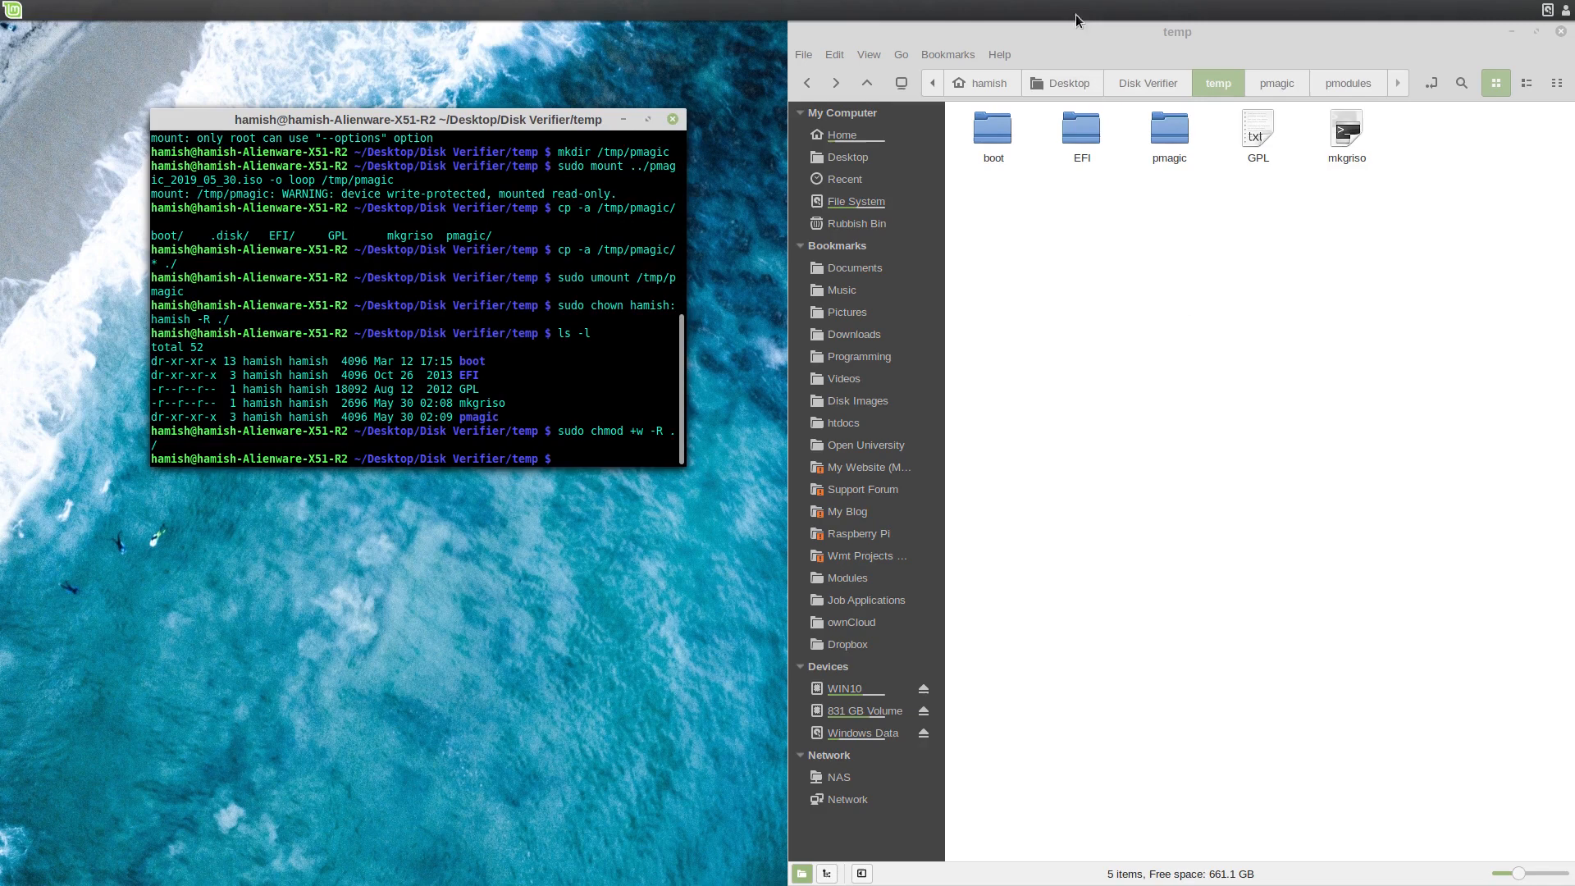
Confirm the Disk Verifier package is in temp/pmagic/pmodules, then return to temp.
{"action": "left_click", "coordinate": [1081, 130]}
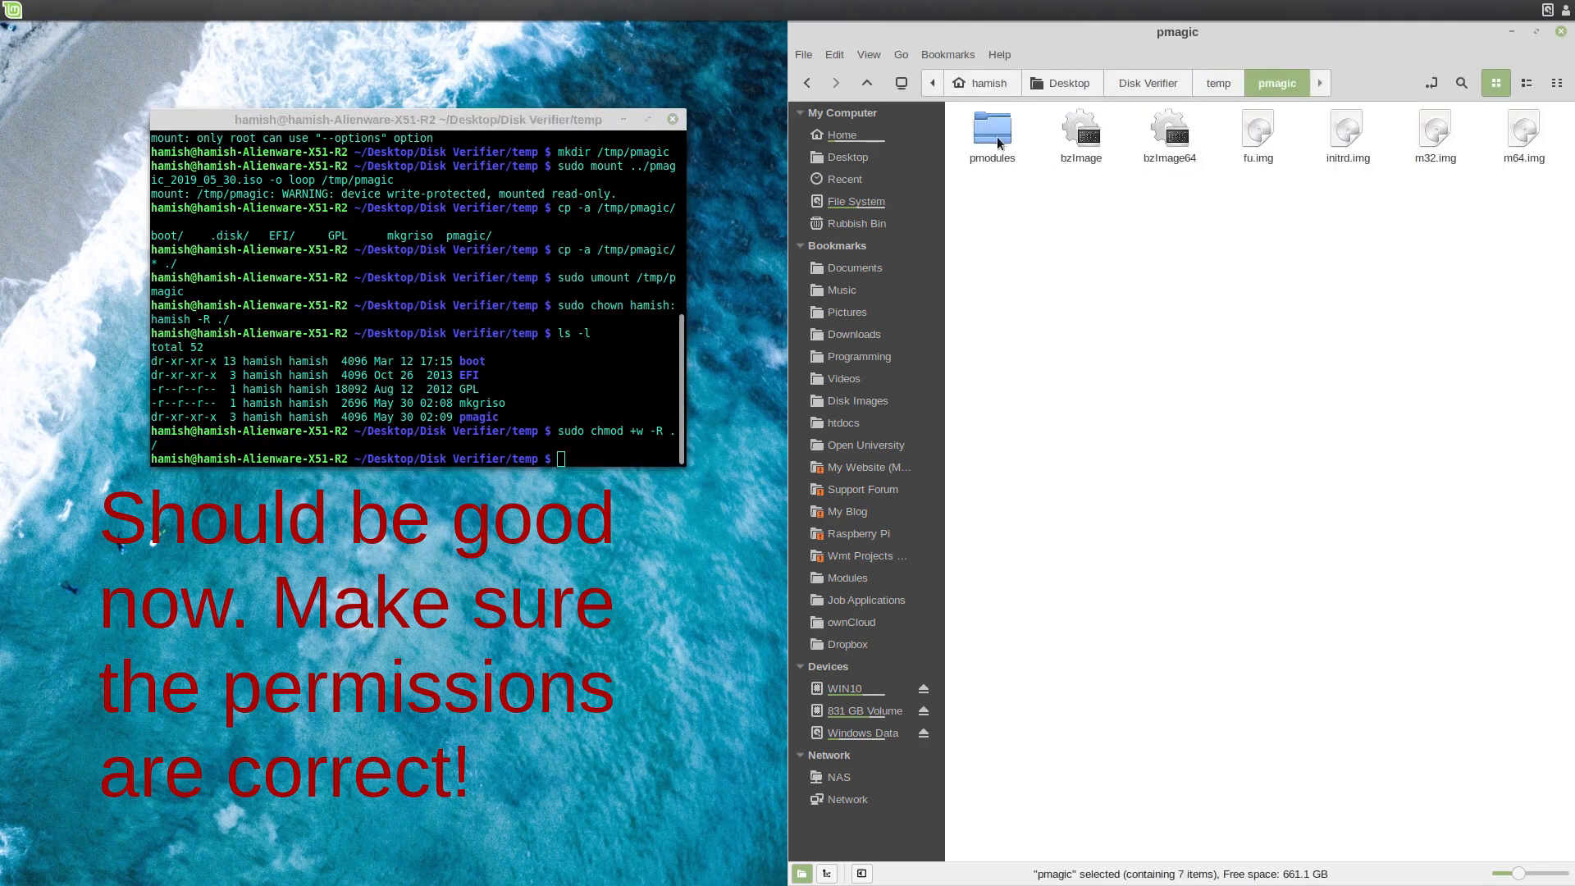
{"action": "double_click", "coordinate": [990, 130]}
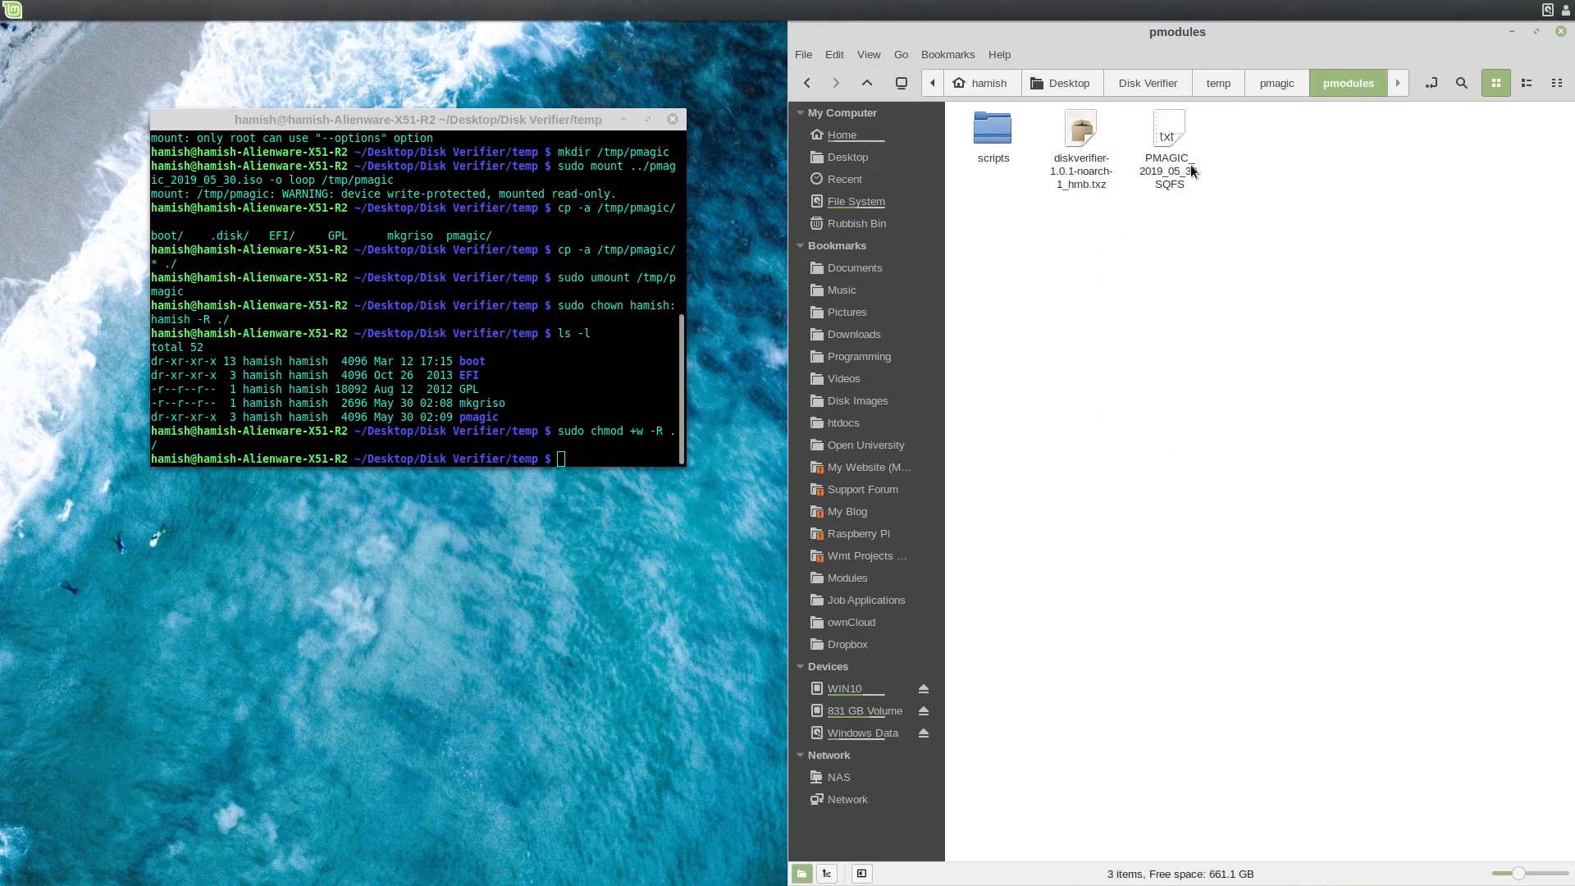
{"action": "left_click", "coordinate": [1217, 82]}
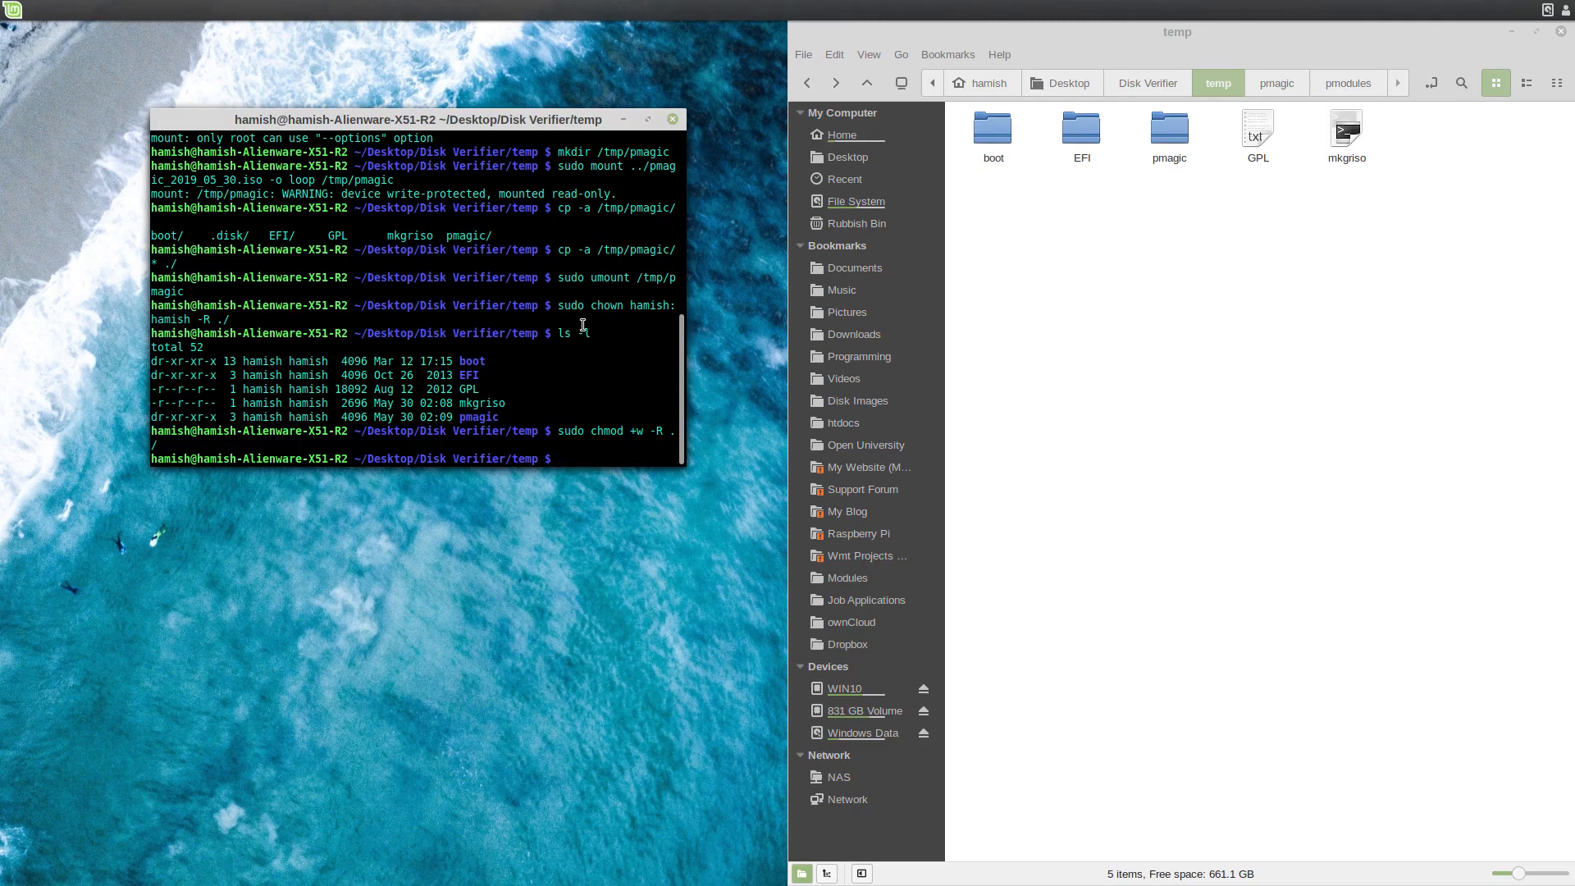
{"action": "type", "text": "./"}
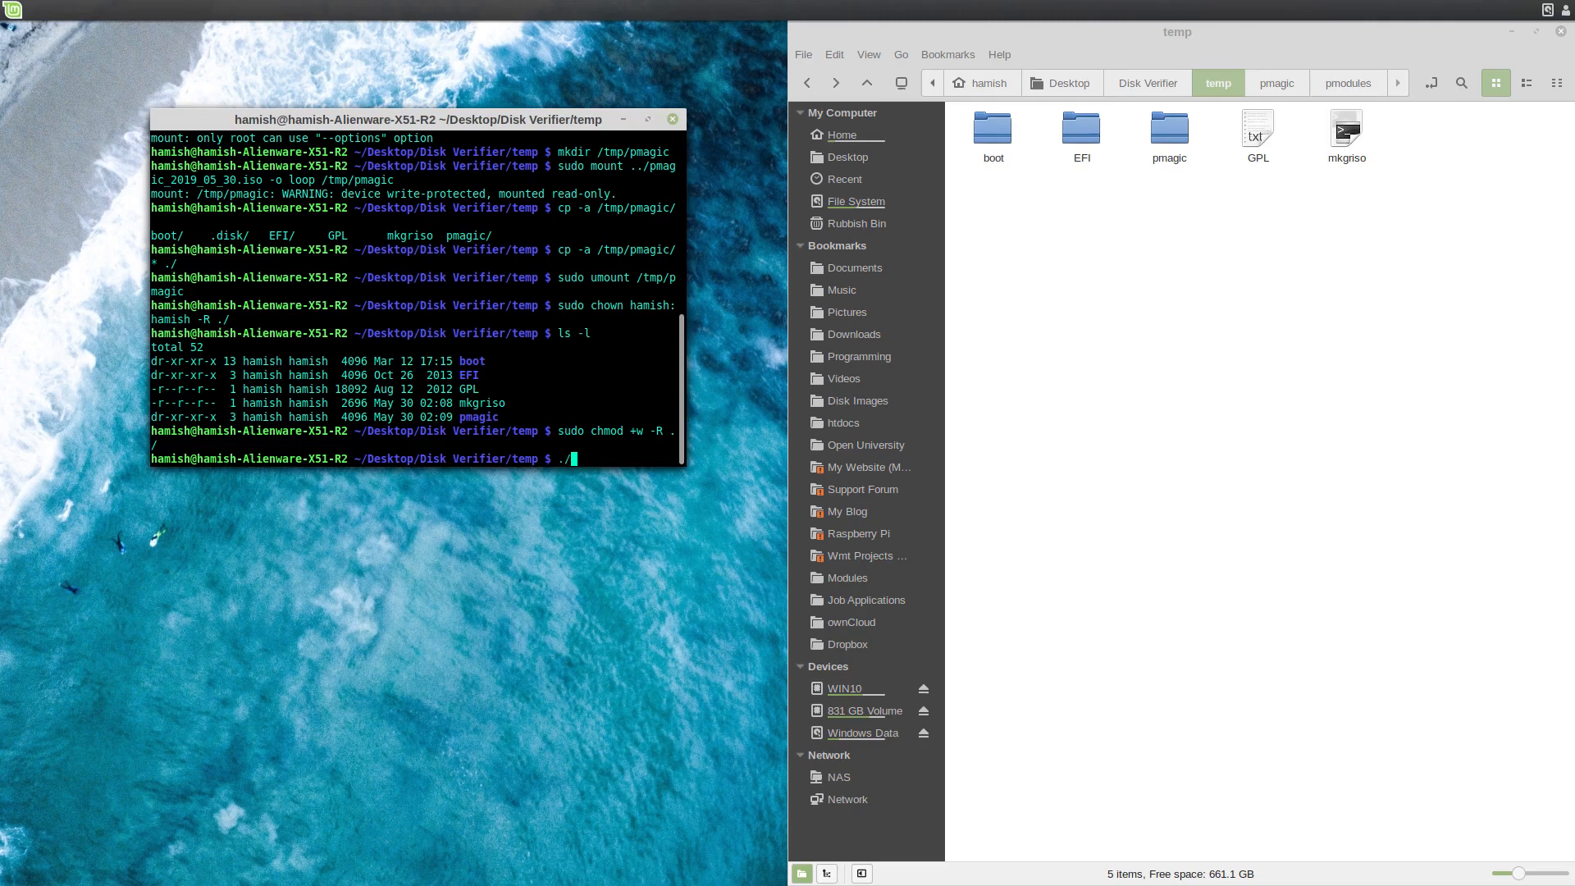
Run ./mkgriso, retry with bash after permission denial, and move up to DiskVerifier.
{"action": "type", "text": "mkgriso"}
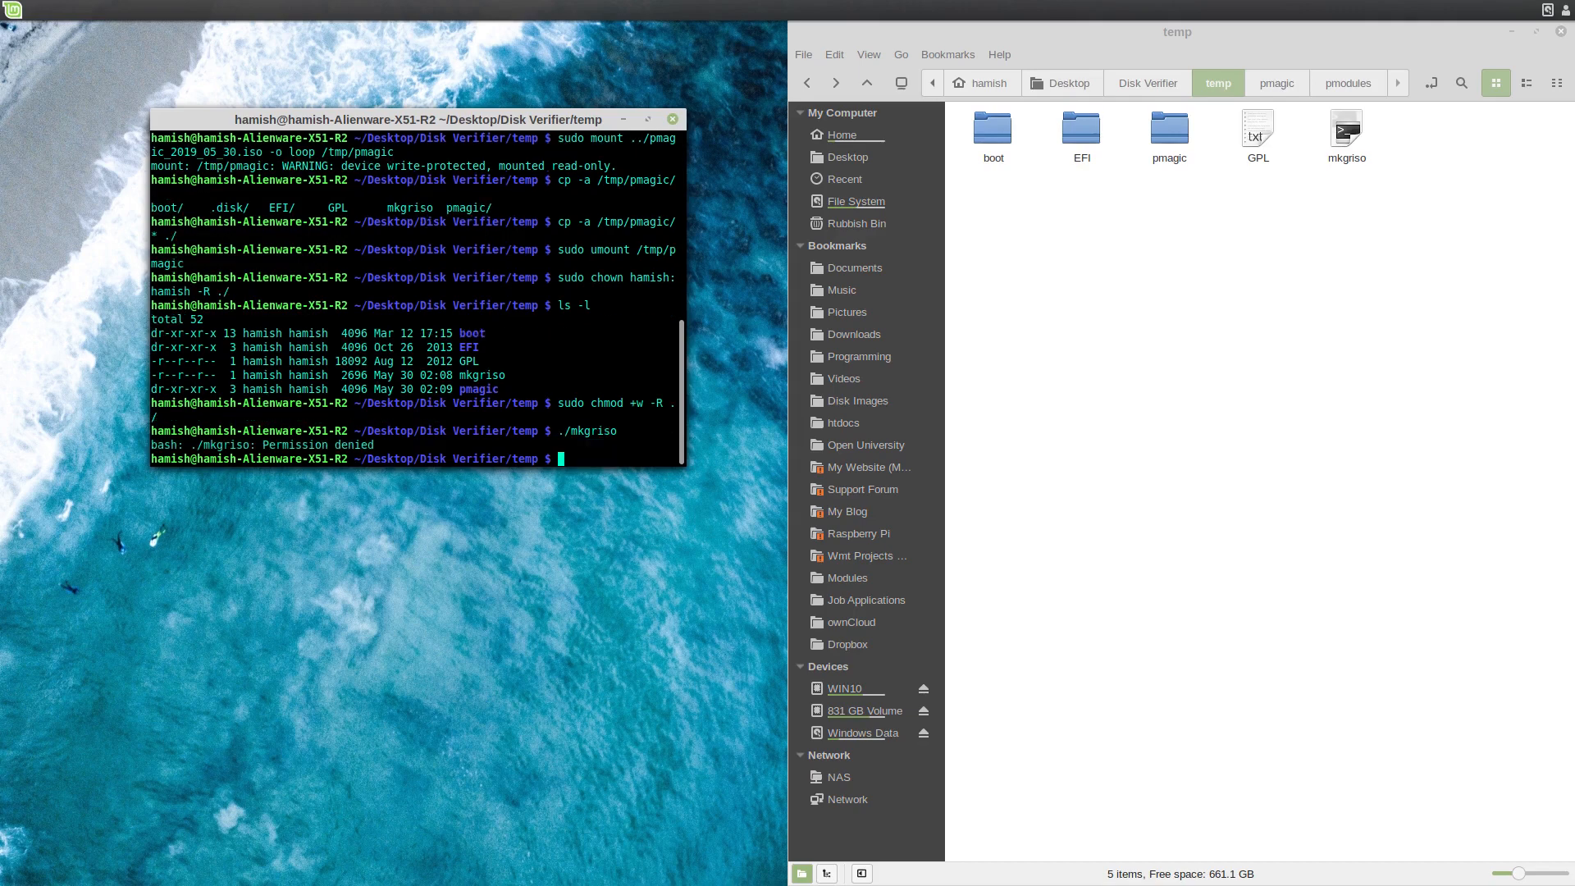
{"action": "type", "text": "./mkgriso"}
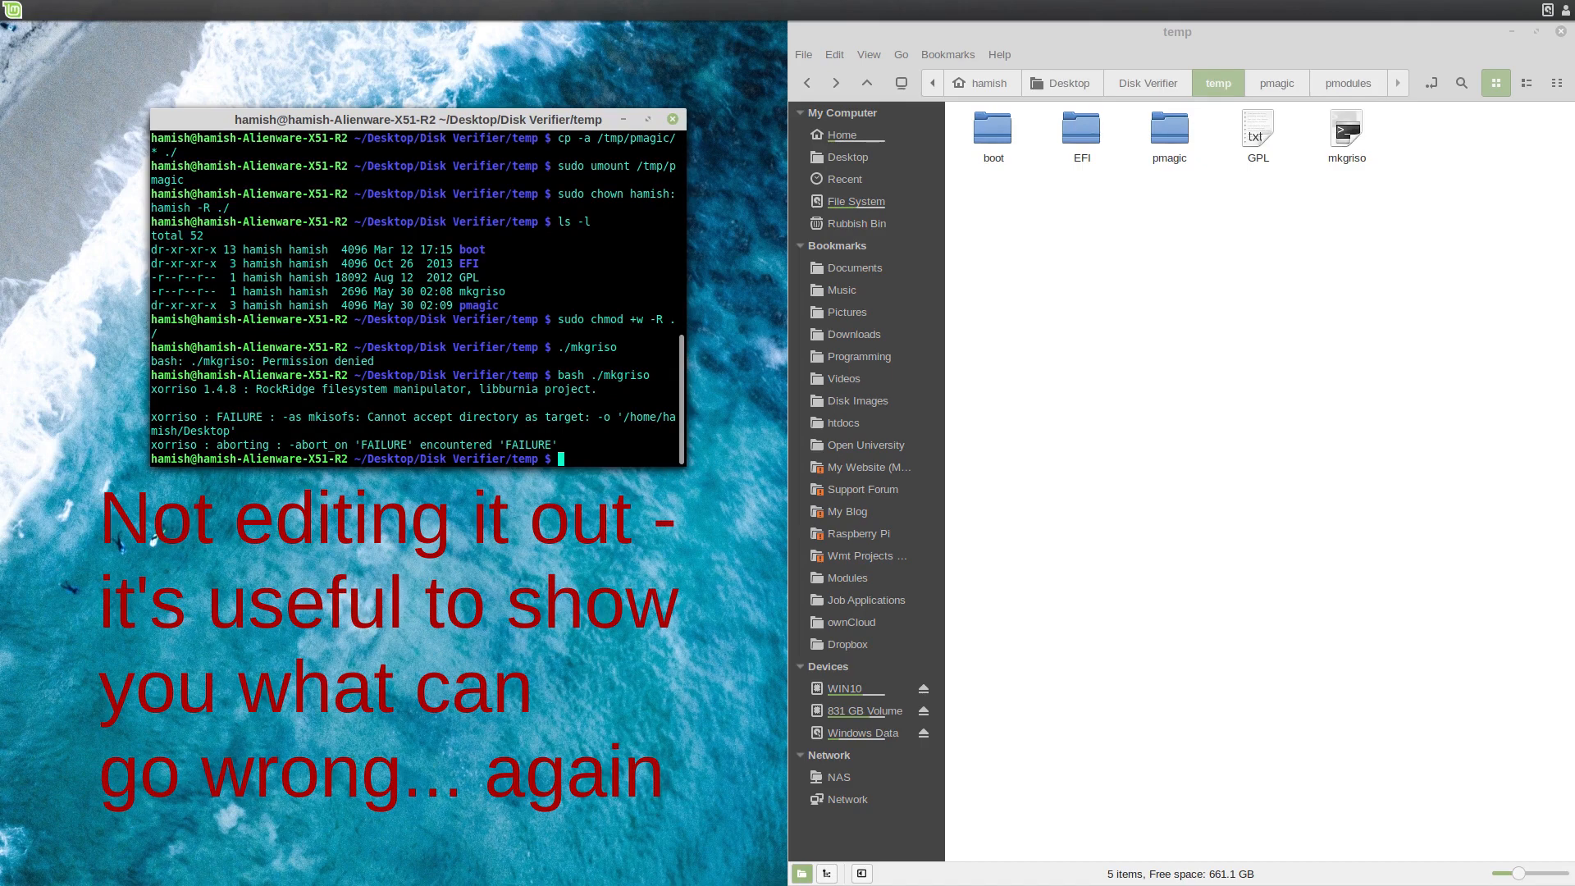
{"action": "left_click", "coordinate": [1146, 82]}
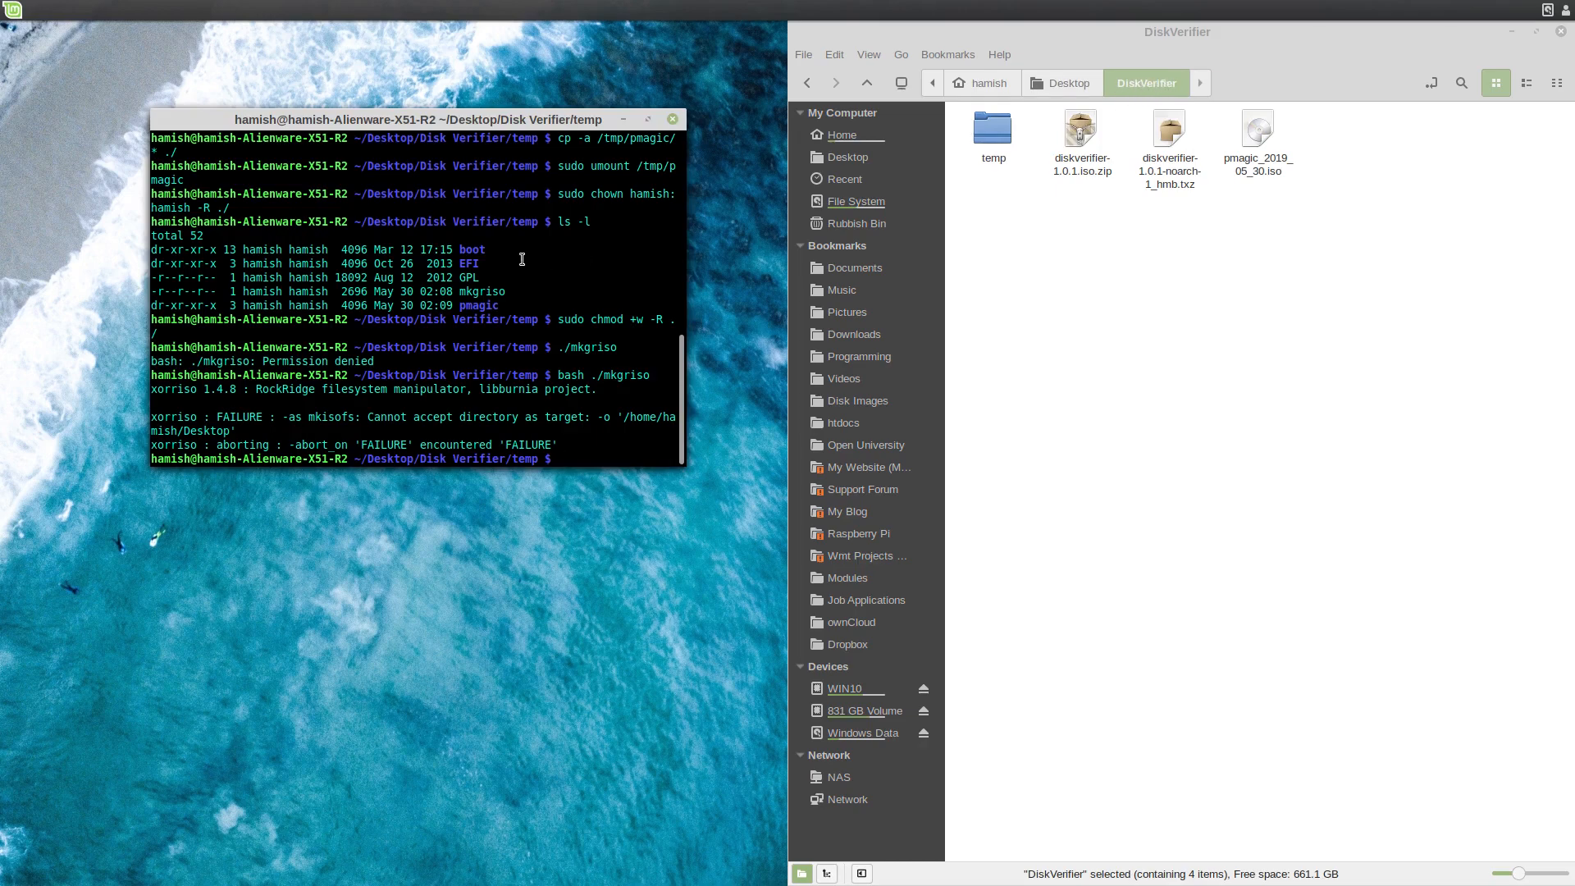
From ~/Desktop/DiskVerifier/temp rerun bash ./mkgriso, then check pmagic_2019_05_30T.iso in Nemo.
{"action": "type", "text": "c"}
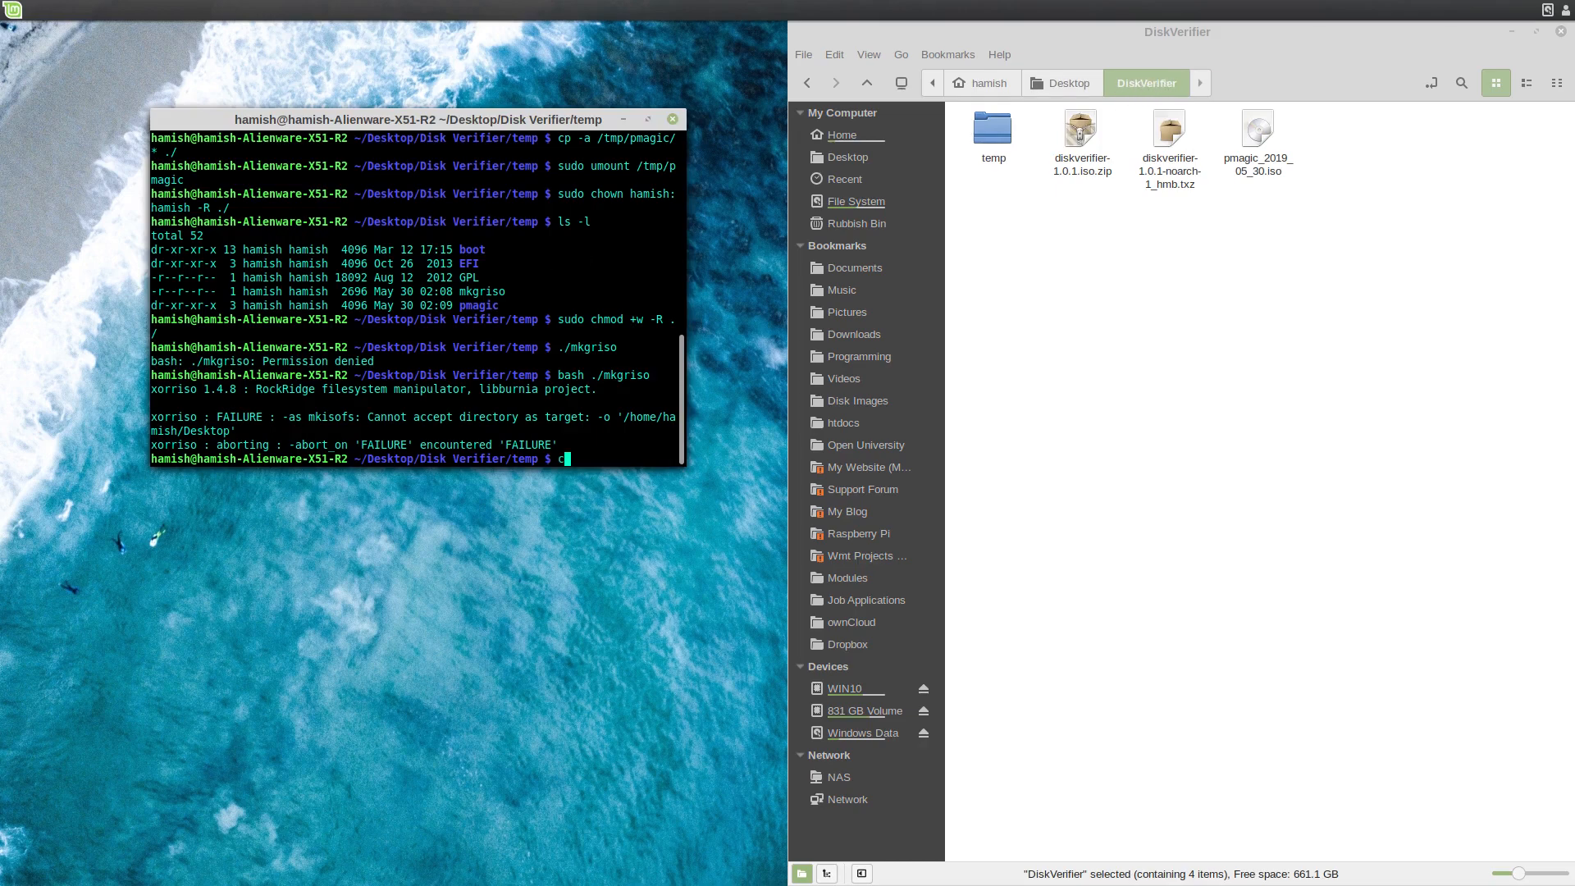
{"action": "type", "text": "d ~/Desktop/"}
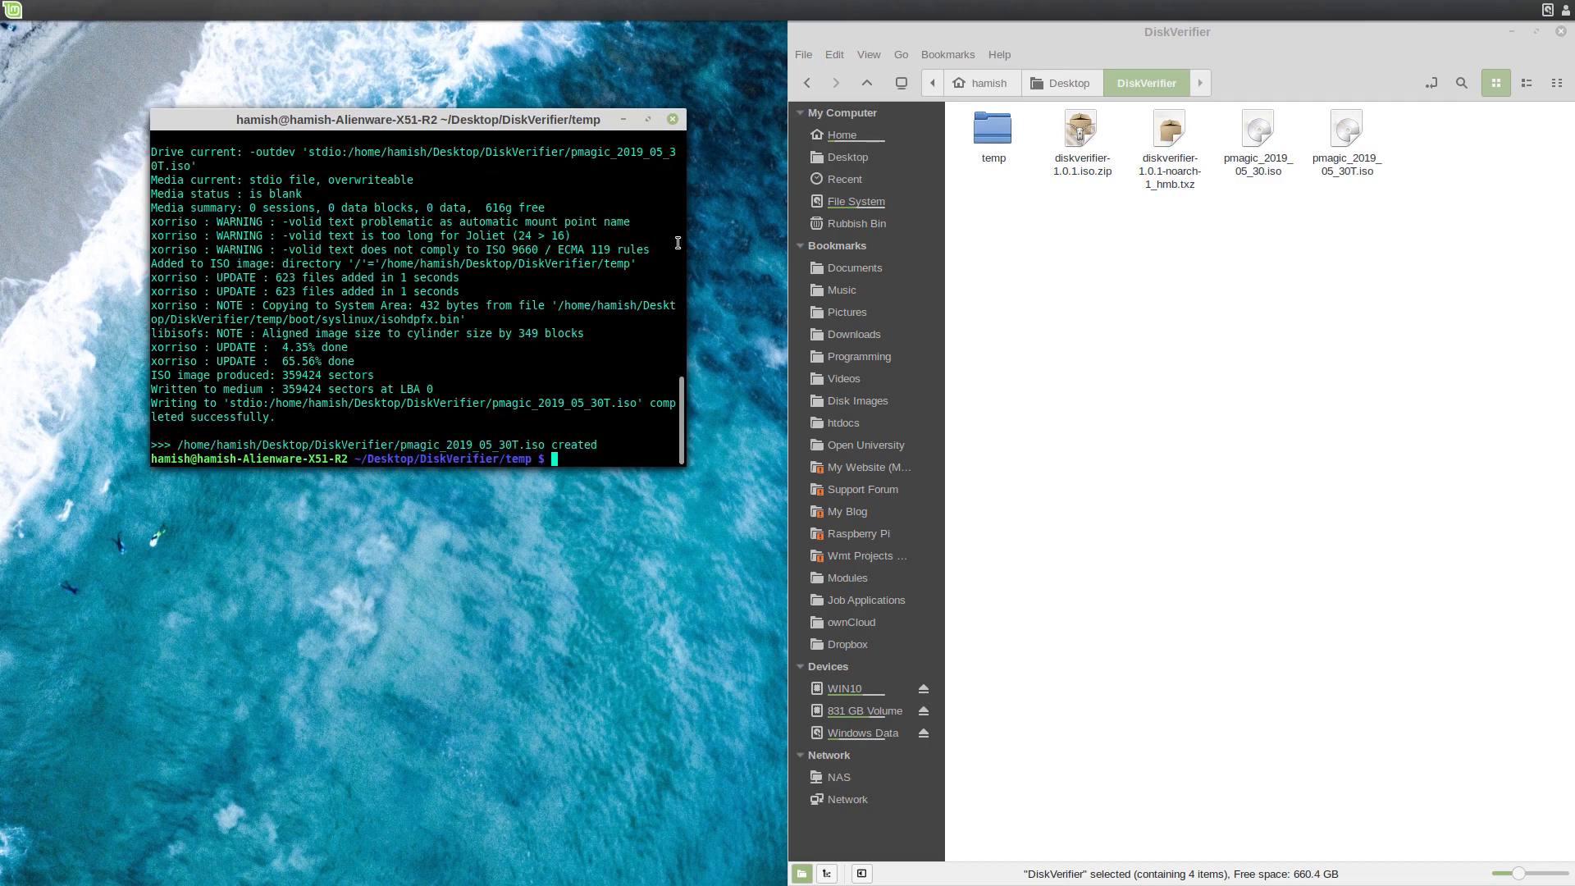
{"action": "left_click", "coordinate": [1345, 135]}
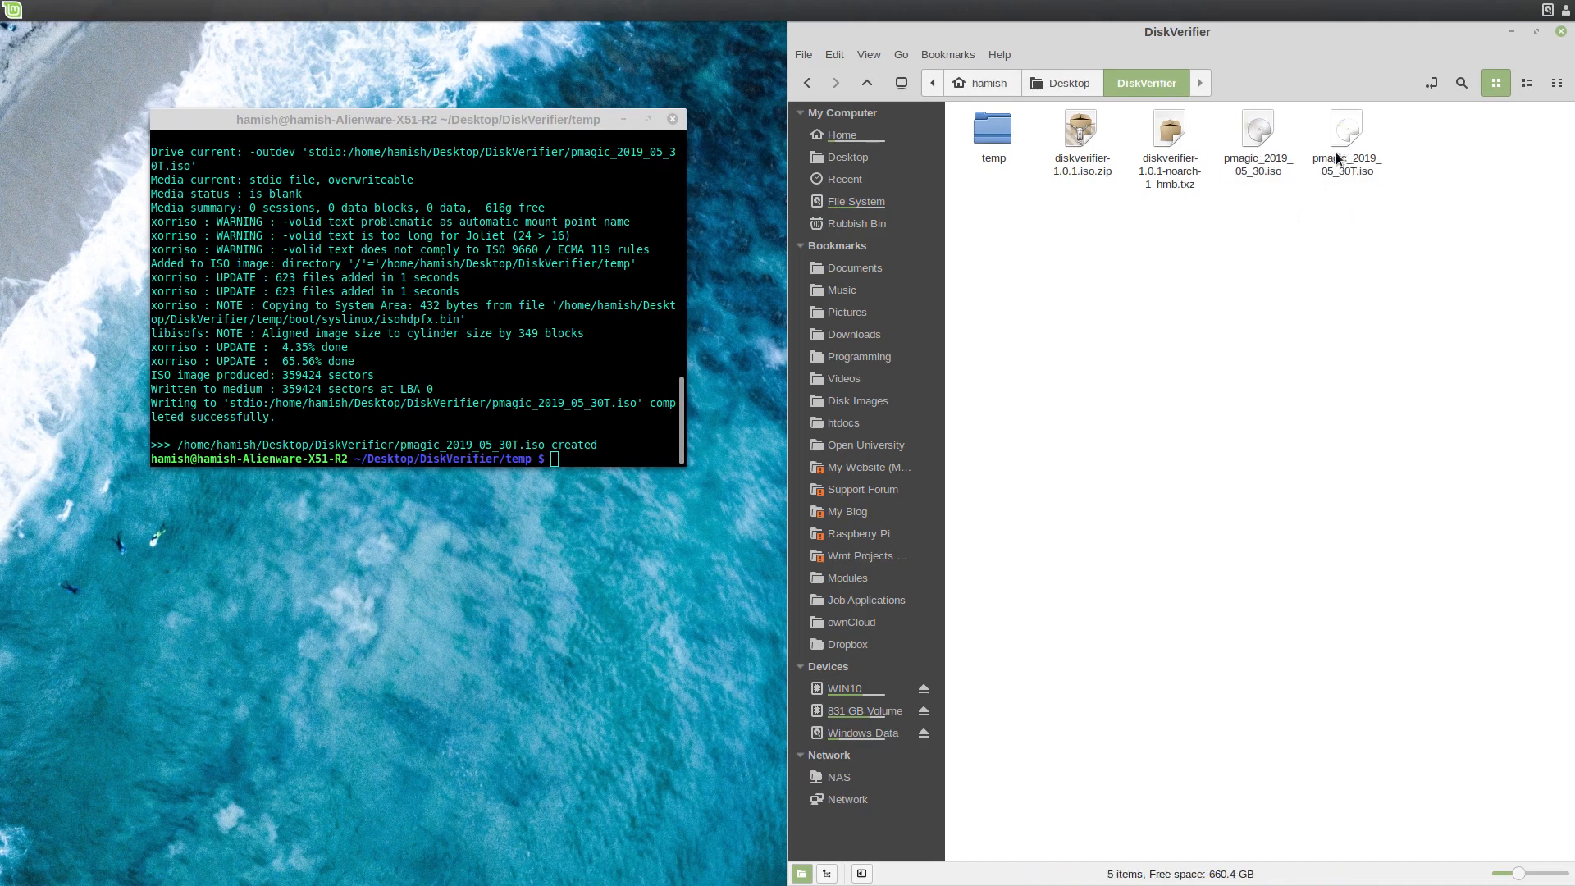
{"action": "left_click", "coordinate": [1168, 135]}
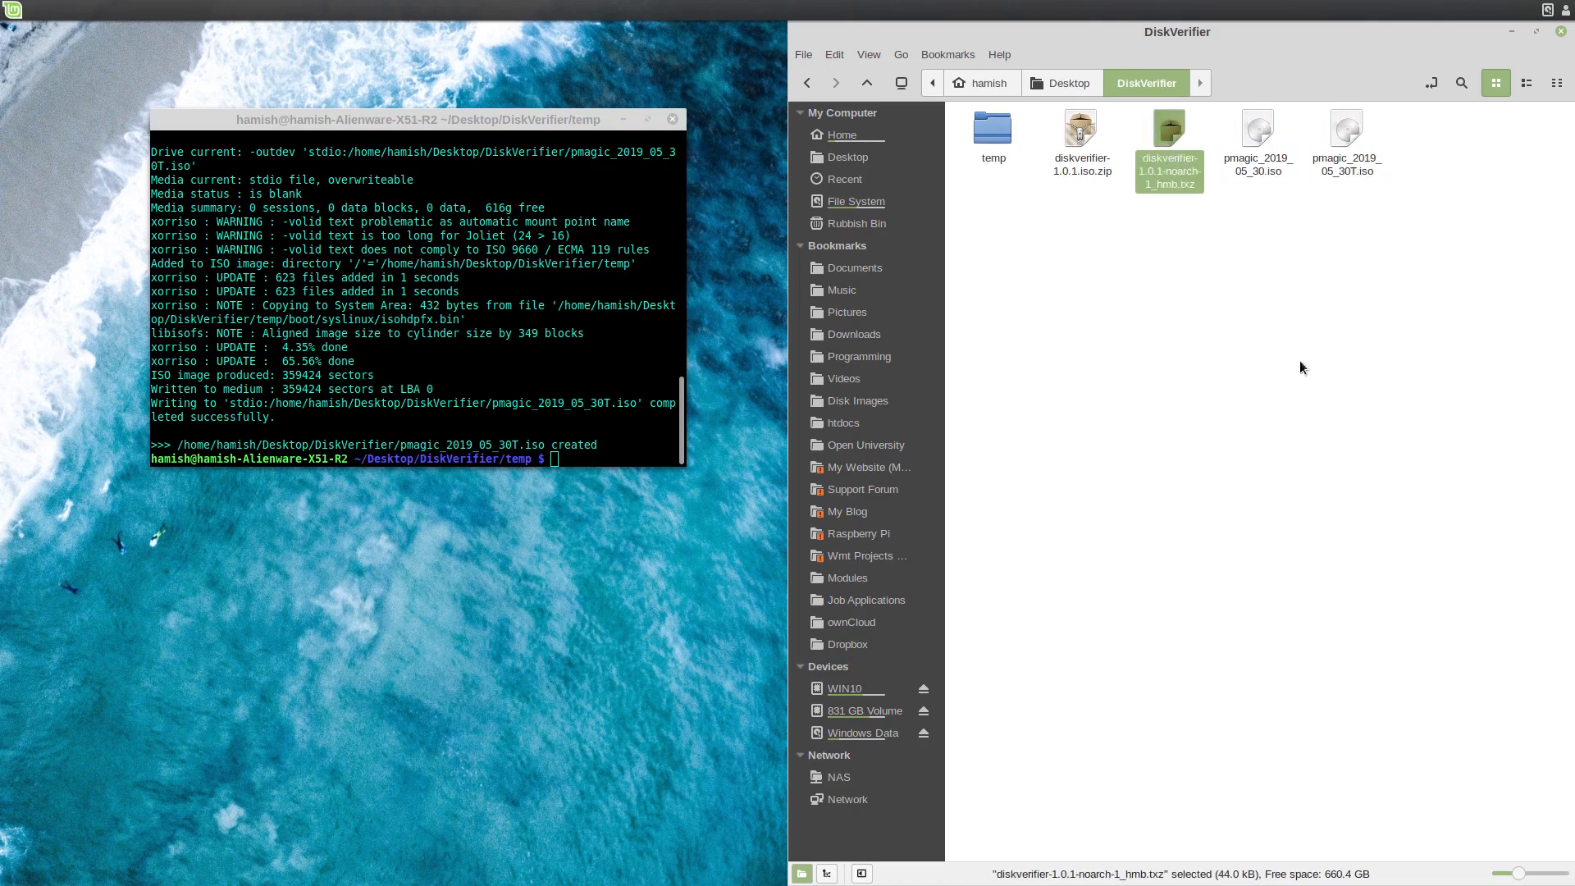
{"action": "mouse_move", "coordinate": [1325, 359]}
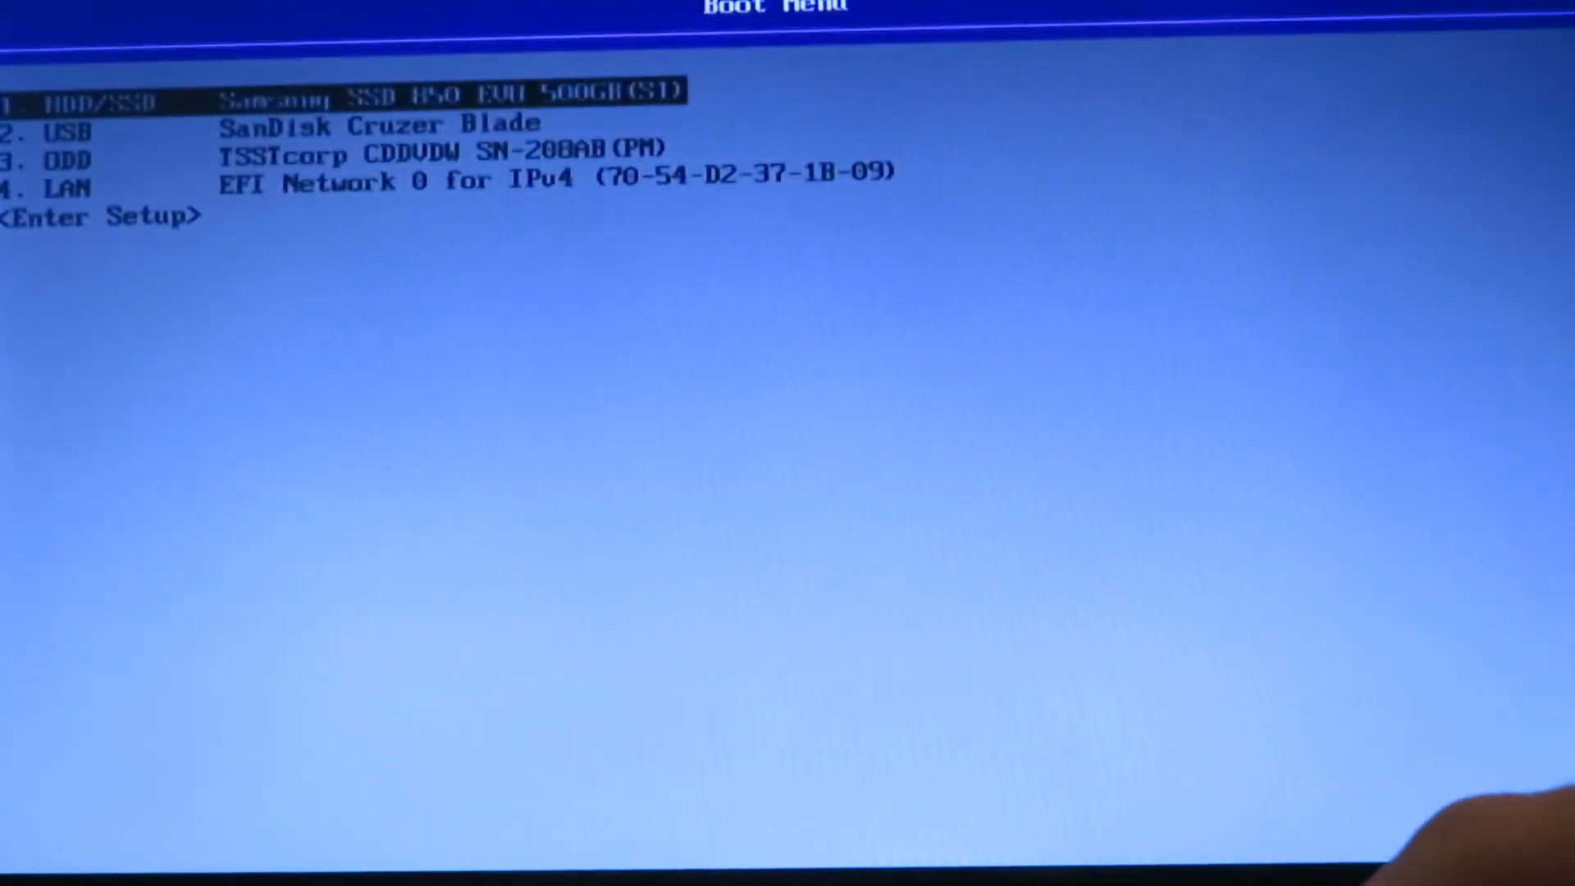
{"action": "key", "text": "Down"}
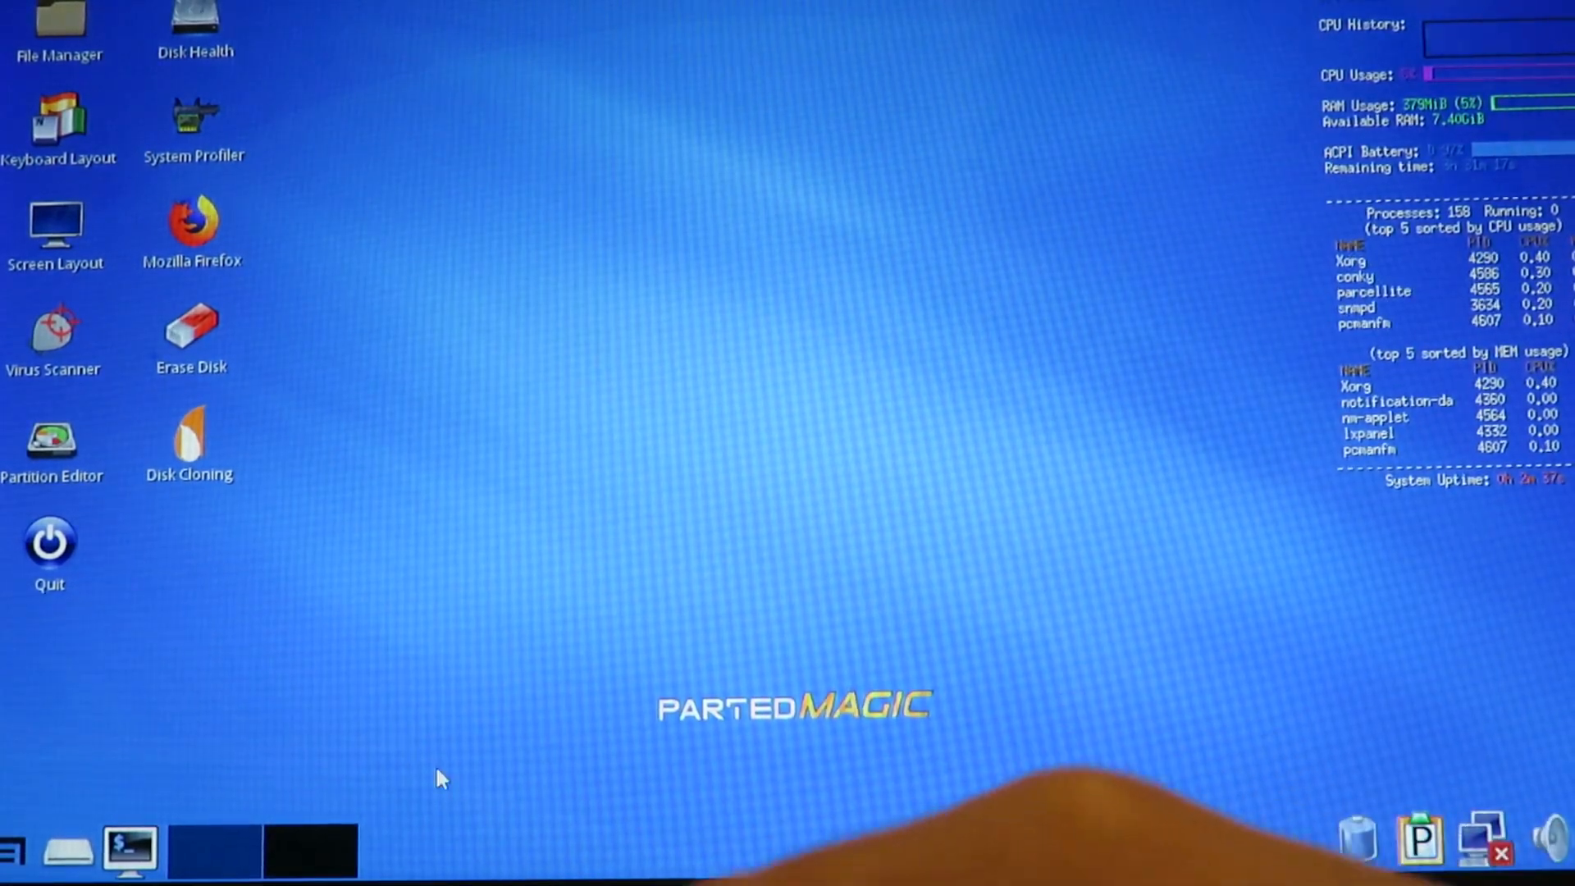
{"action": "mouse_move", "coordinate": [379, 763]}
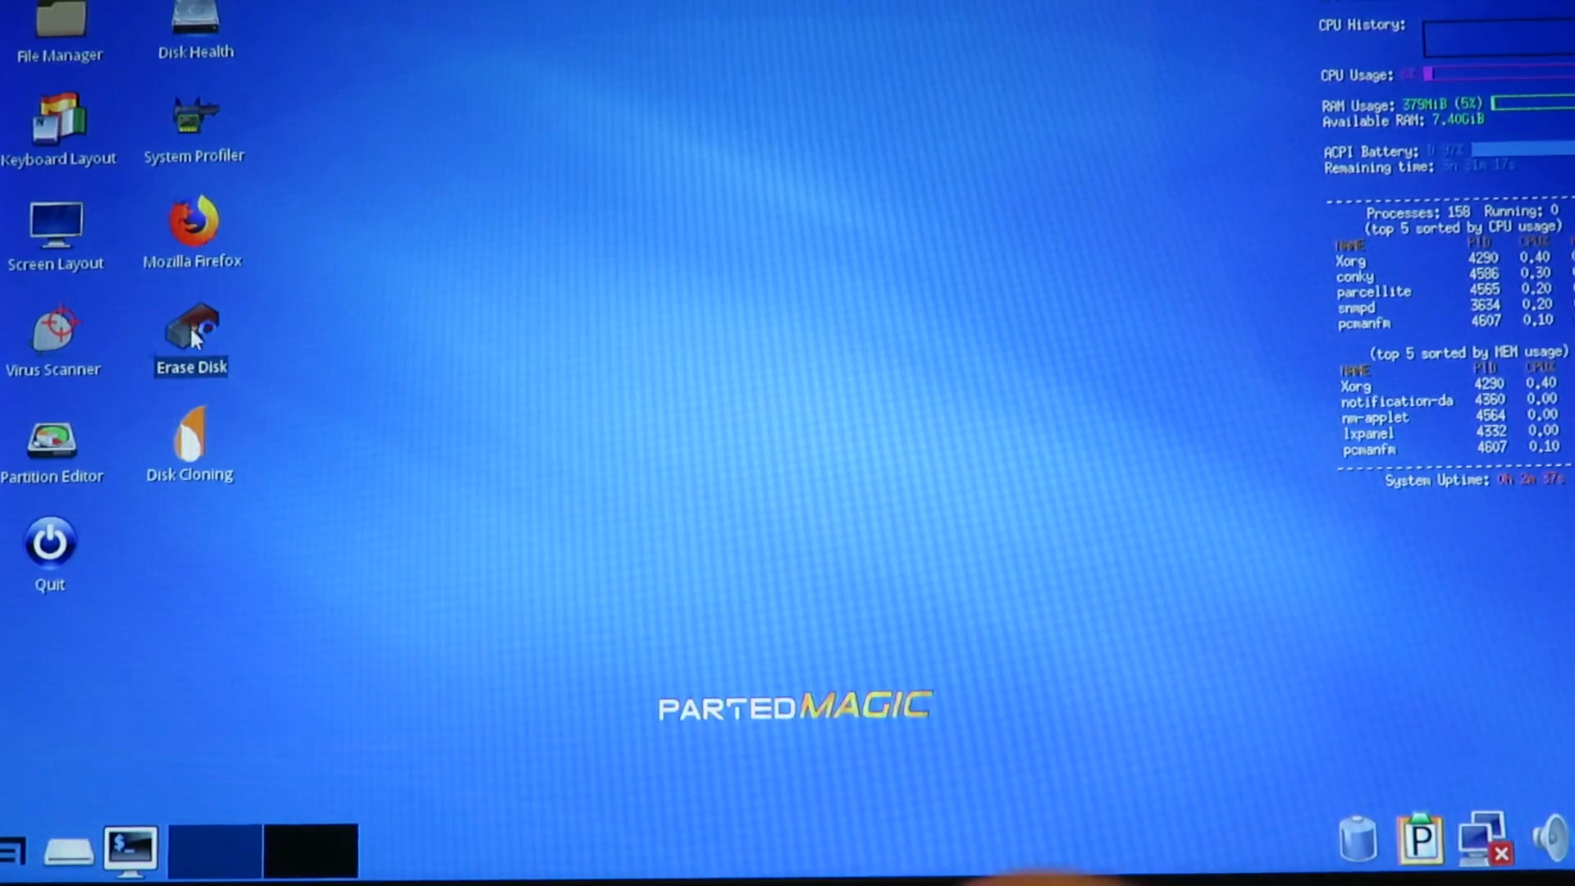
Launch Erase Disk, choose Secure Erase, and accept the battery power warning.
{"action": "double_click", "coordinate": [191, 326]}
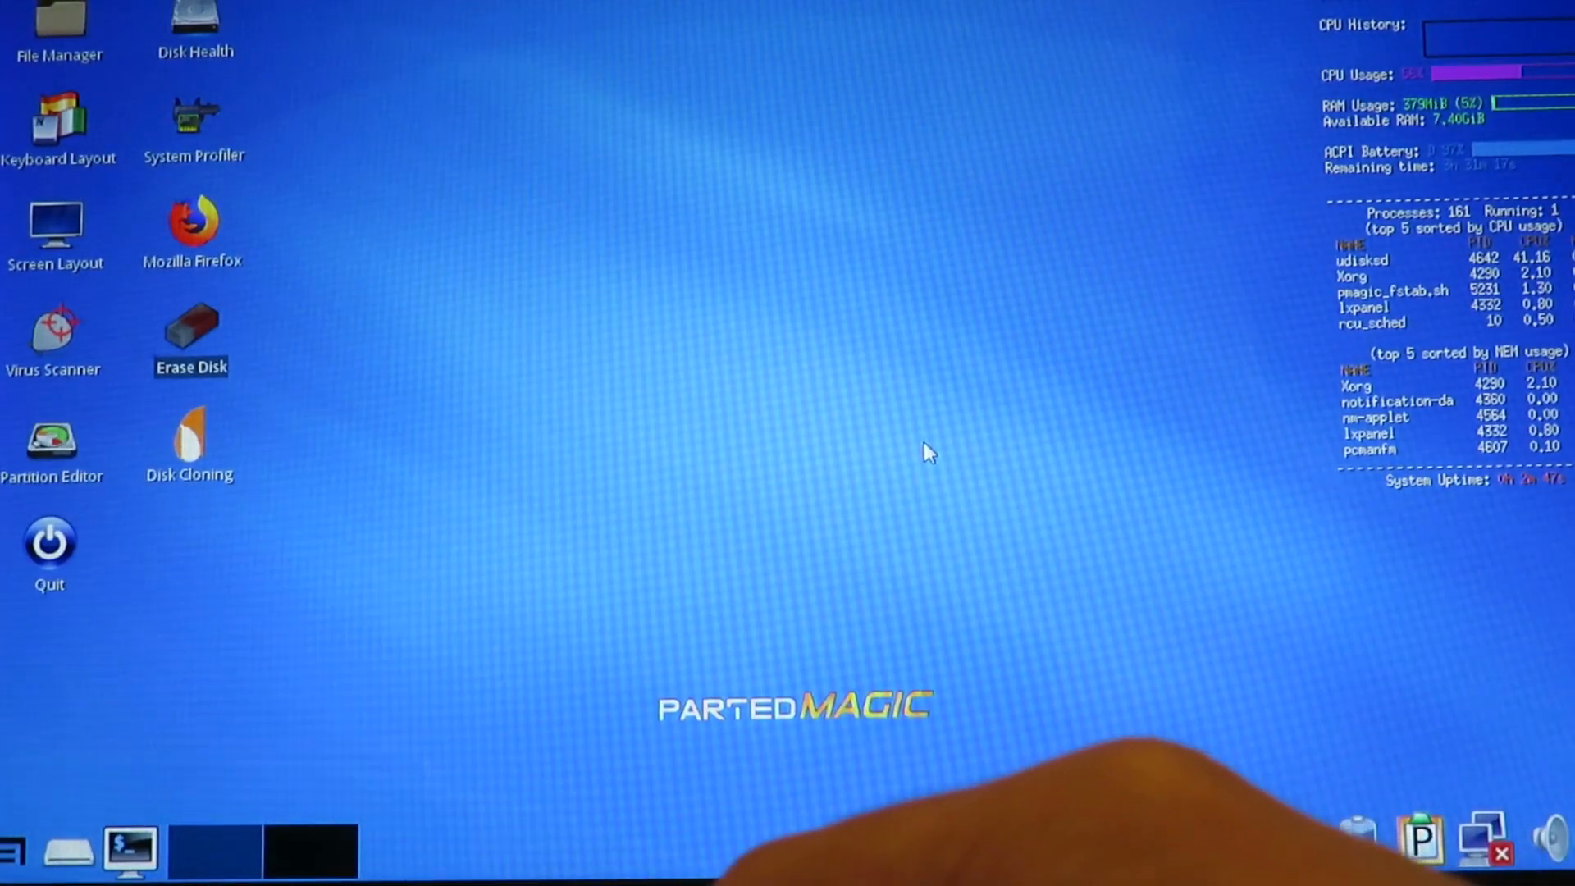
{"action": "left_click", "coordinate": [191, 326]}
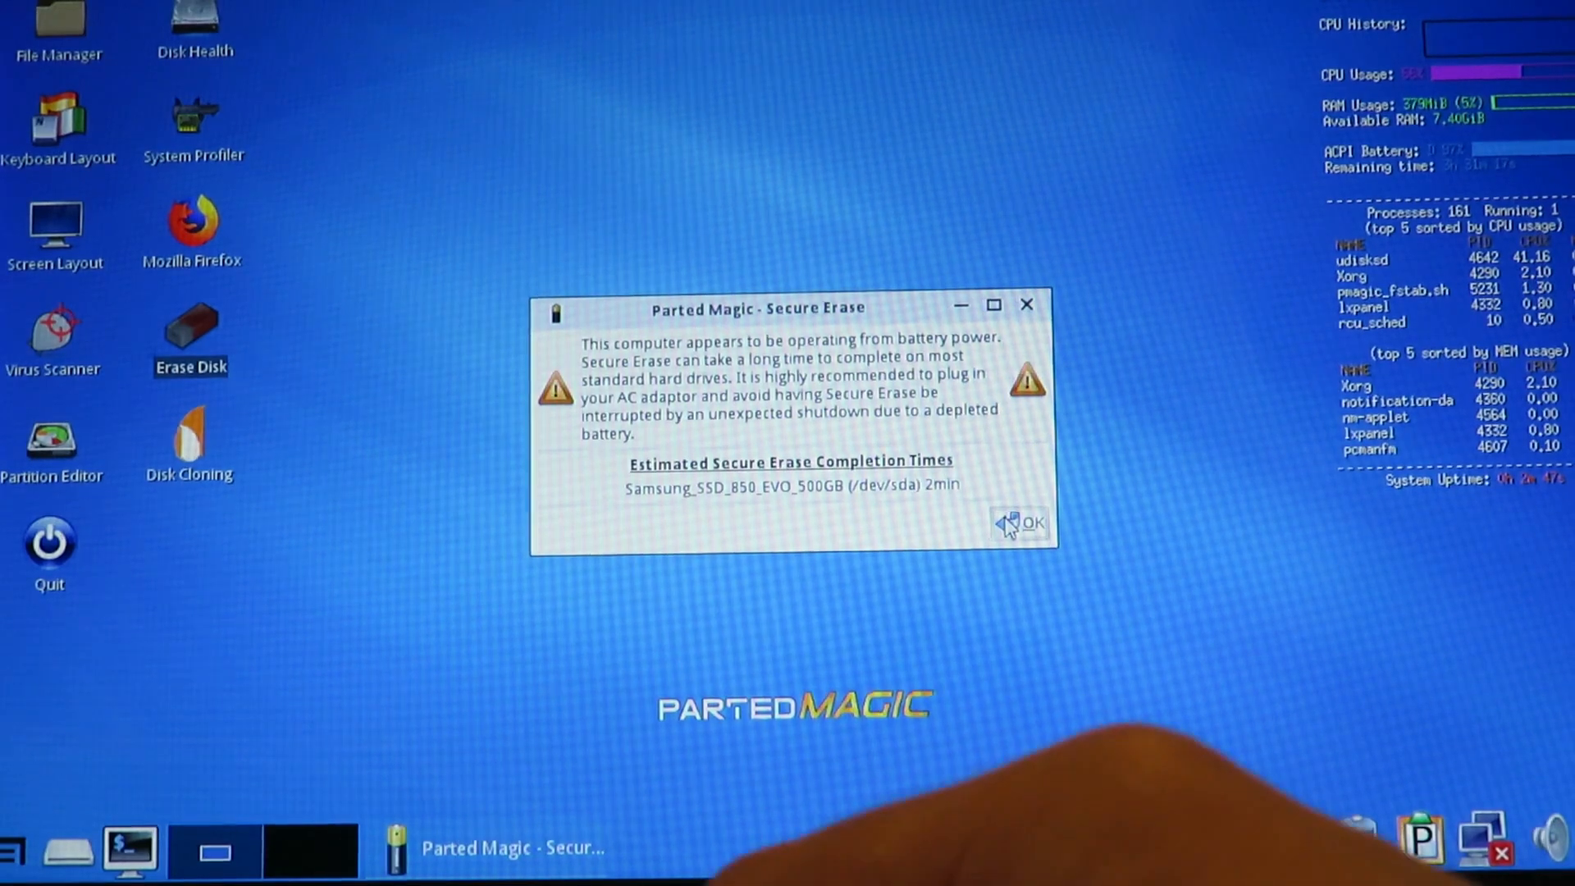
{"action": "left_click", "coordinate": [1033, 523]}
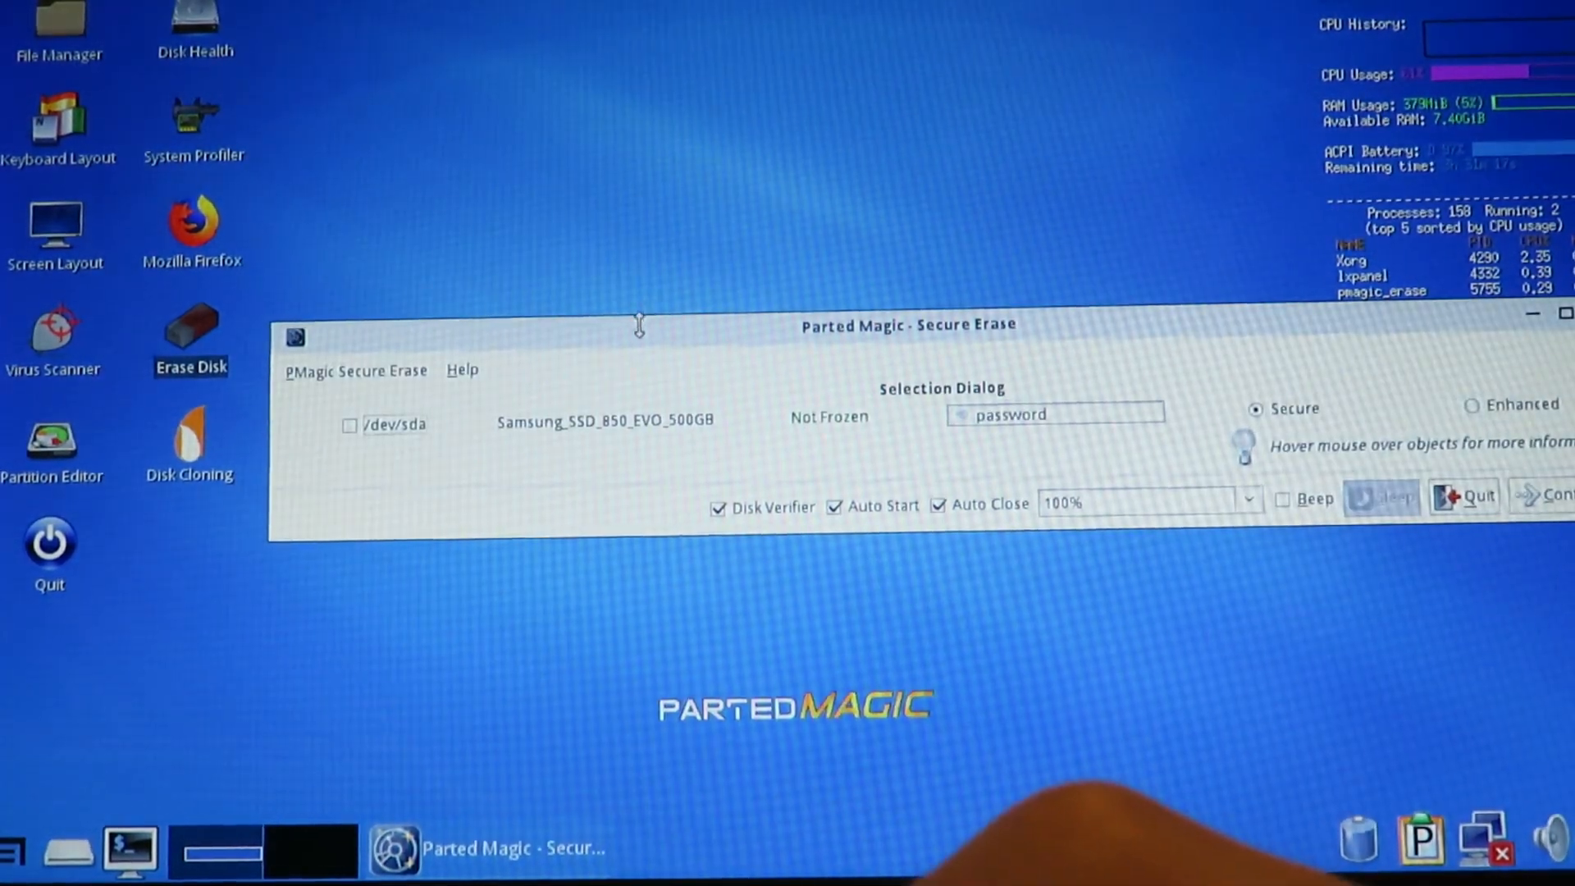
Enable Show All Devices, accept the USB warning, relaunch Erase Disk, and tick SanDisk /dev/sdc.
{"action": "left_click_drag", "start_coordinate": [639, 323], "coordinate": [758, 216]}
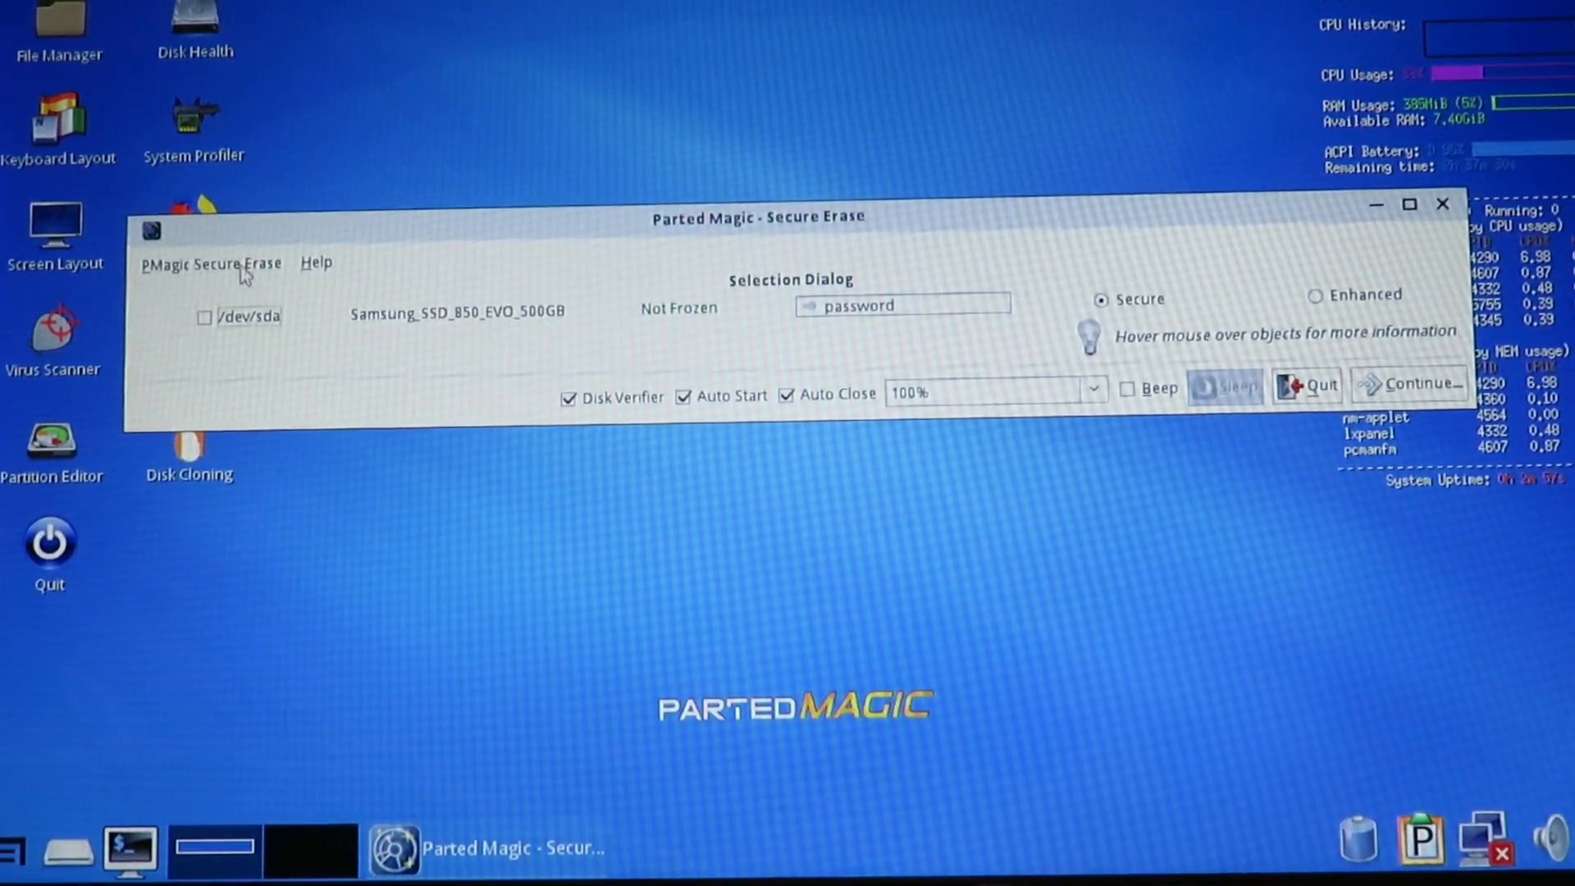
{"action": "left_click", "coordinate": [210, 263]}
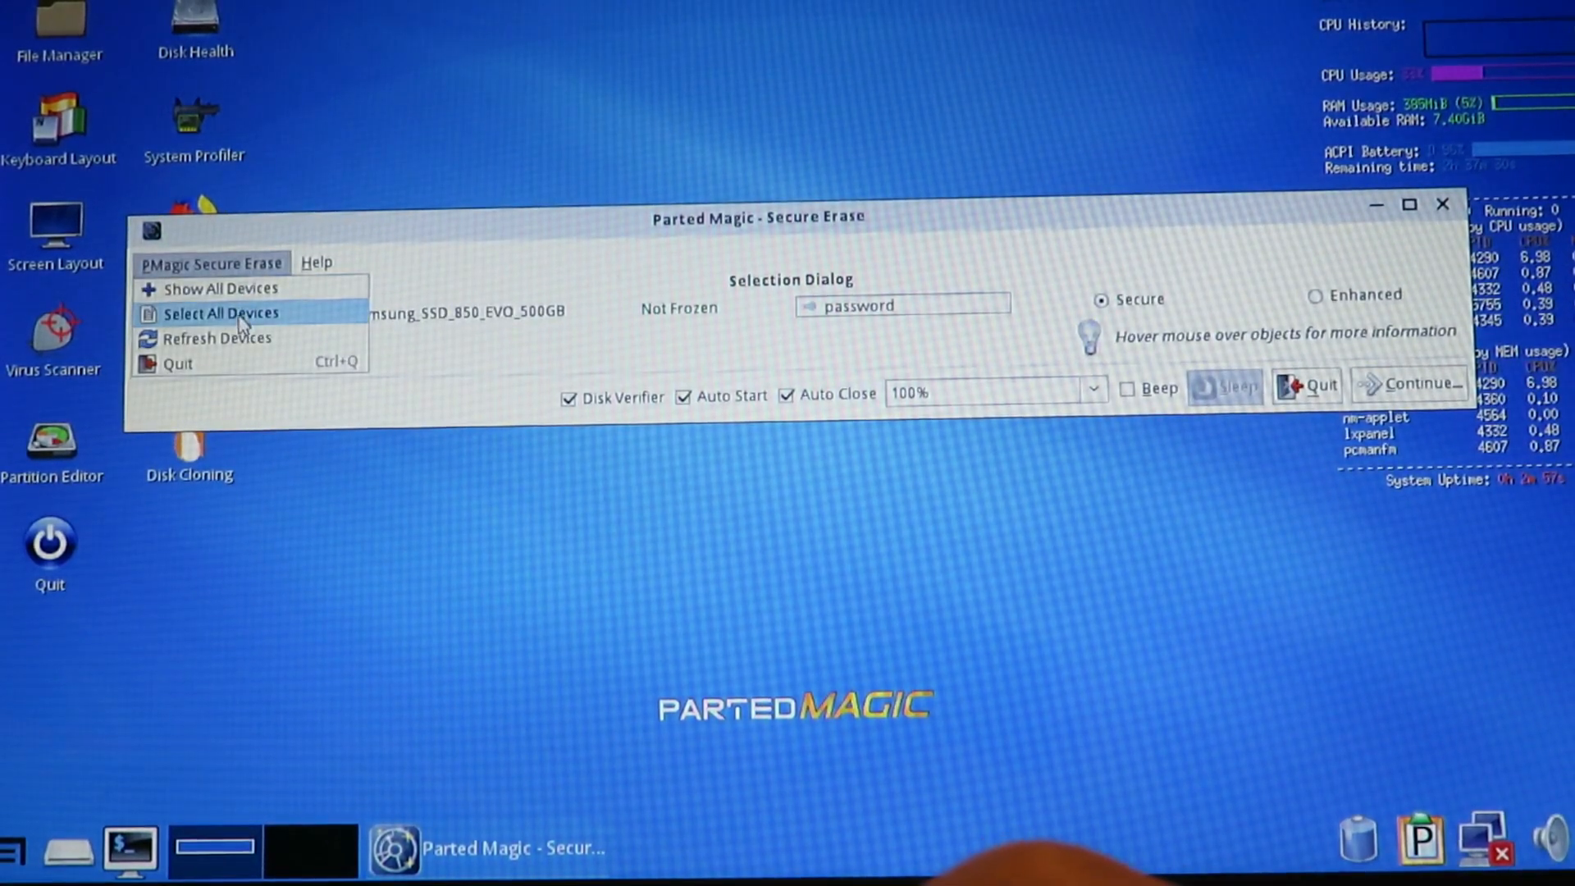
{"action": "left_click", "coordinate": [222, 288]}
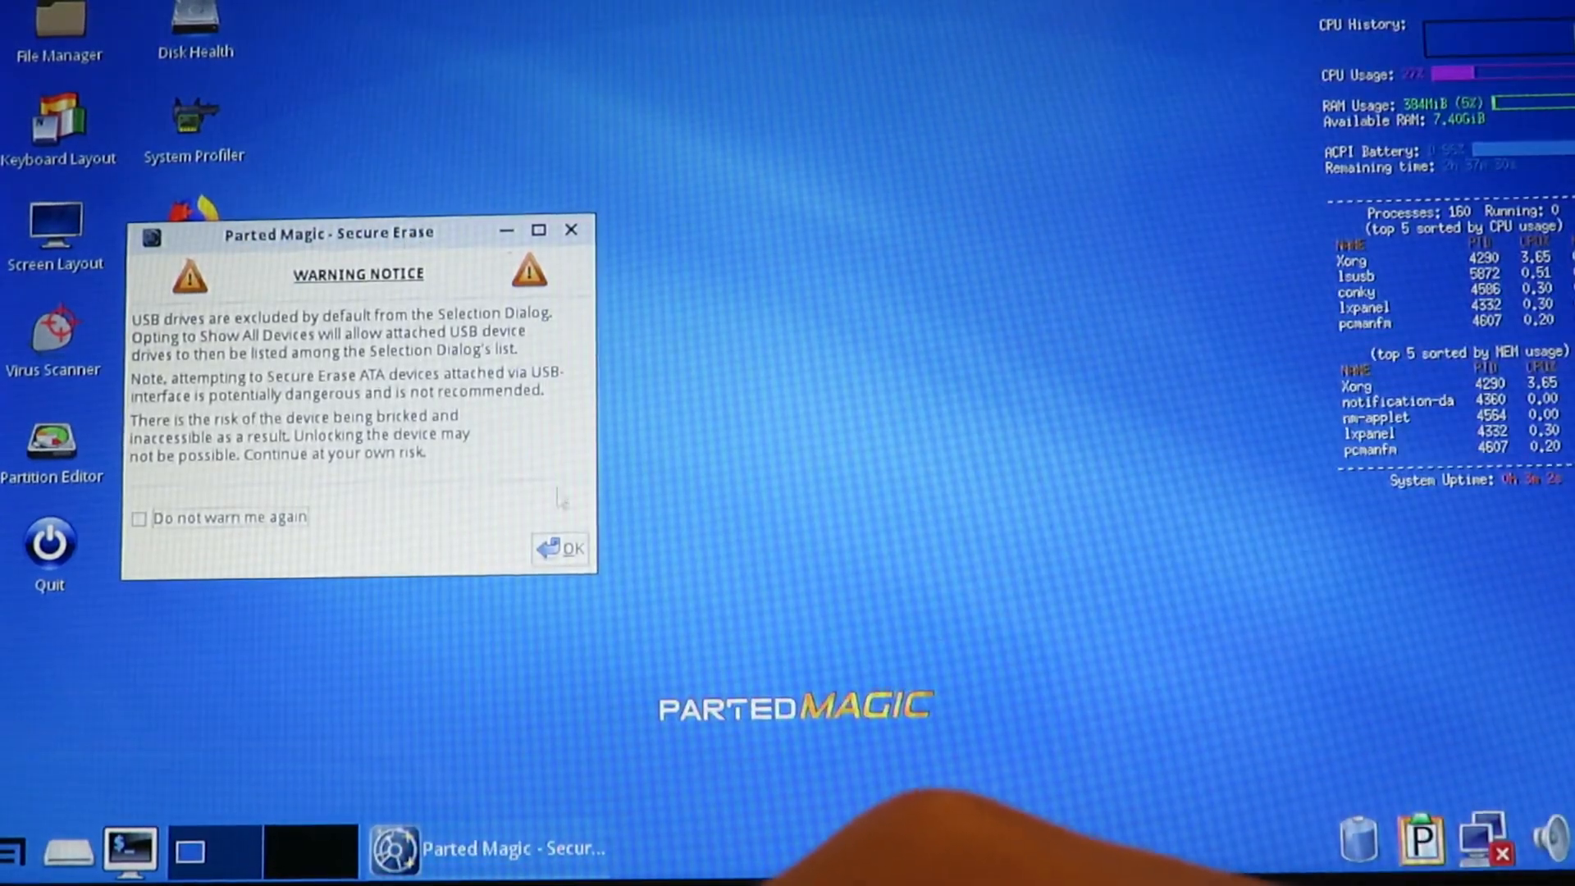
{"action": "left_click", "coordinate": [569, 548]}
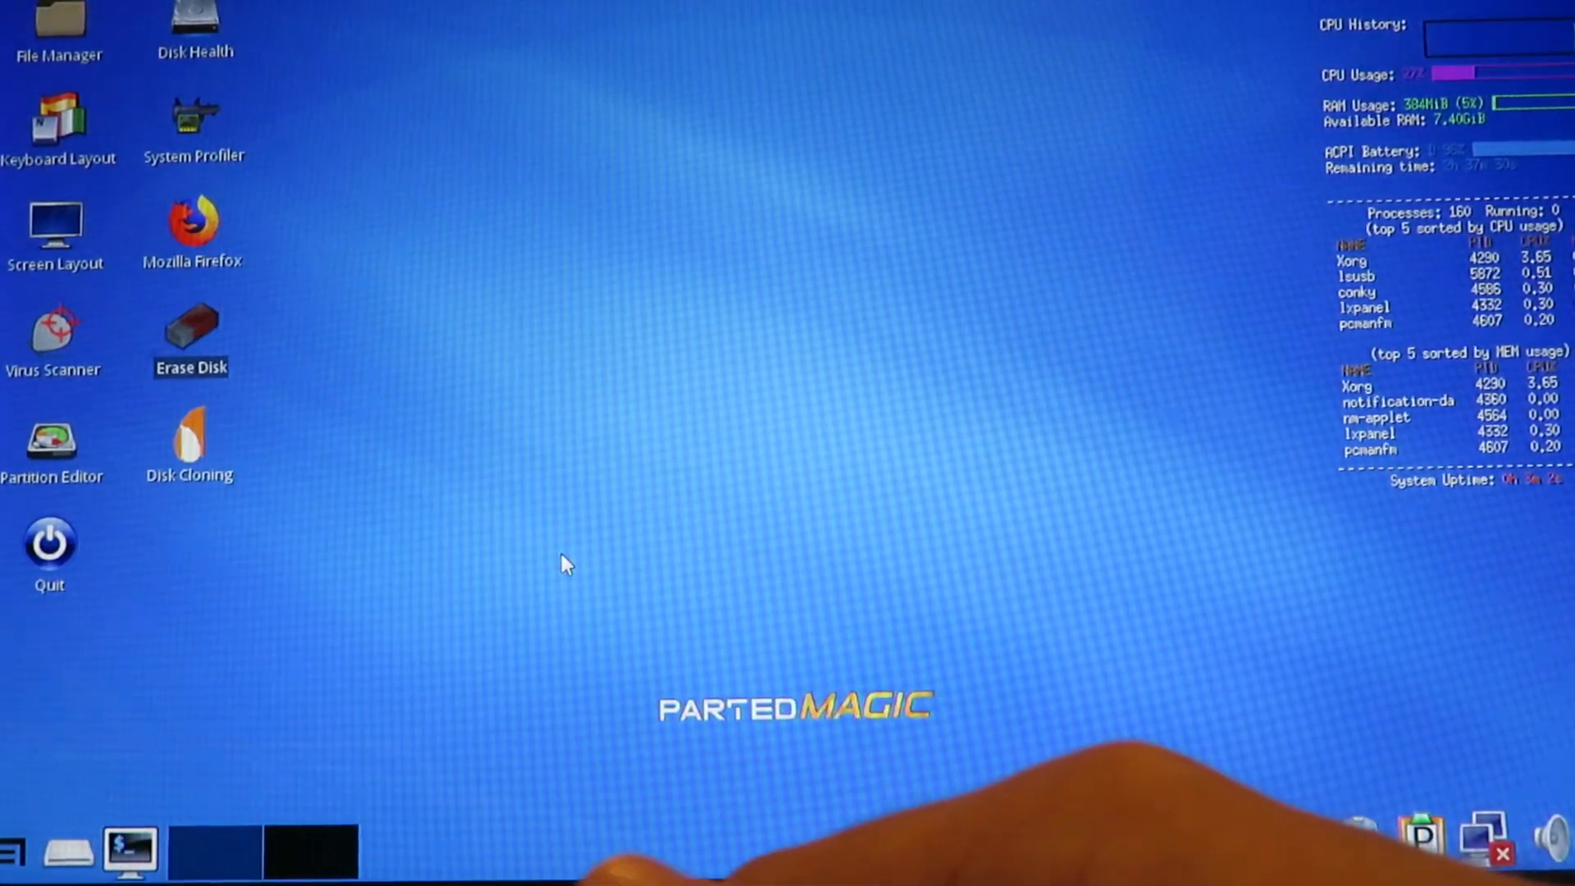
{"action": "double_click", "coordinate": [191, 327]}
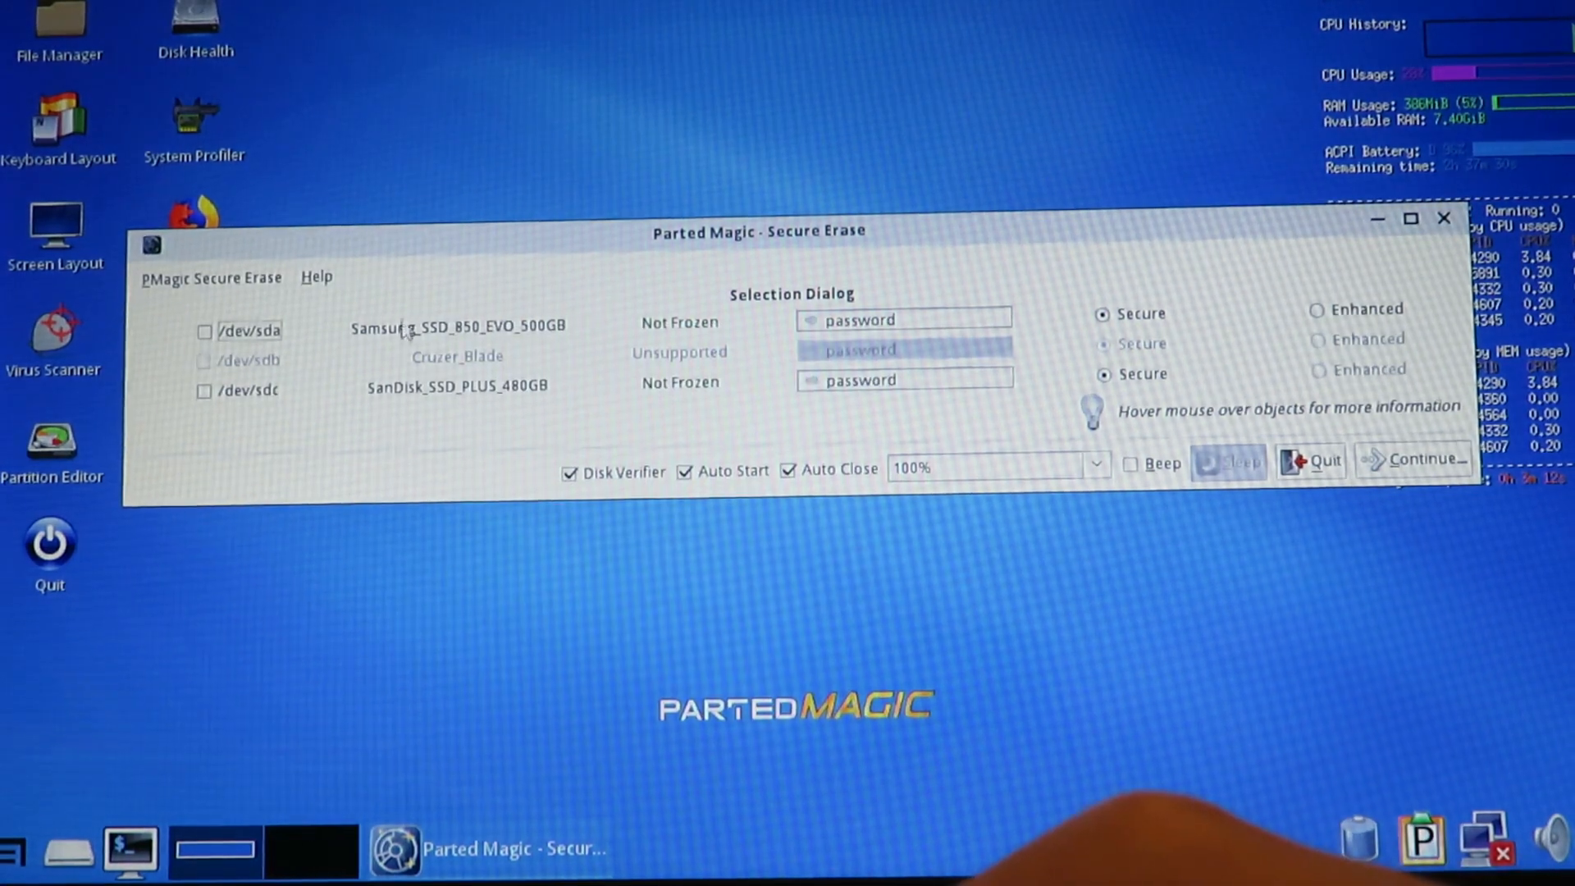
{"action": "mouse_move", "coordinate": [402, 397]}
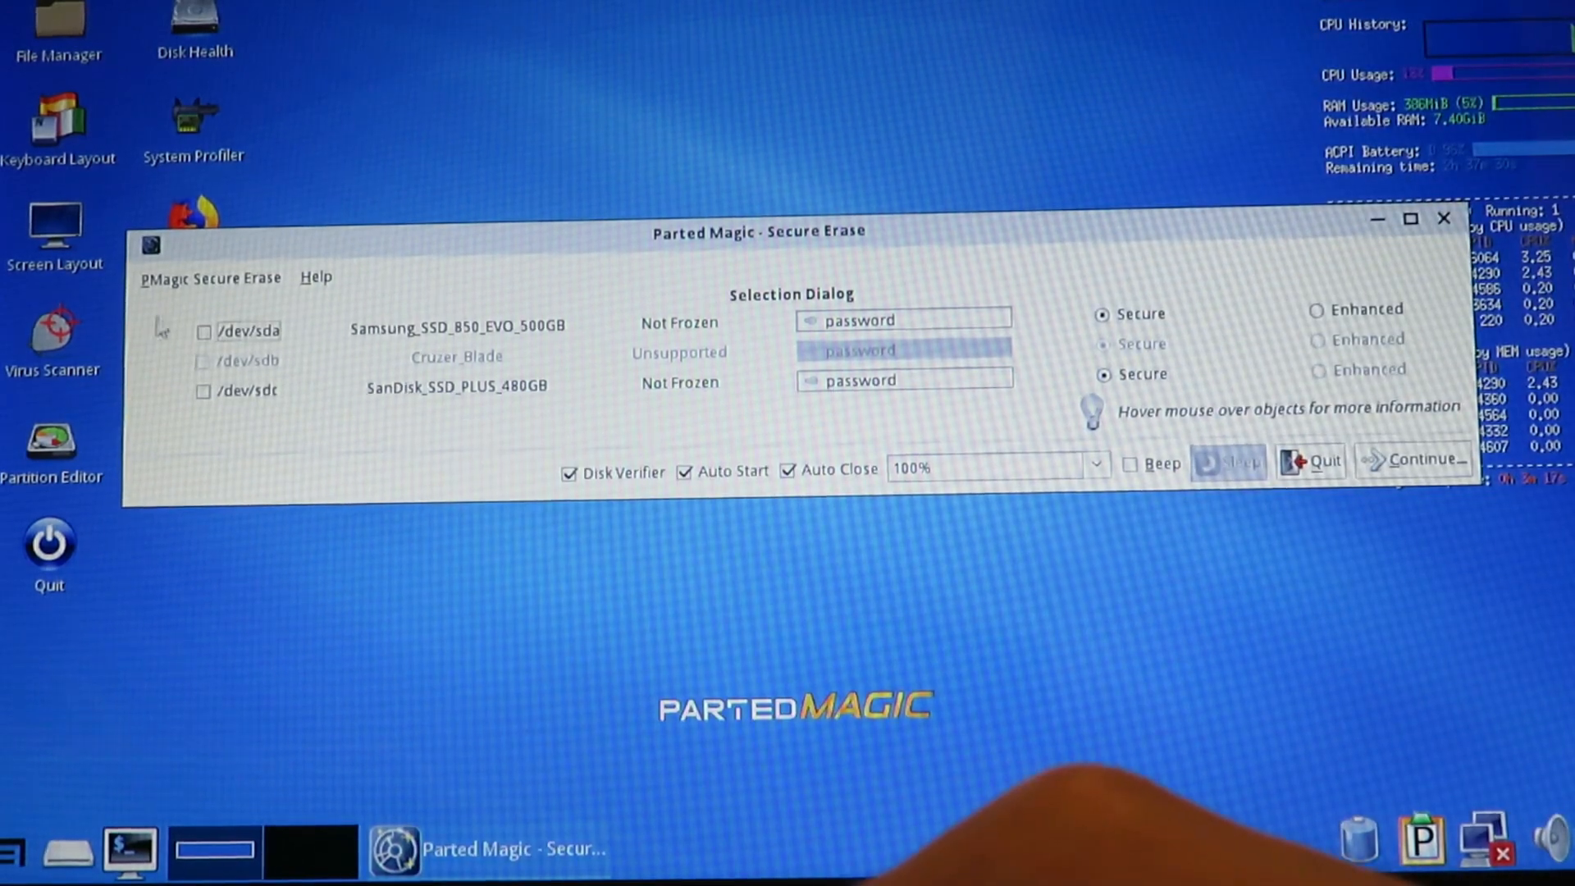
{"action": "left_click", "coordinate": [203, 390]}
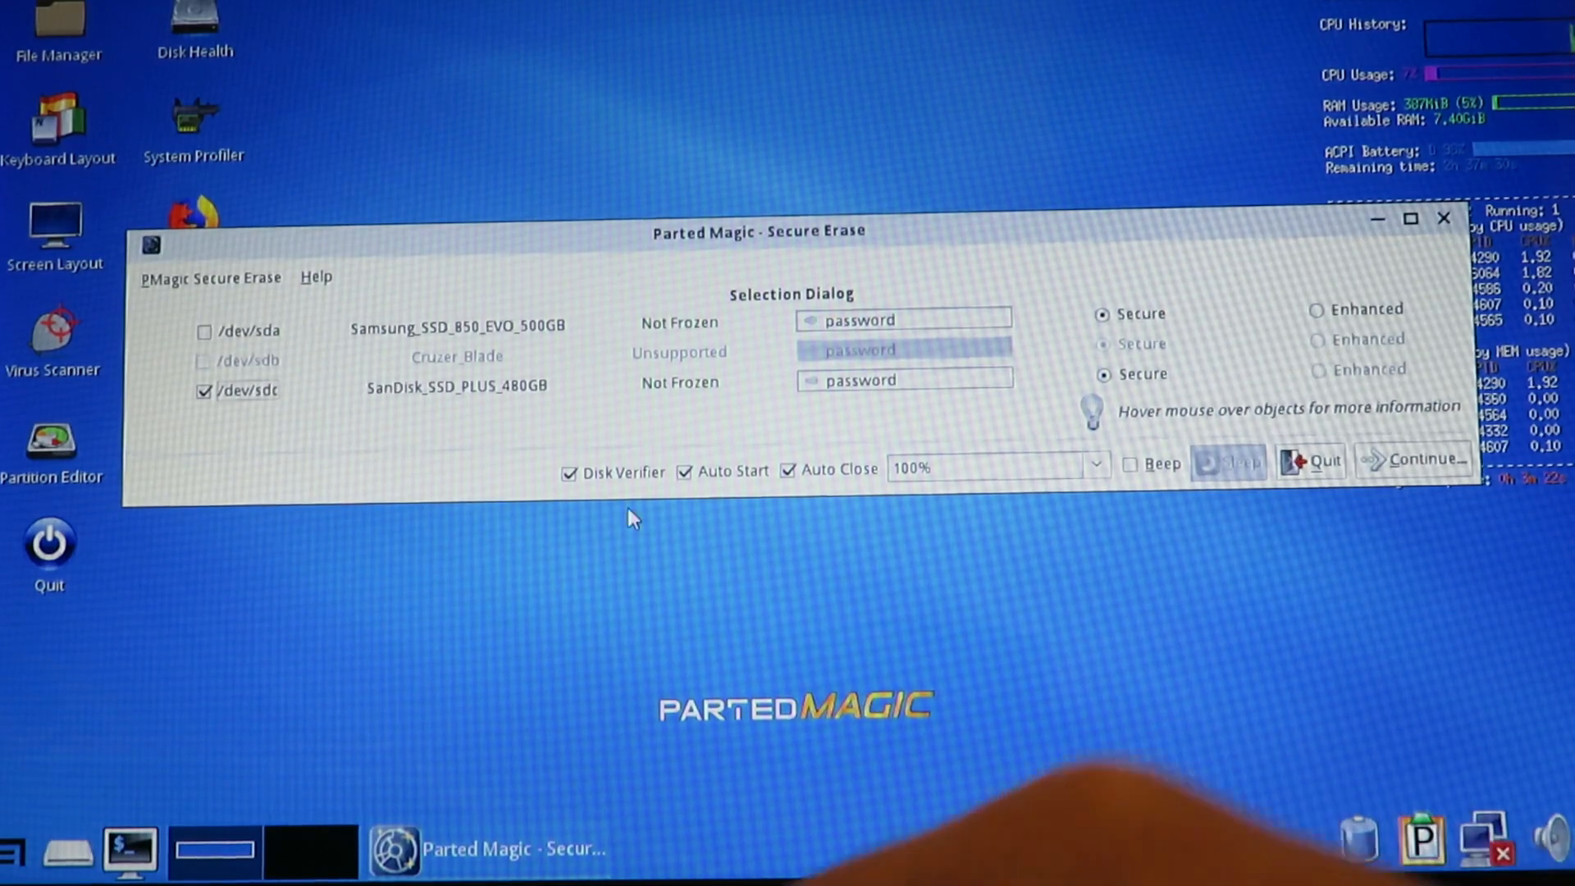
{"action": "mouse_move", "coordinate": [392, 432]}
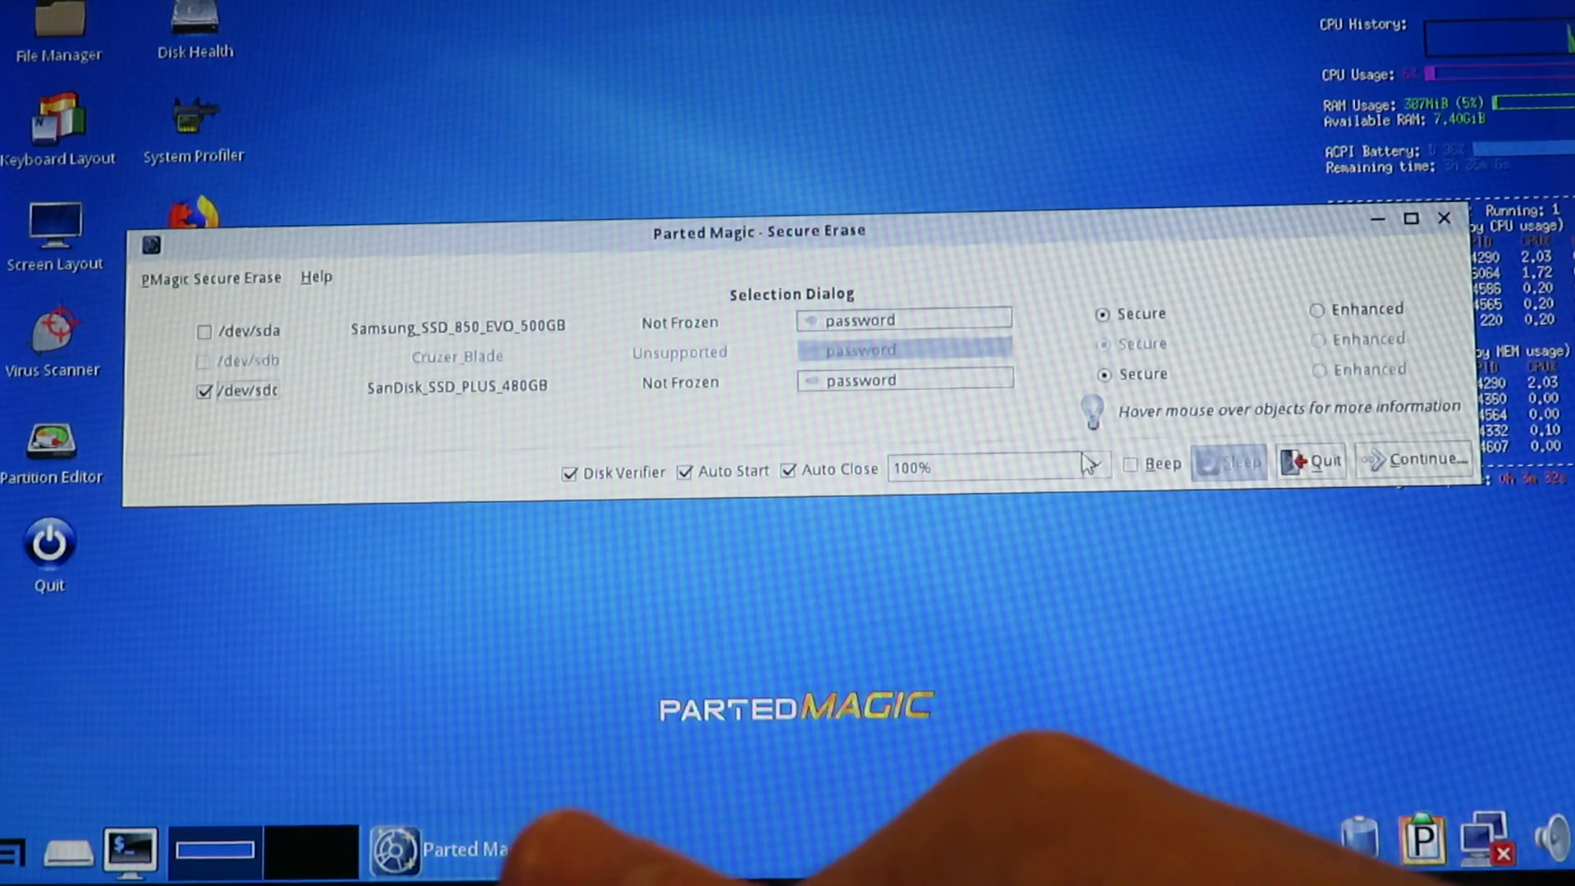
Set post-erase verification to 10% and continue to the confirmation summary.
{"action": "left_click", "coordinate": [1093, 467]}
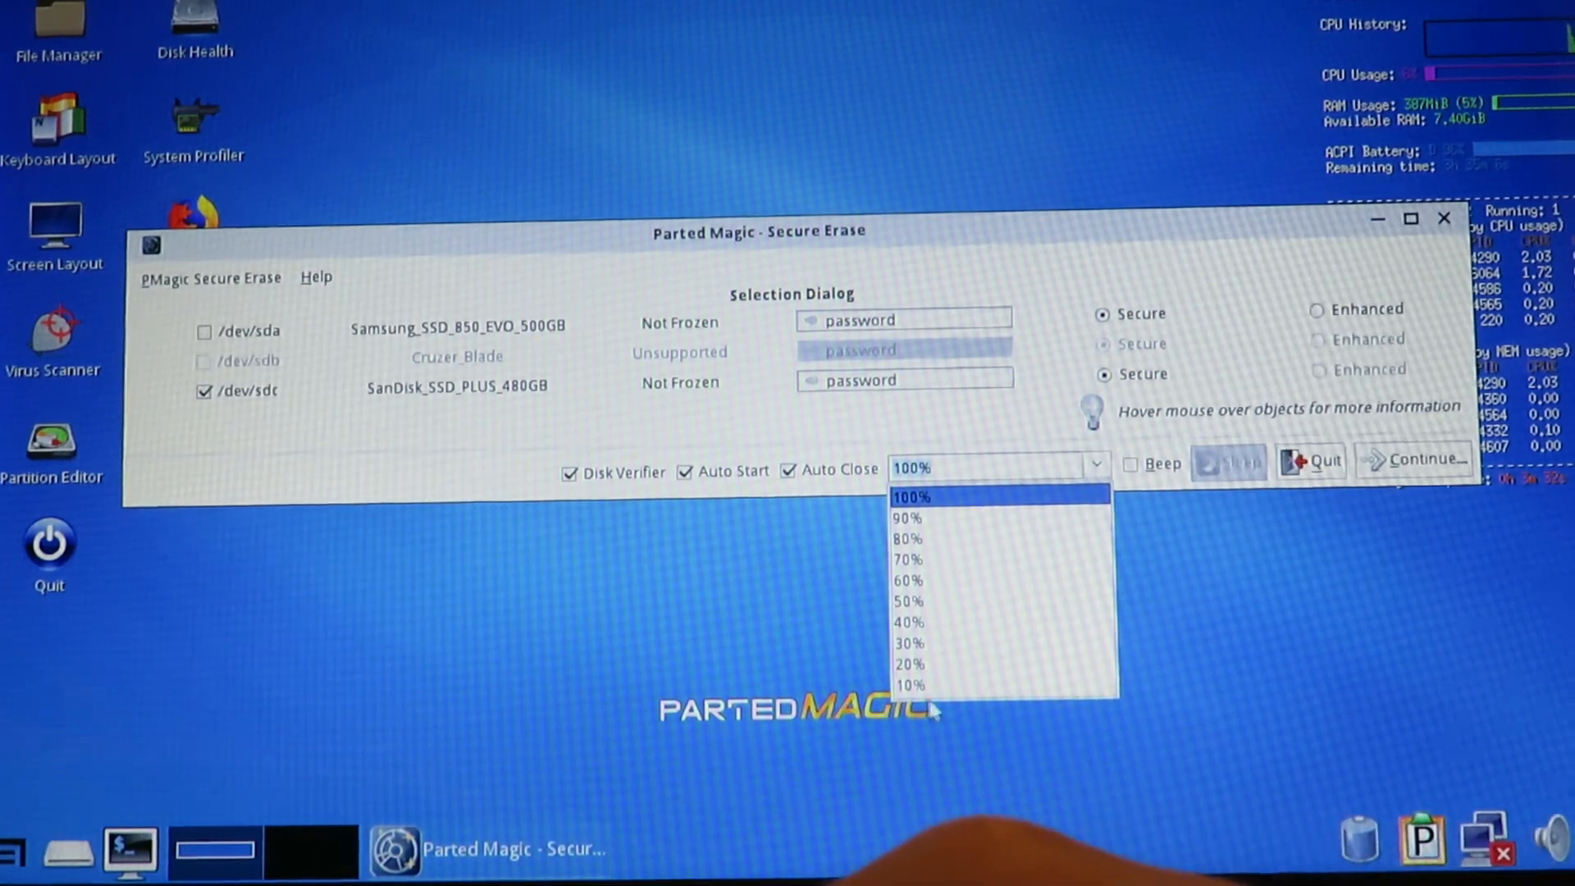
{"action": "left_click", "coordinate": [907, 685]}
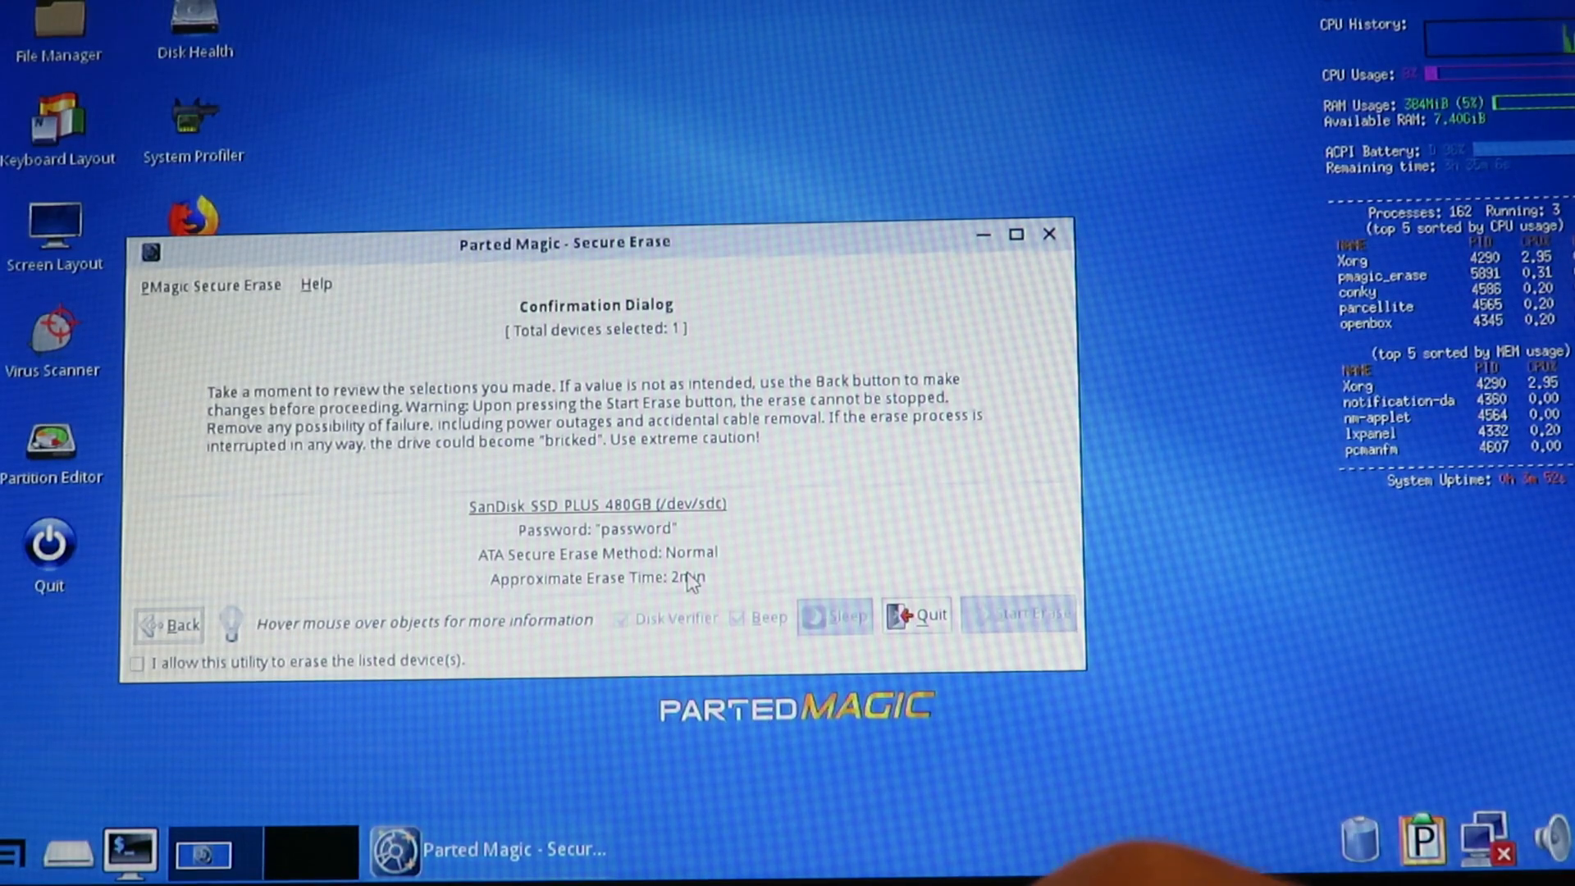
Authorise erasing the listed SanDisk /dev/sdc and start the secure erase.
{"action": "left_click", "coordinate": [138, 662]}
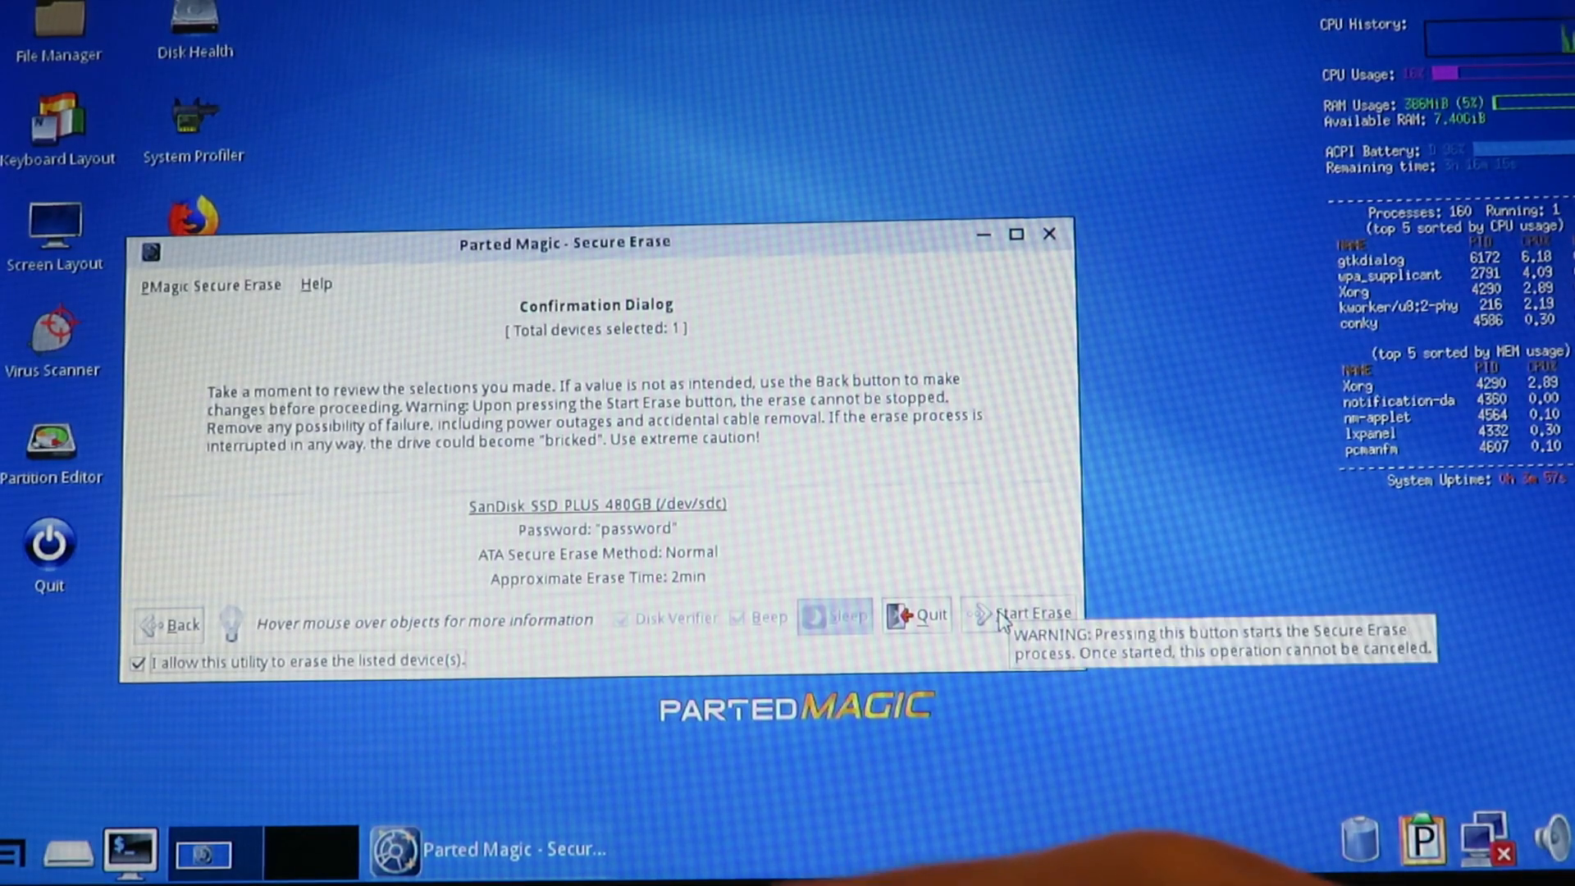
{"action": "left_click", "coordinate": [1033, 612]}
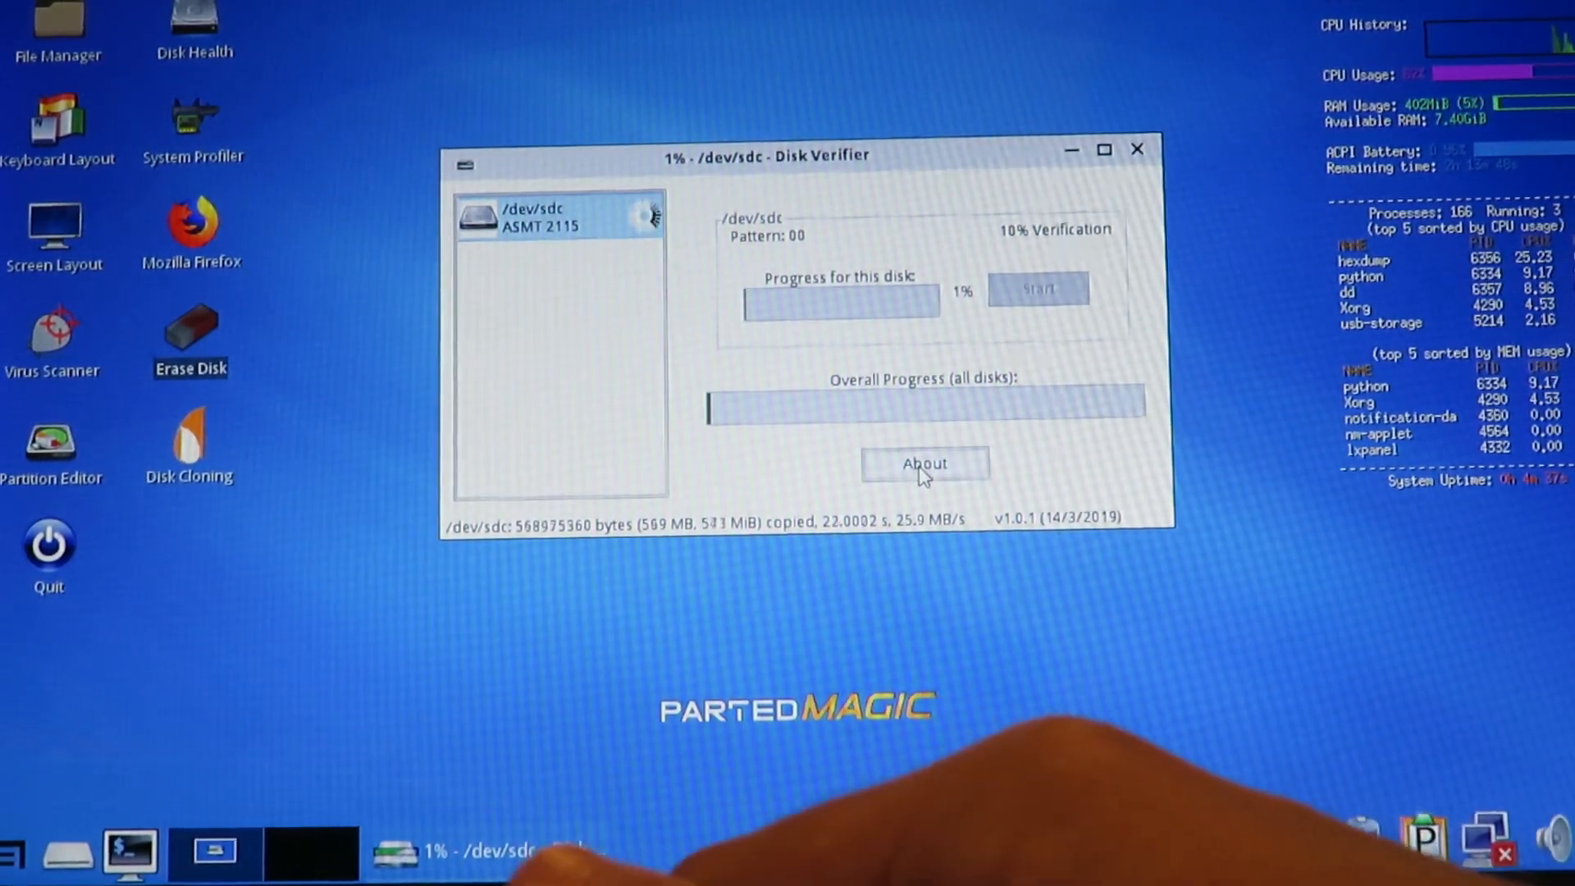
Wait while Disk Verifier's 10% check of /dev/sdc runs to 99%.
{"action": "left_click", "coordinate": [923, 463]}
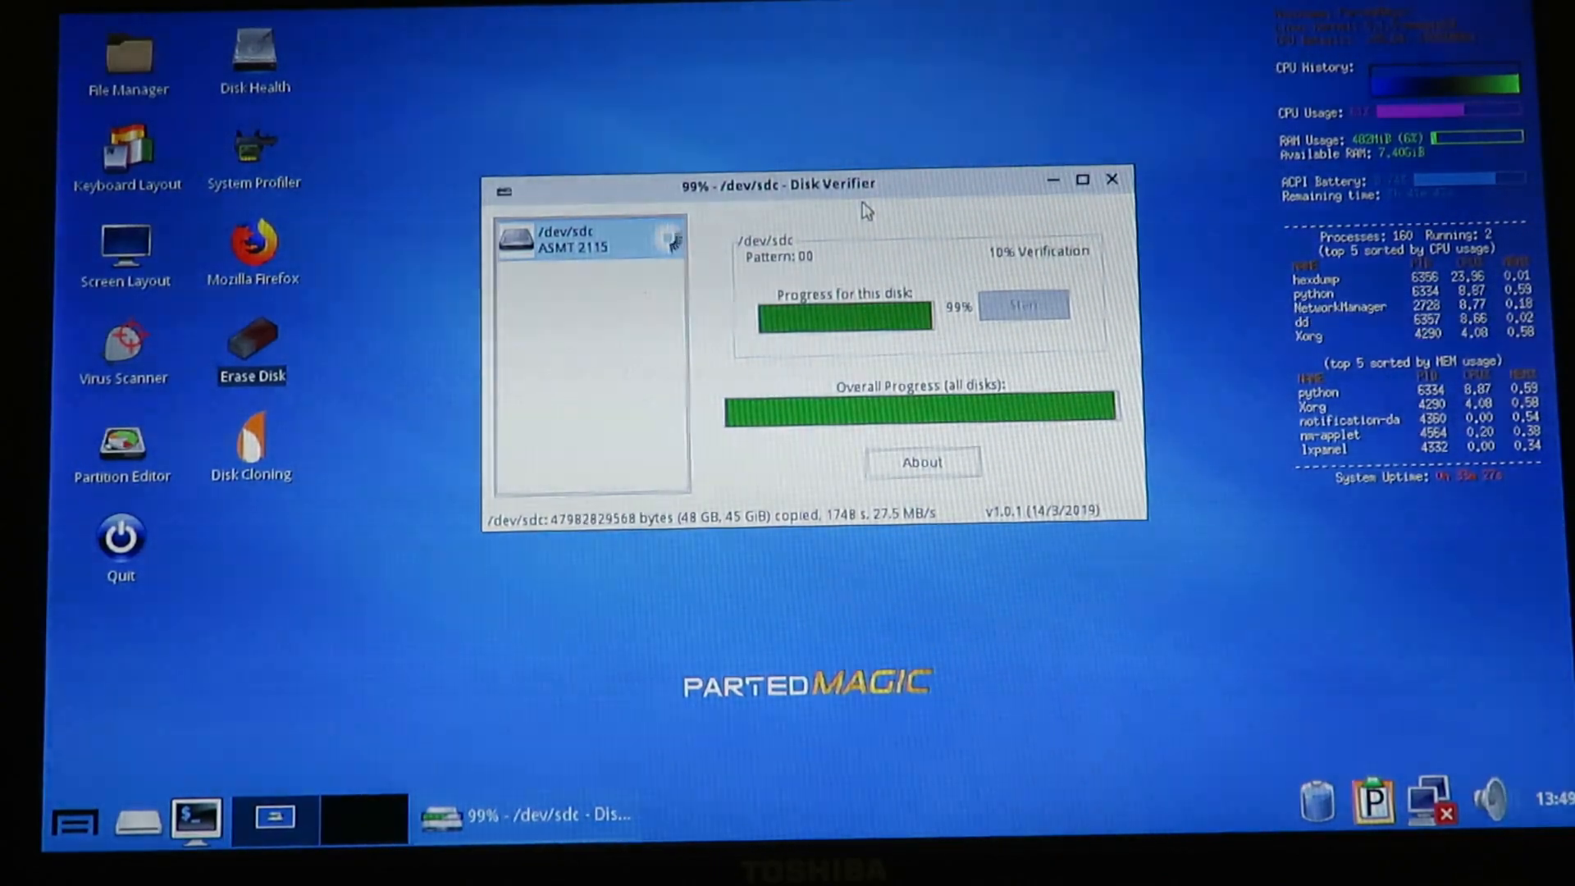
Dismiss the verification result and close the successful erase results for SanDisk SSD PLUS.
{"action": "left_click", "coordinate": [1111, 179]}
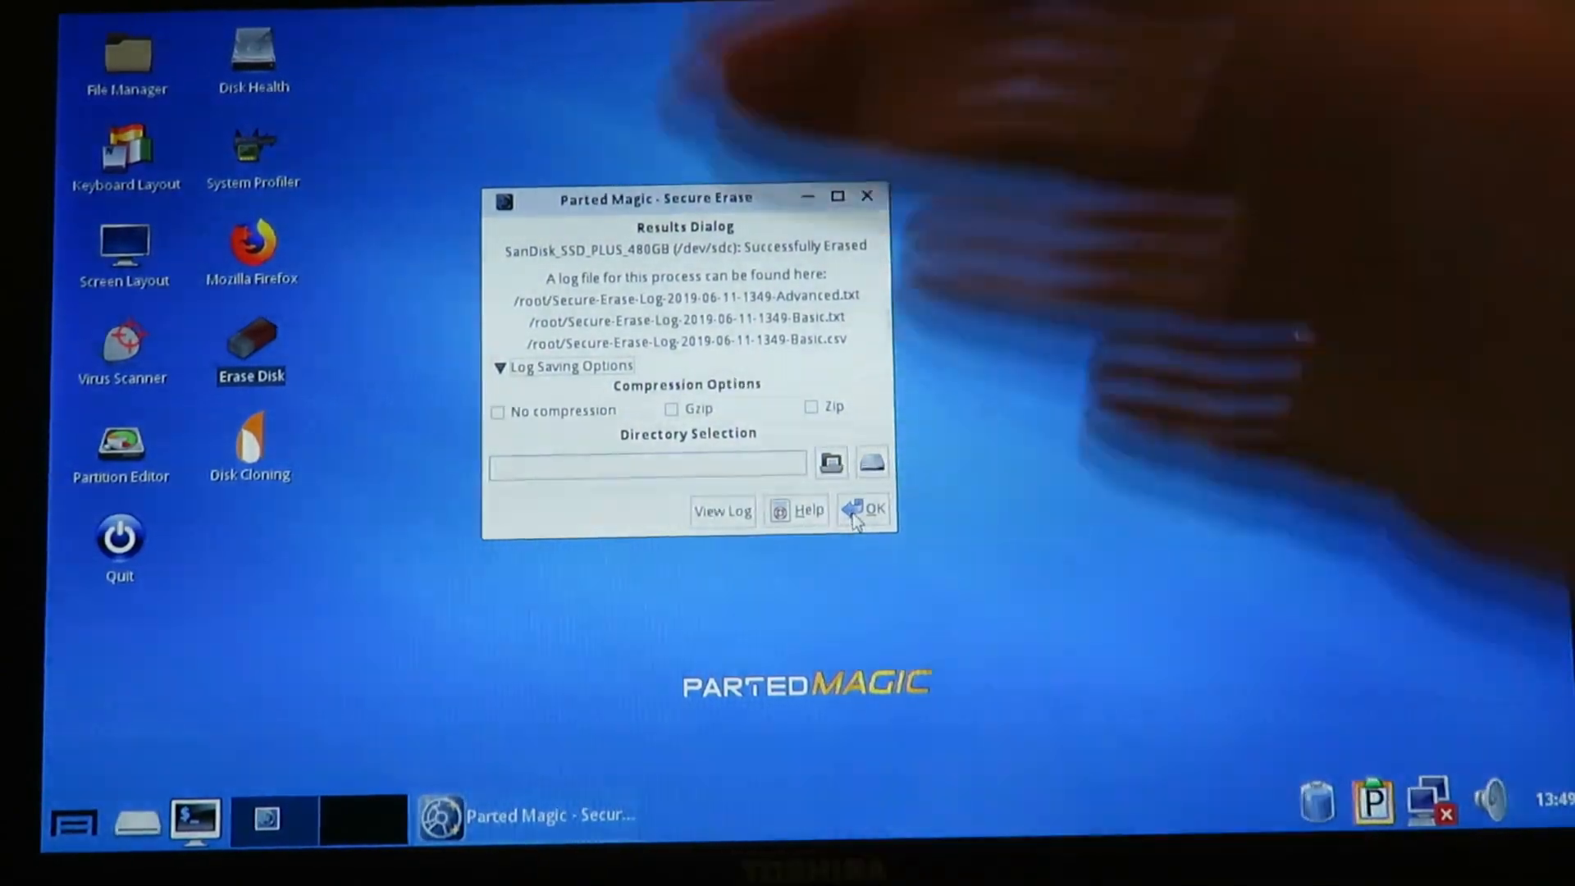
{"action": "left_click", "coordinate": [869, 509]}
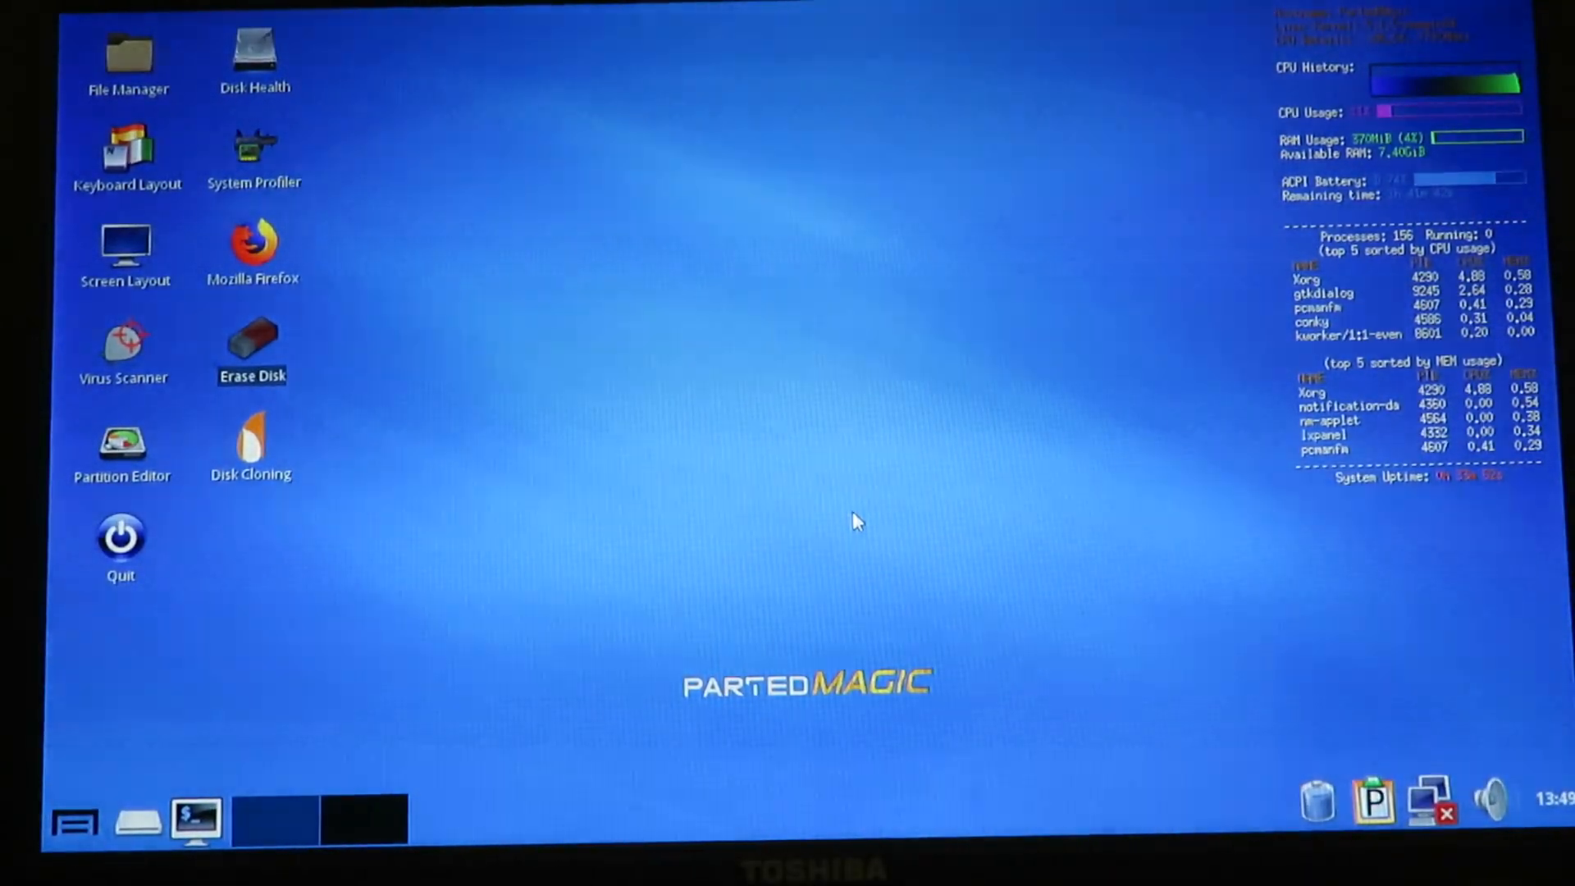